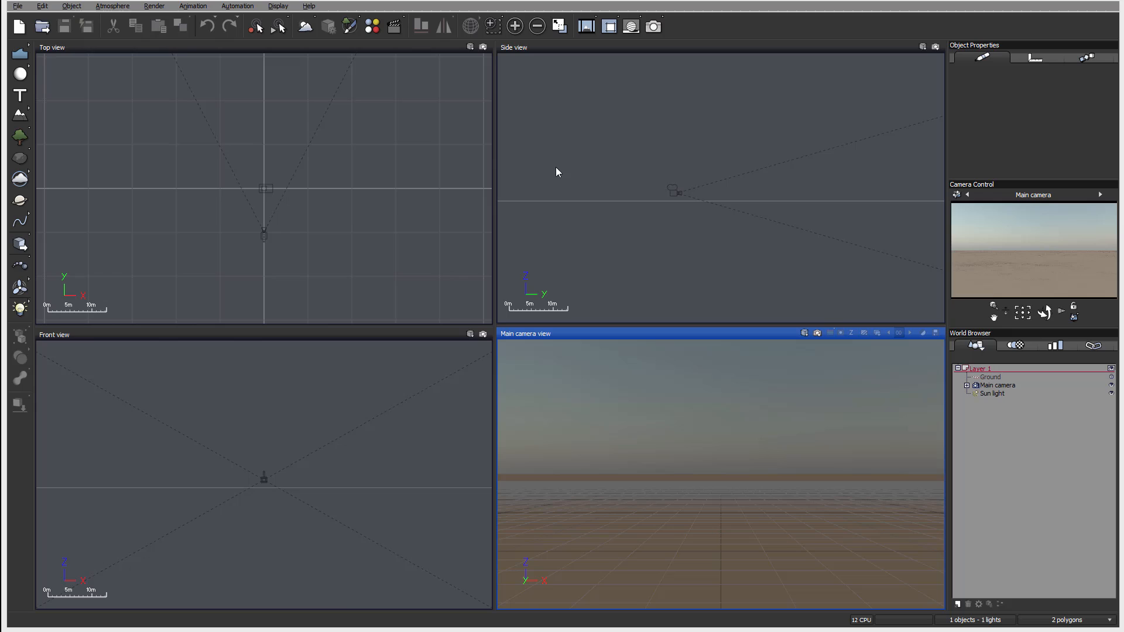
- Hold the spline tool to show its flyout of spline types
click(19, 221)
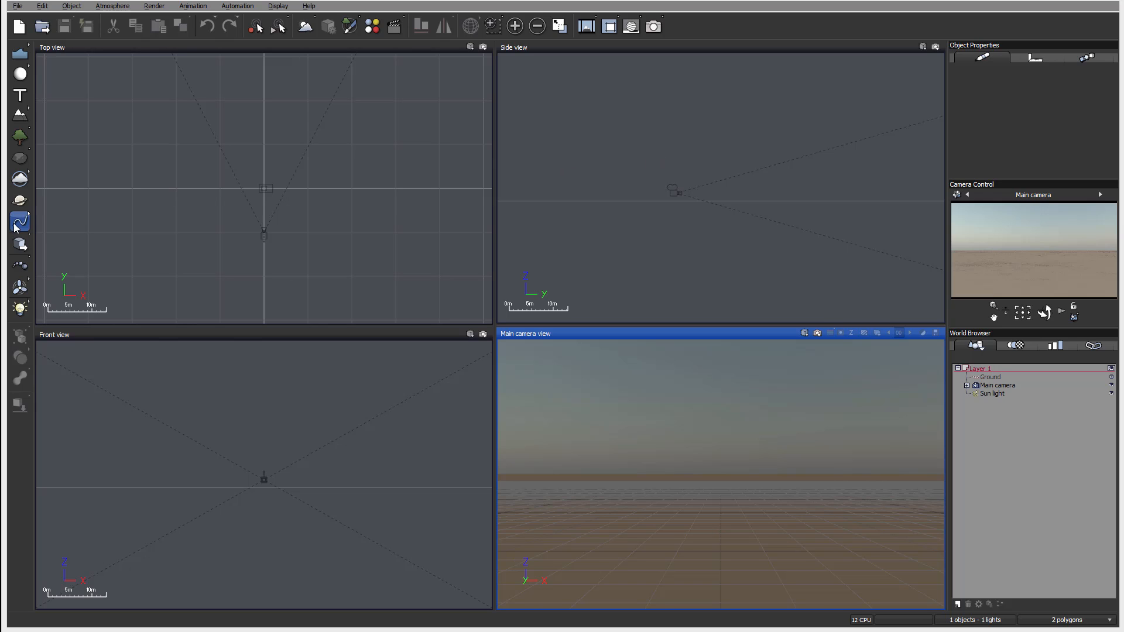
mouse_move(25, 228)
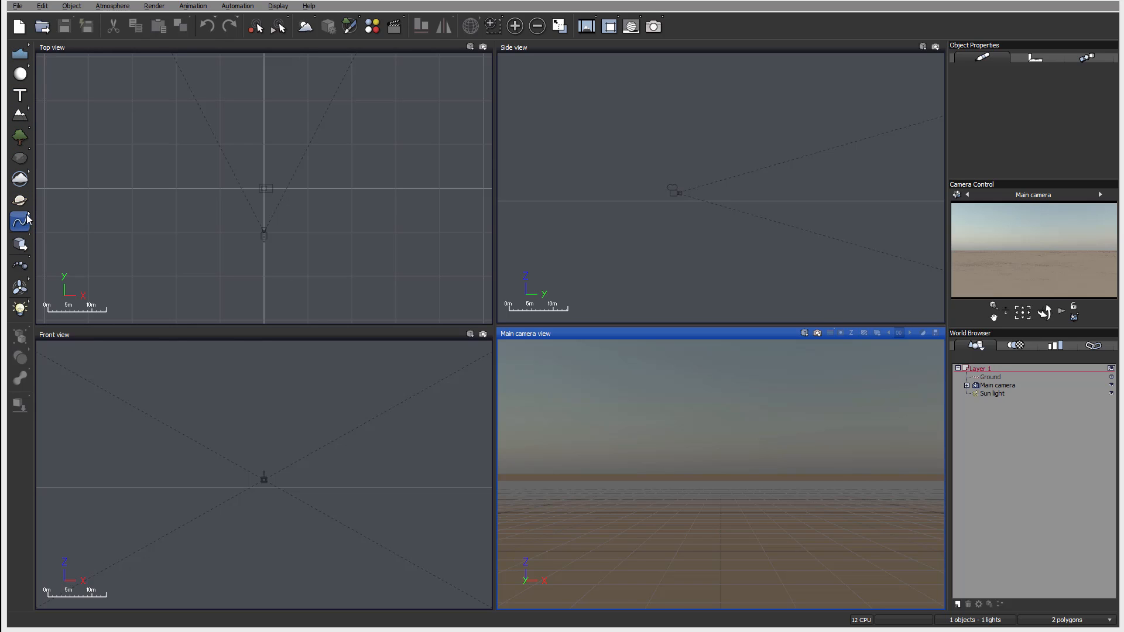
click(20, 221)
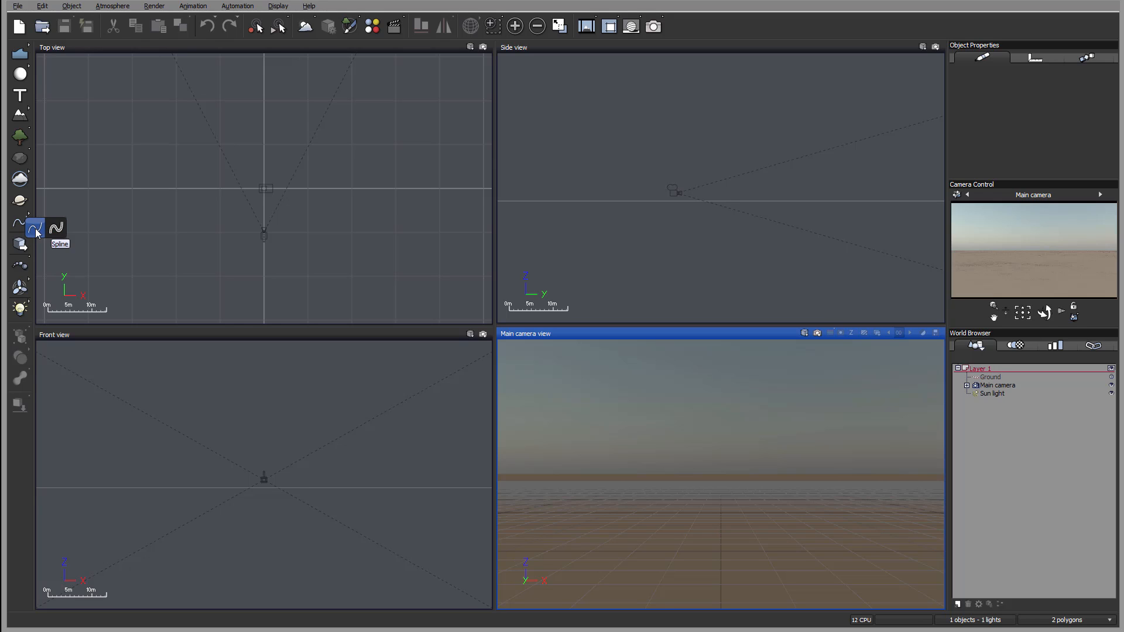
mouse_move(393, 200)
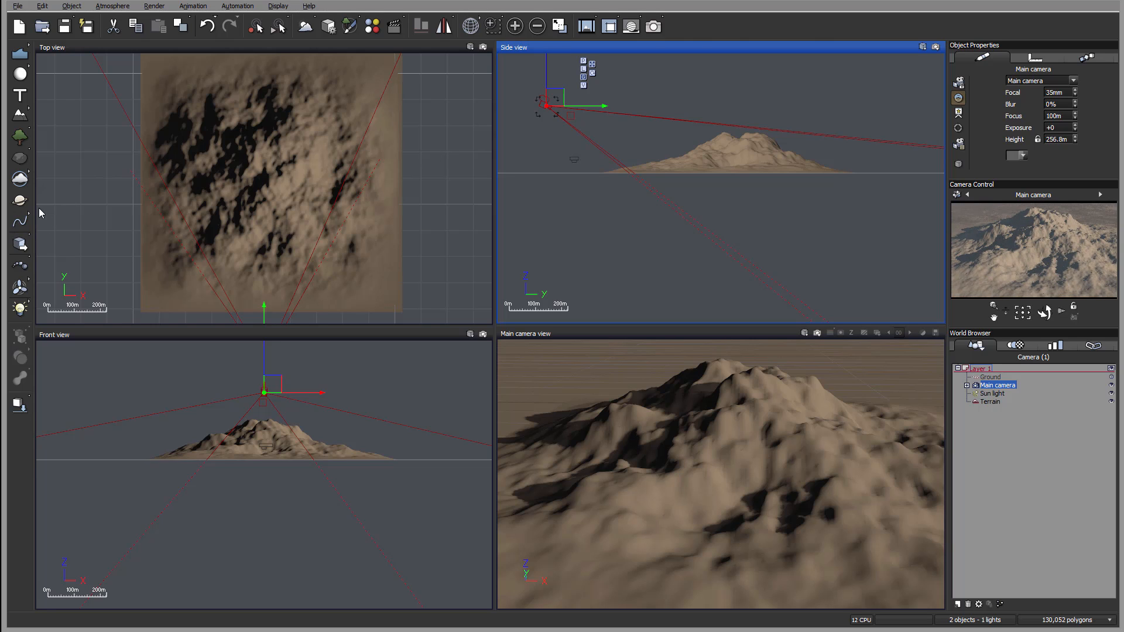
- Draw a long winding spline path across the mountain terrain in the Top view
click(19, 221)
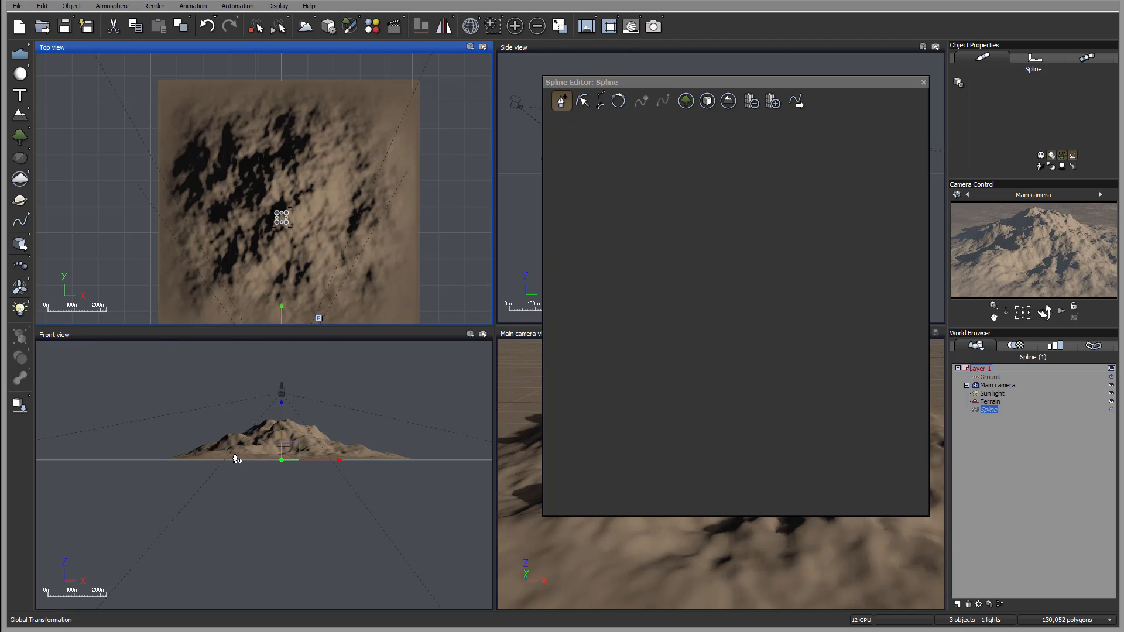
mouse_move(177, 221)
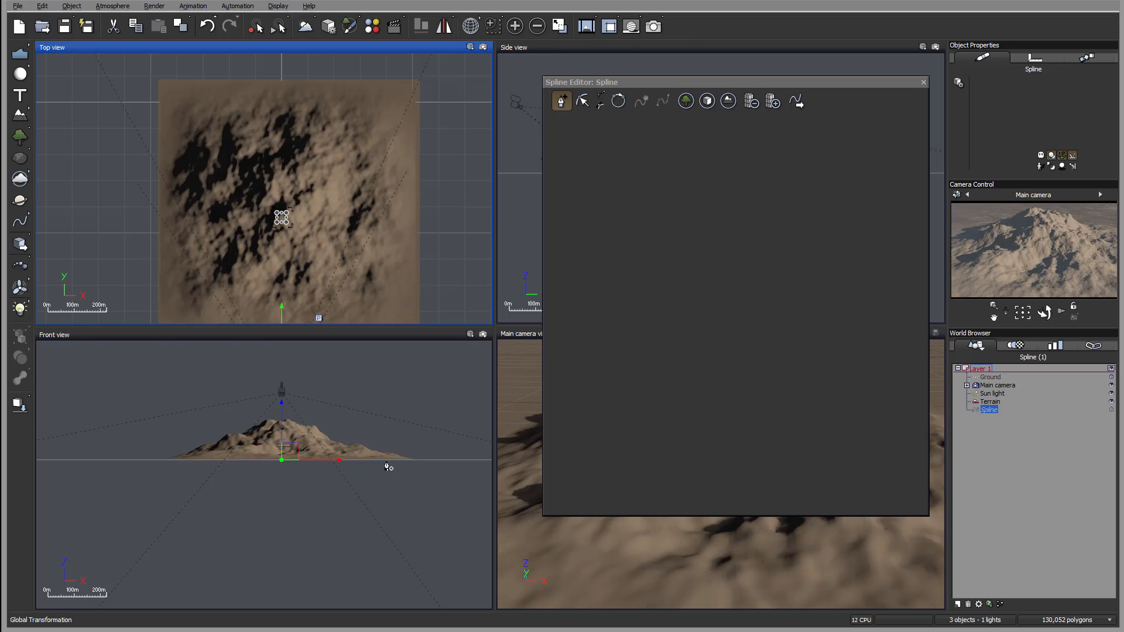
mouse_move(157, 118)
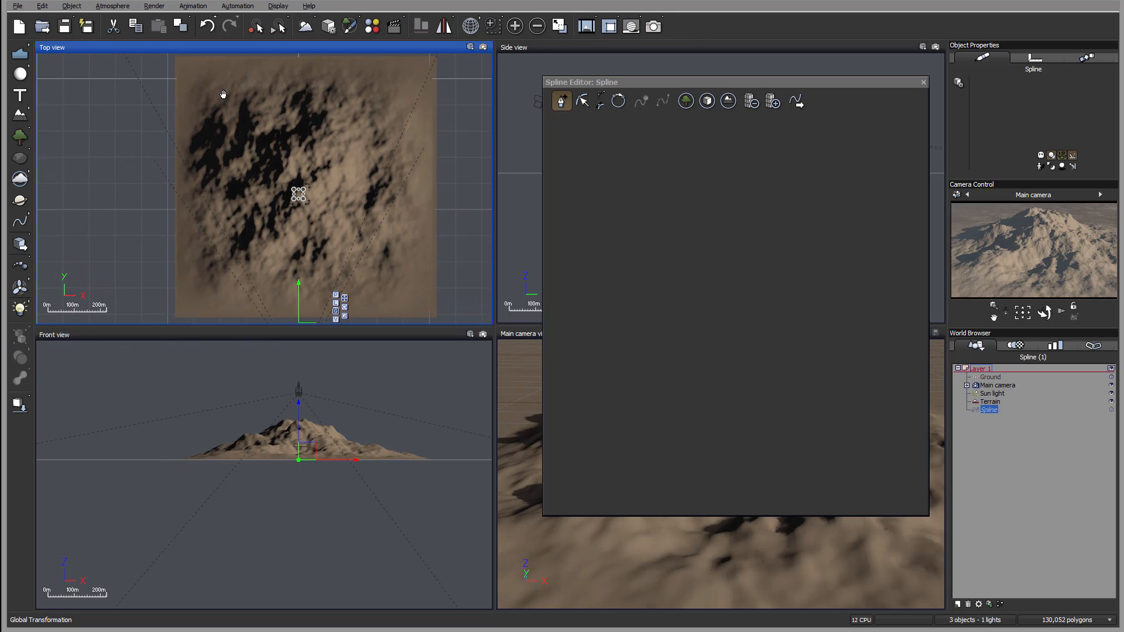
drag(222, 93, 213, 104)
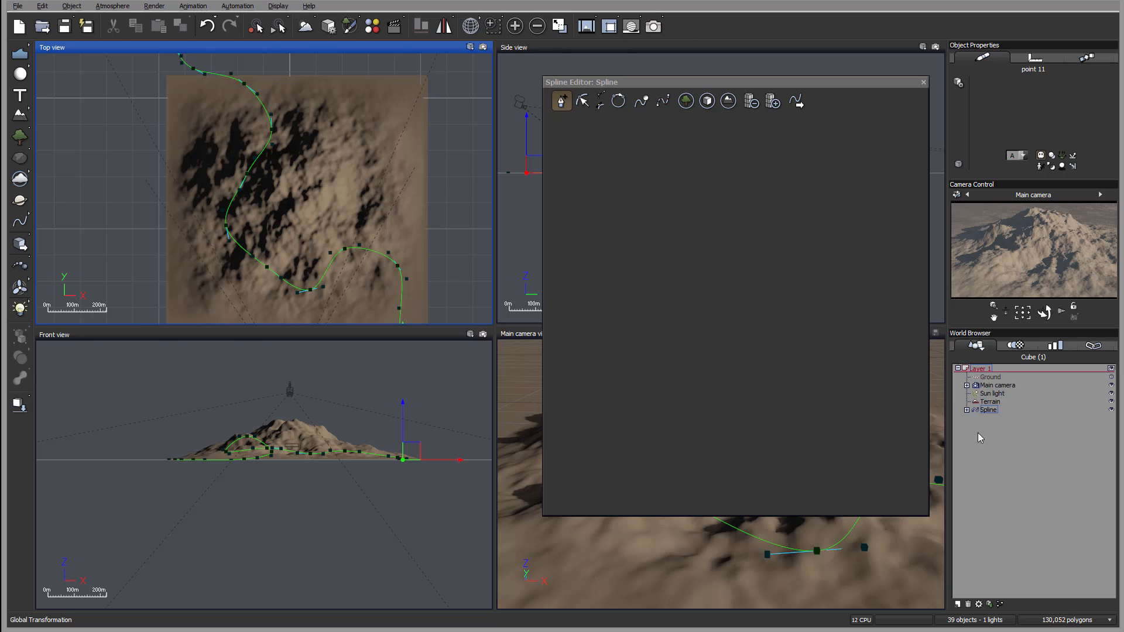
click(967, 367)
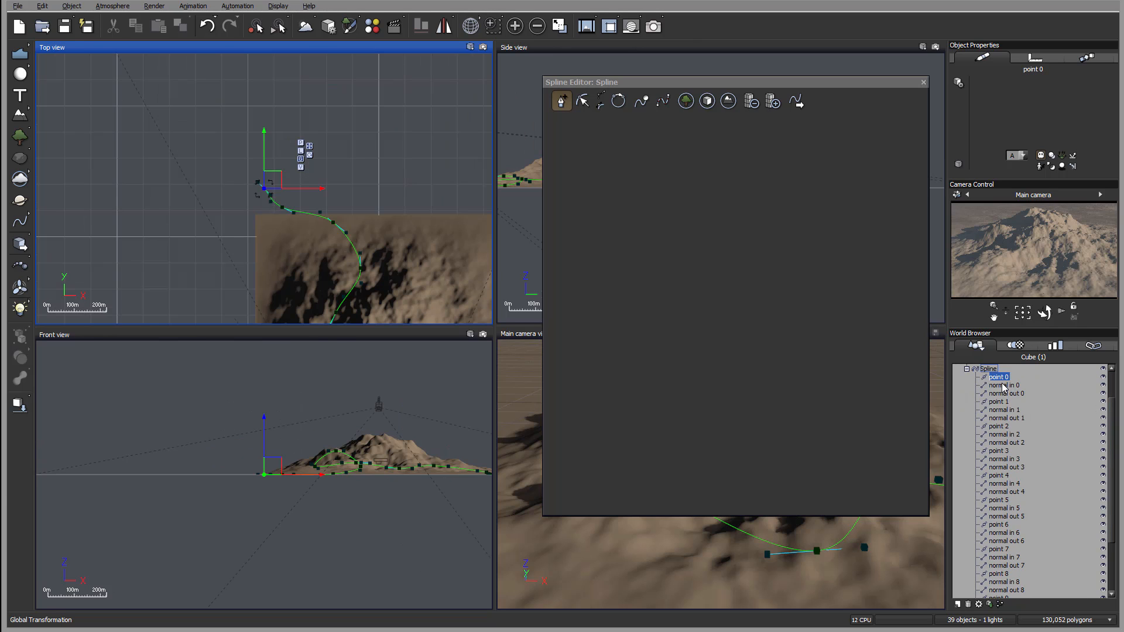
click(1006, 393)
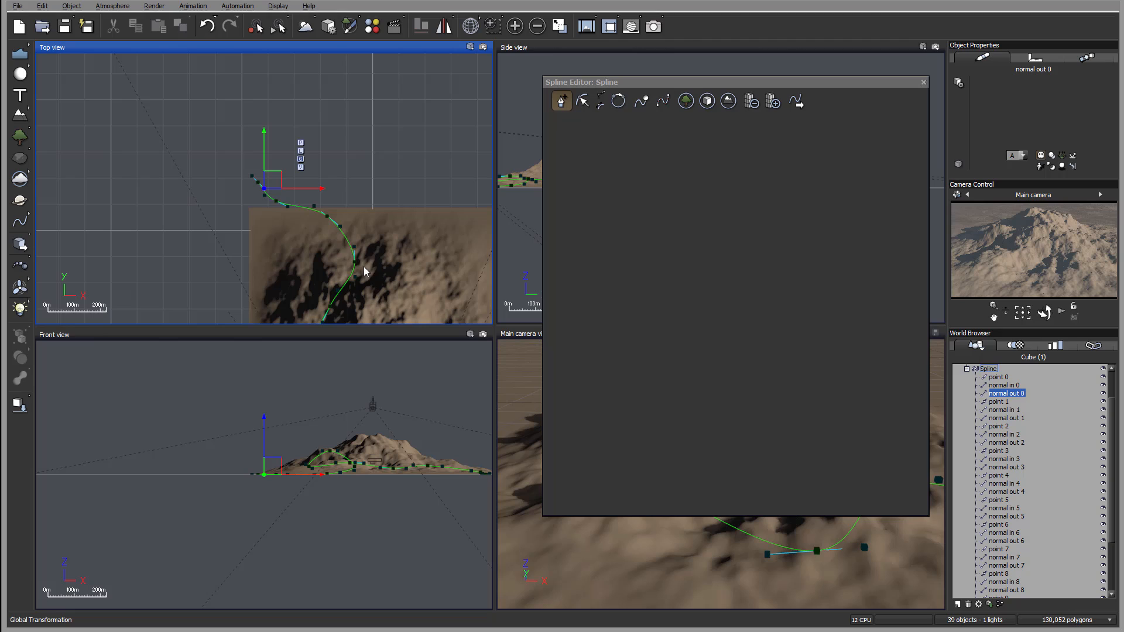
mouse_move(351, 282)
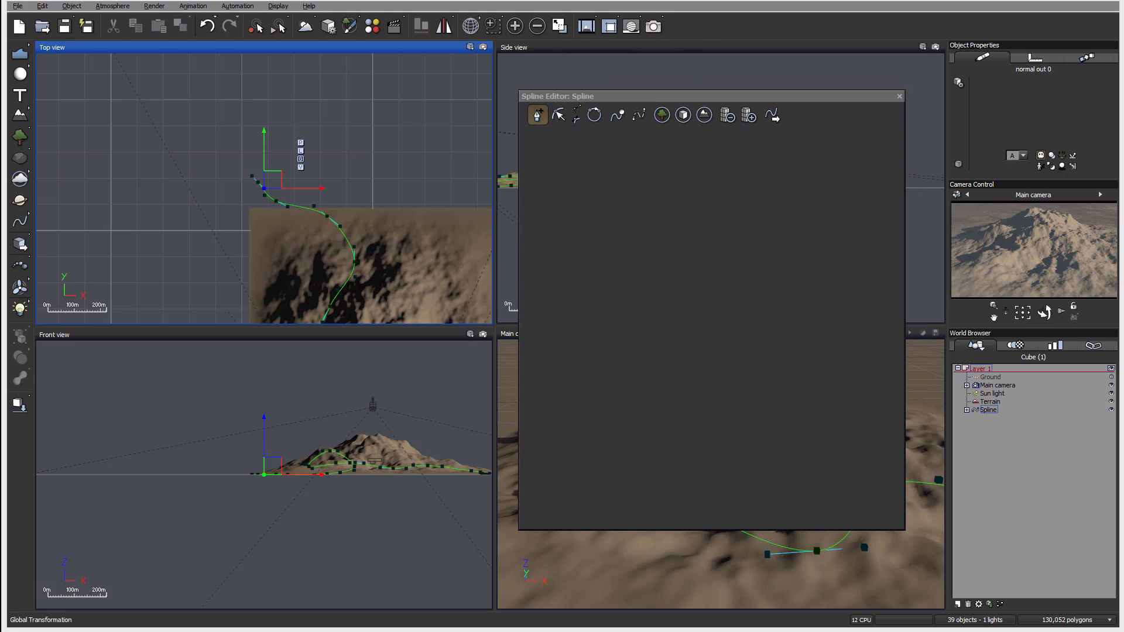
click(661, 115)
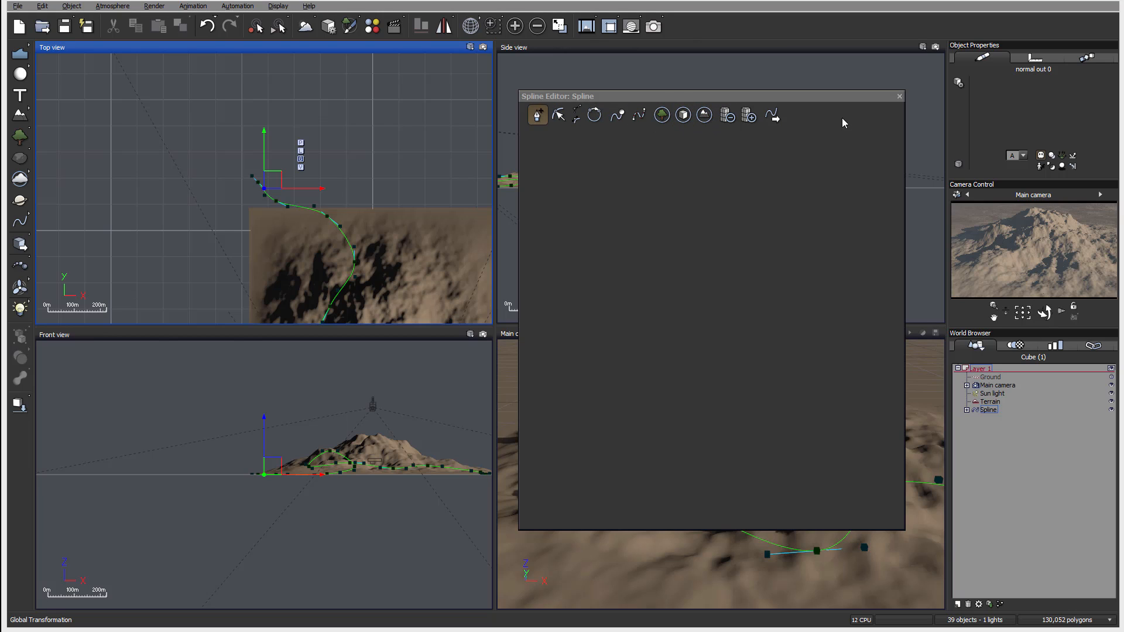
- Select spline control point 2 with the point tool and set it to aligned
click(558, 114)
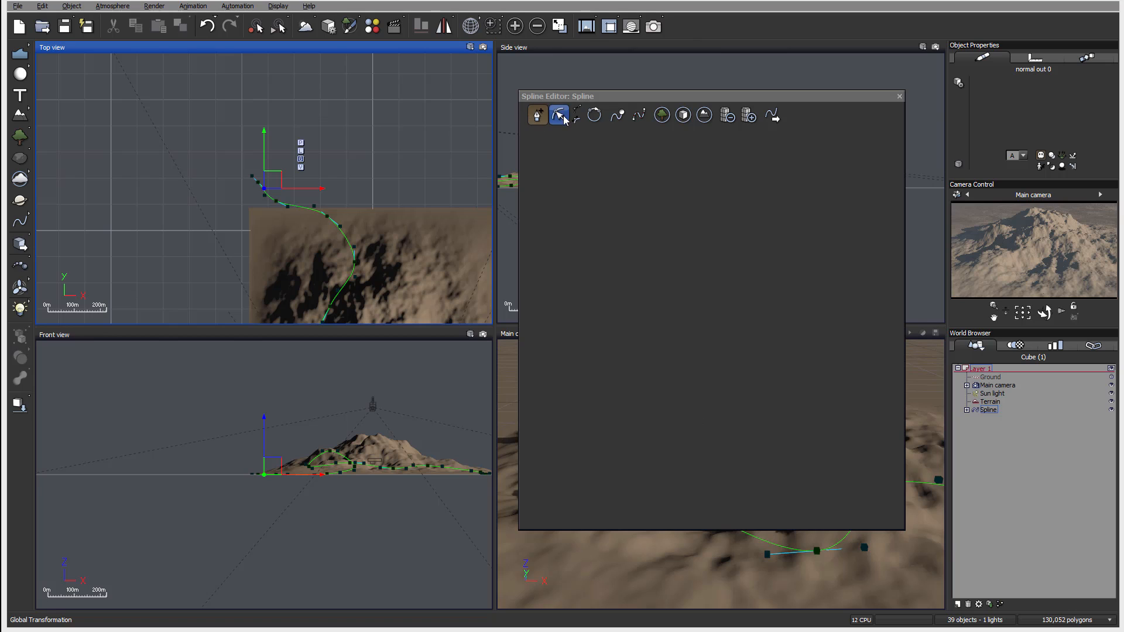
click(537, 115)
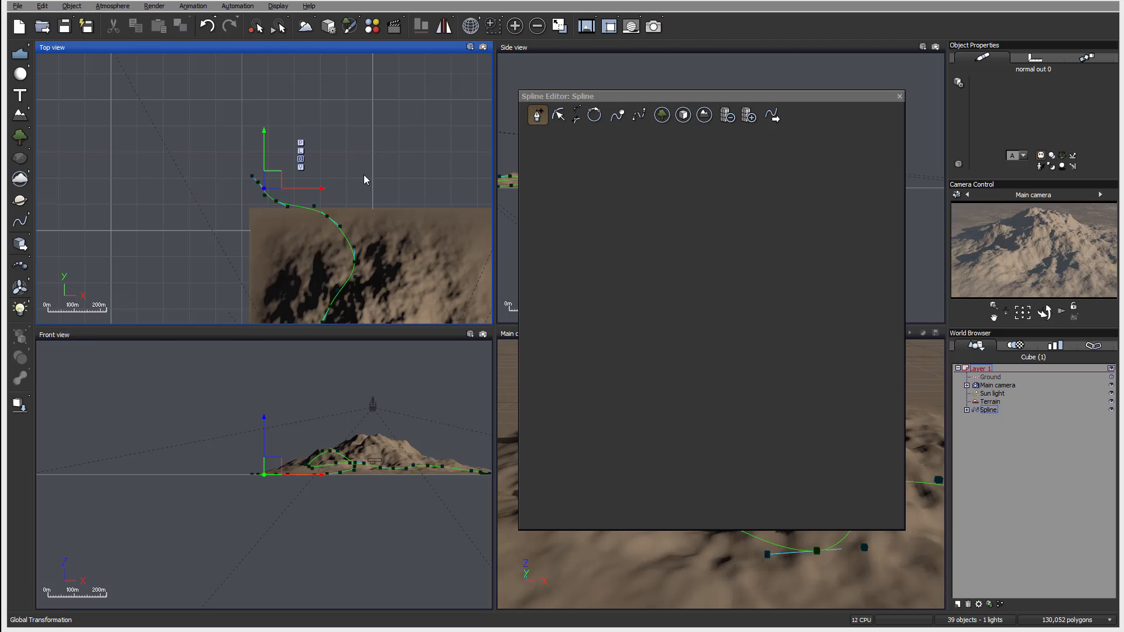
click(559, 115)
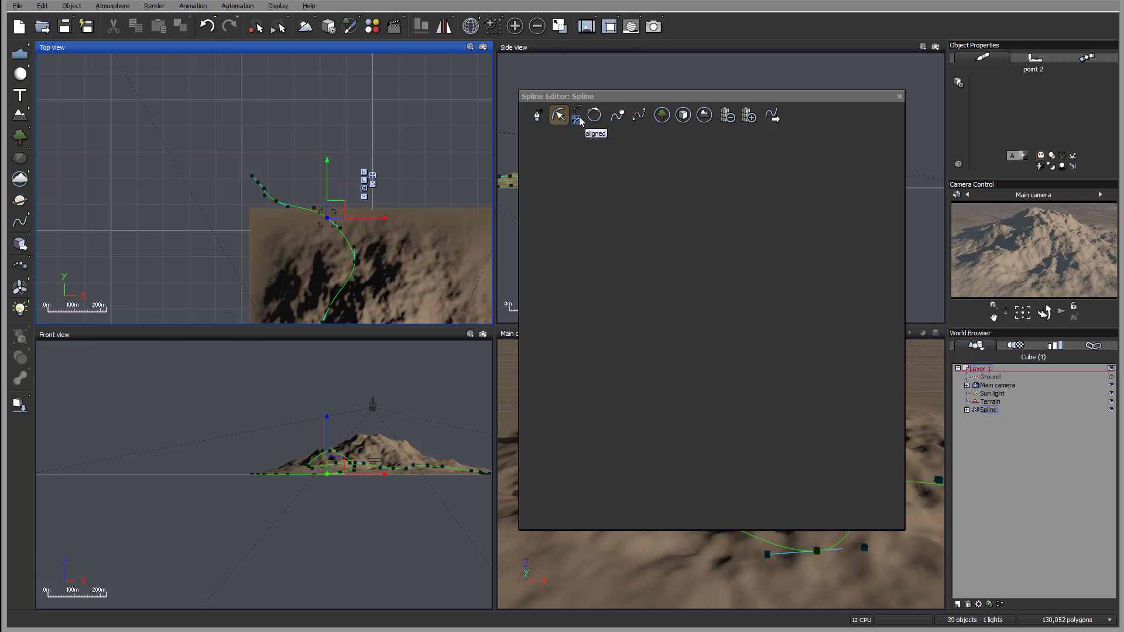
mouse_move(577, 112)
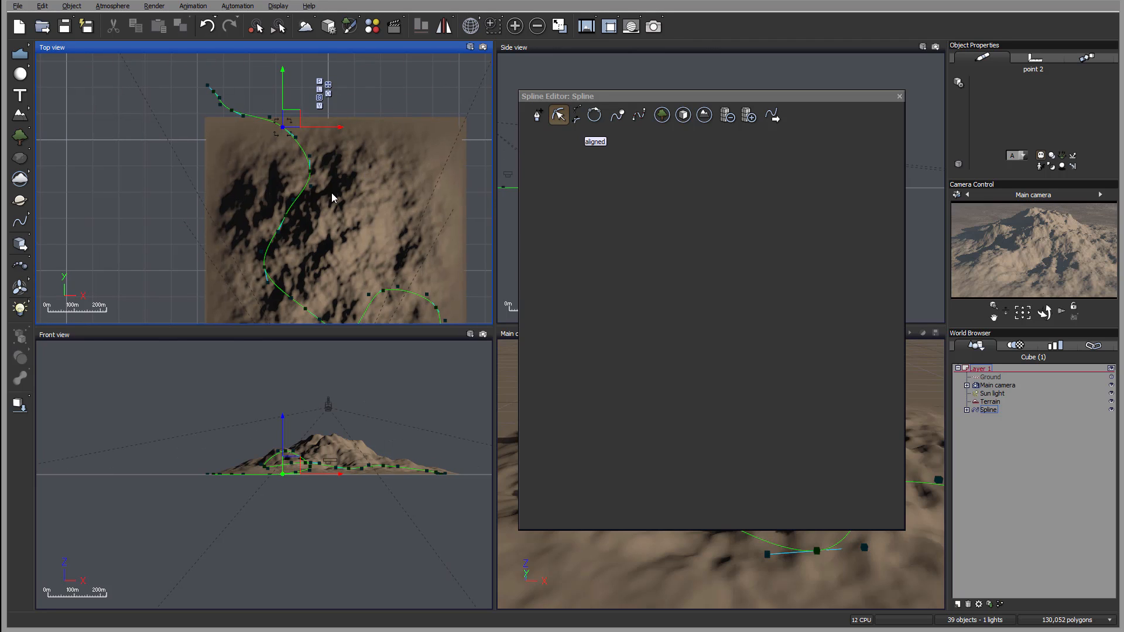
mouse_move(382, 233)
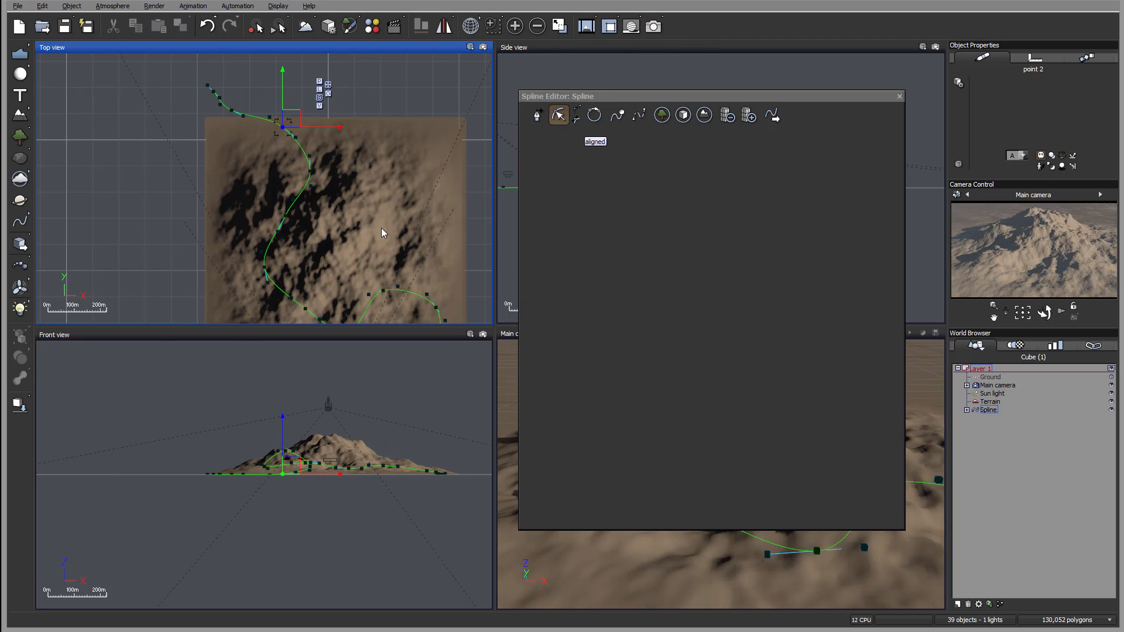
click(638, 114)
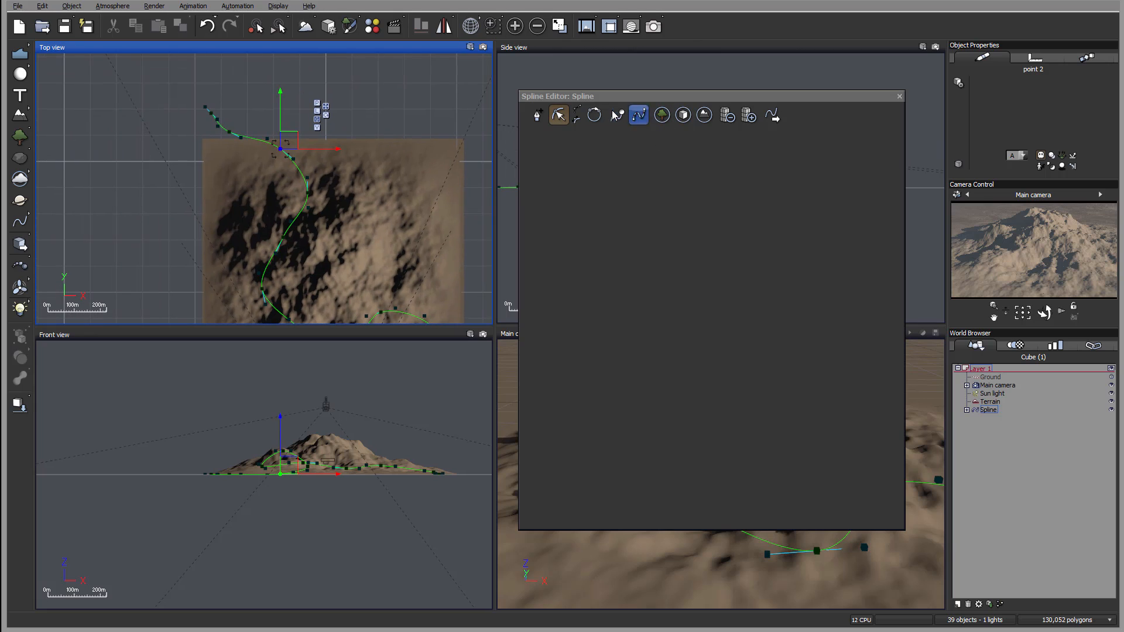
mouse_move(616, 115)
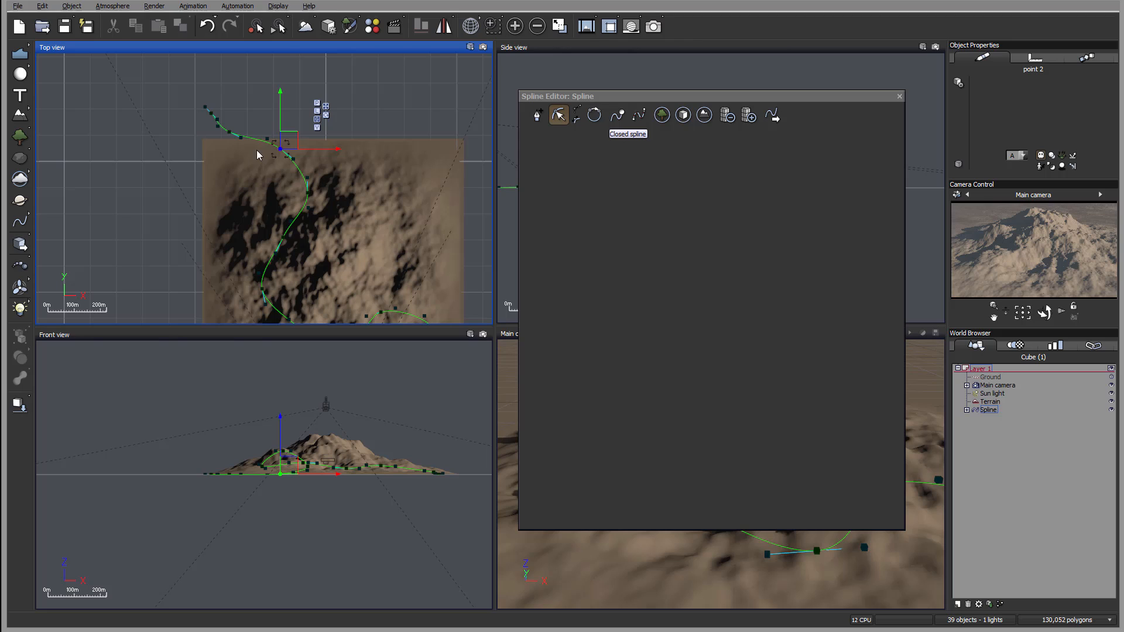
mouse_move(284, 245)
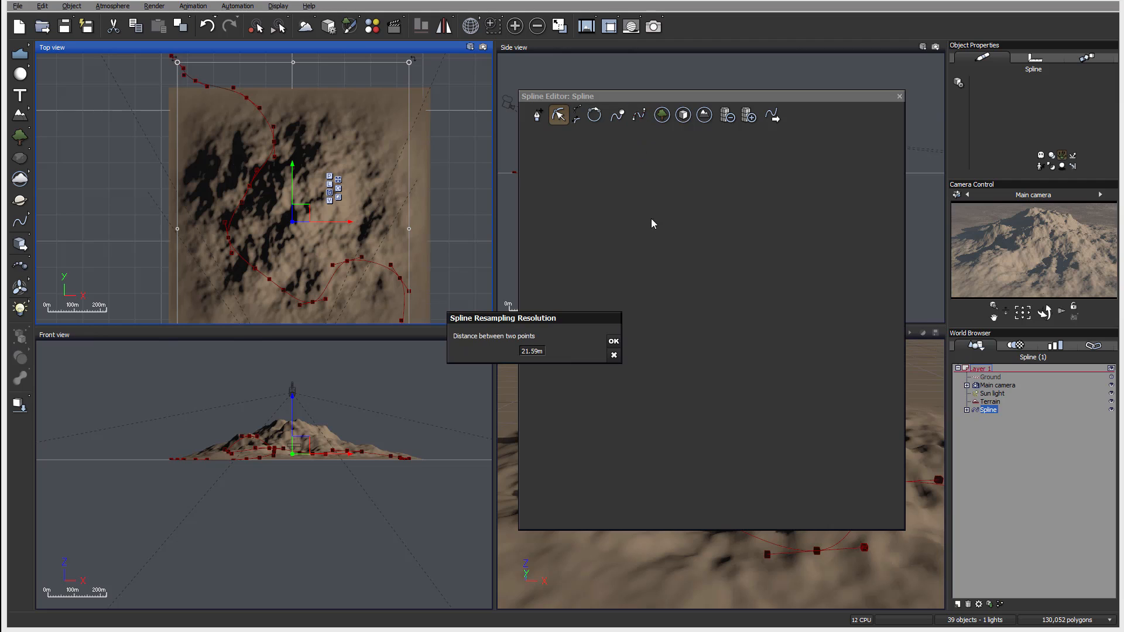
mouse_move(559, 359)
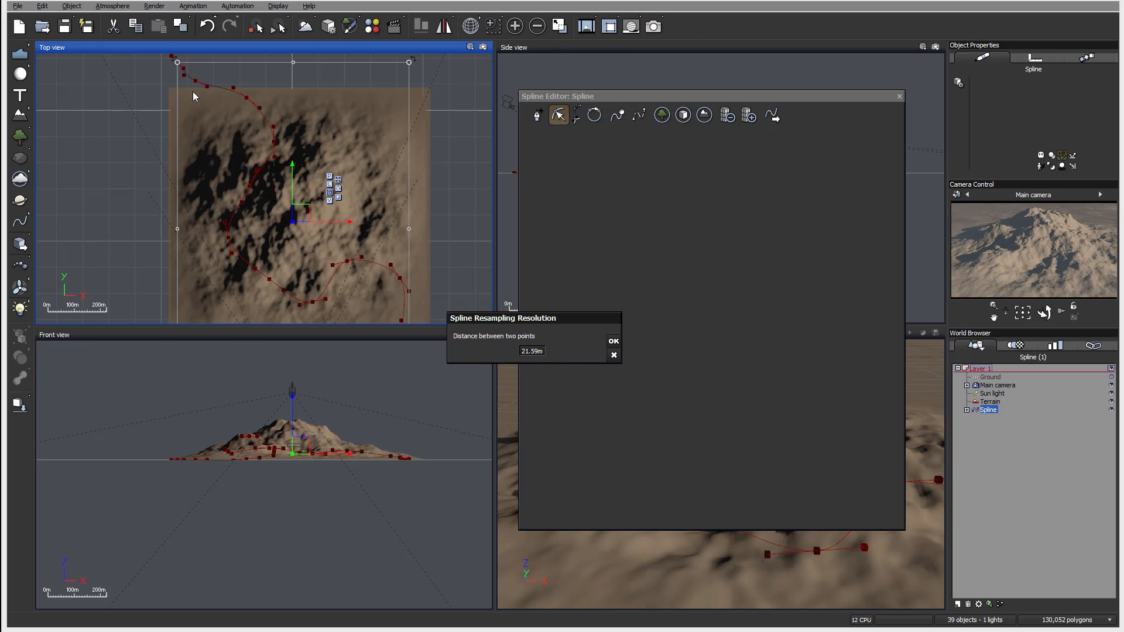
mouse_move(246, 223)
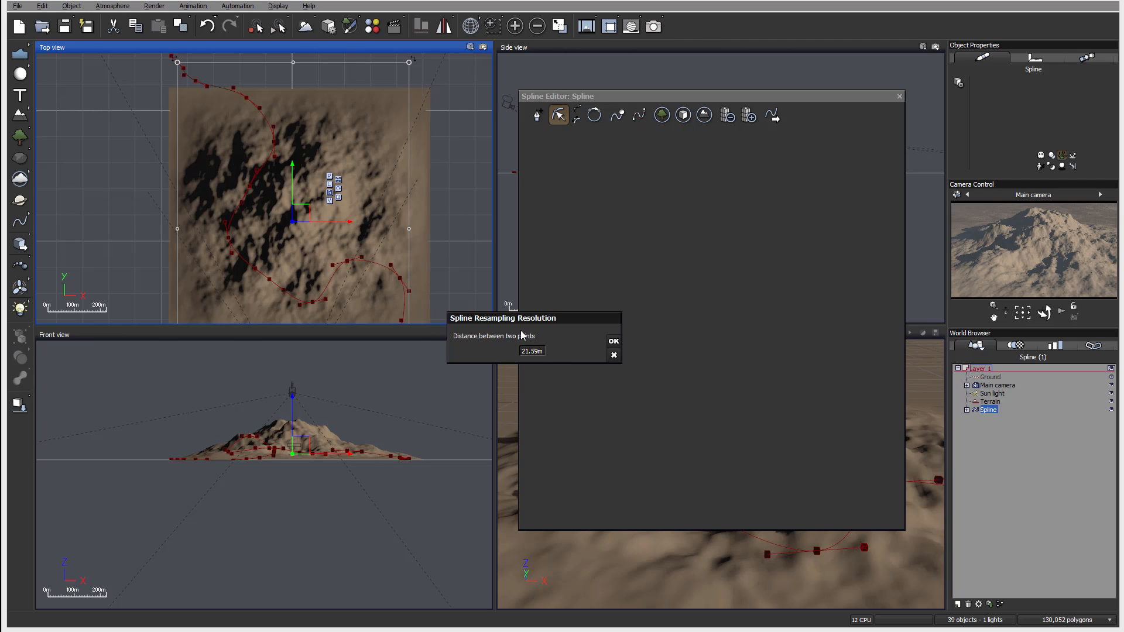
mouse_move(233, 79)
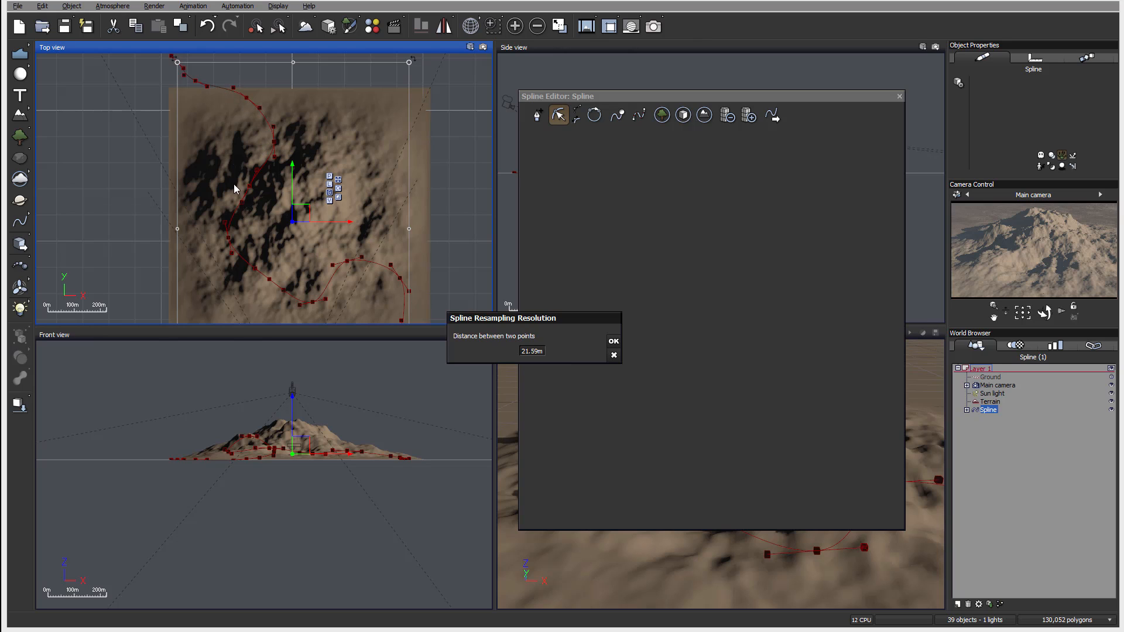
mouse_move(533, 335)
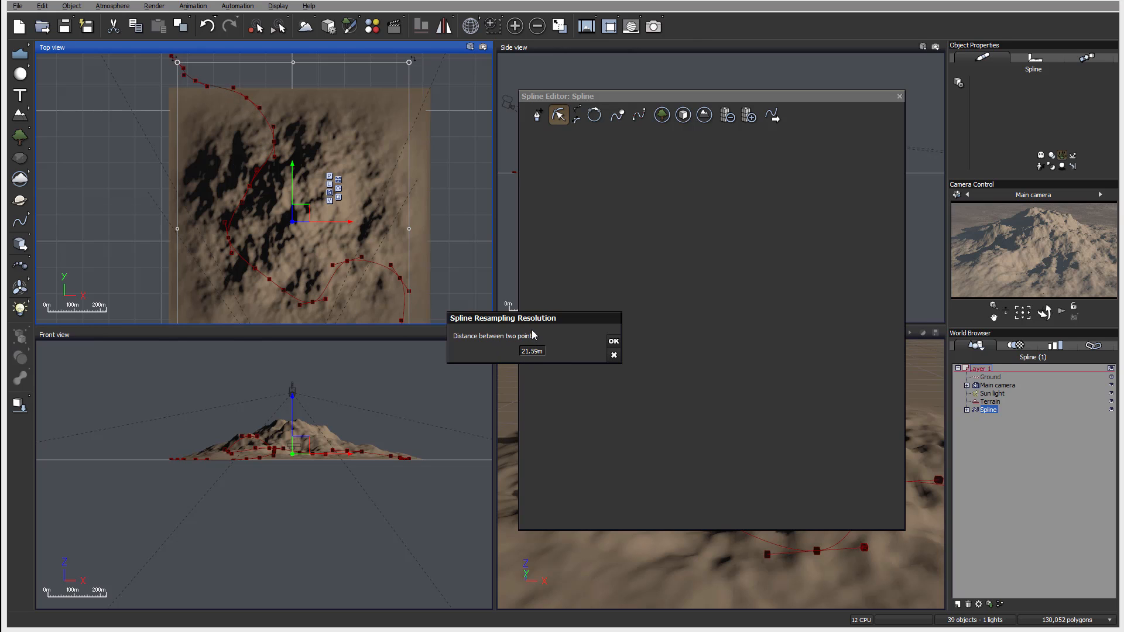
- Dismiss the resampling prompt, leaving control points about 21.59 m apart
click(613, 341)
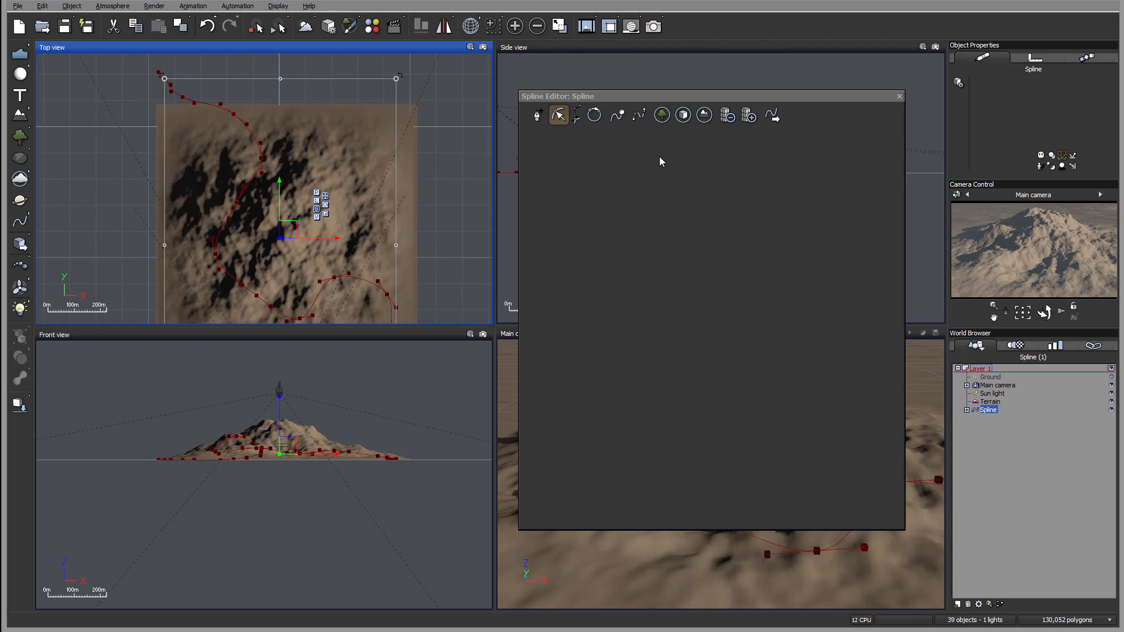
mouse_move(832, 173)
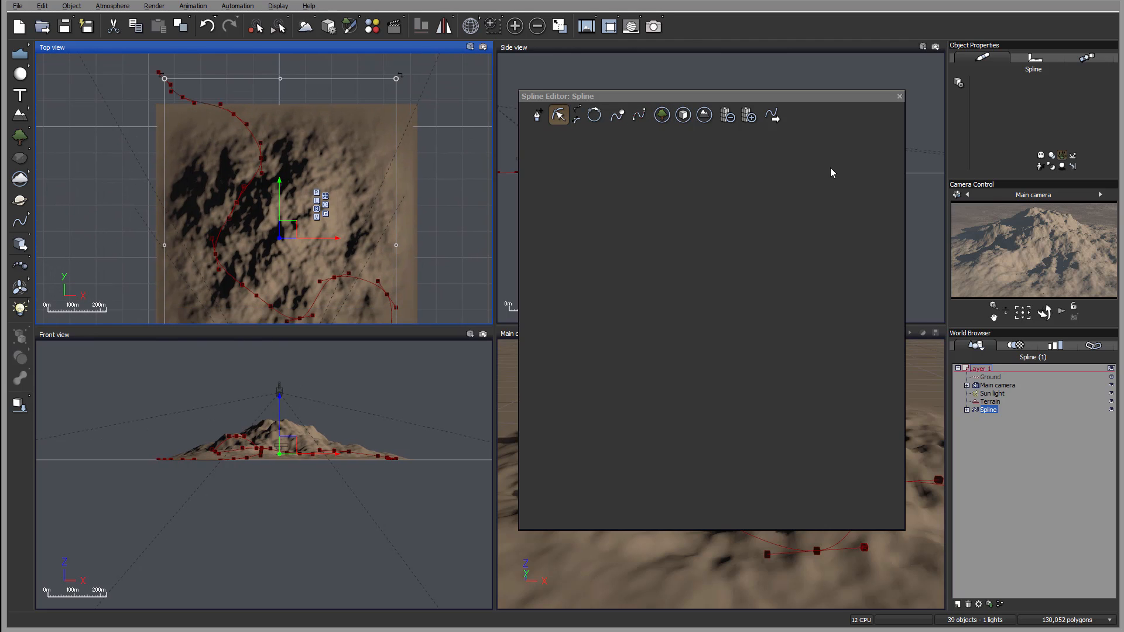
click(638, 115)
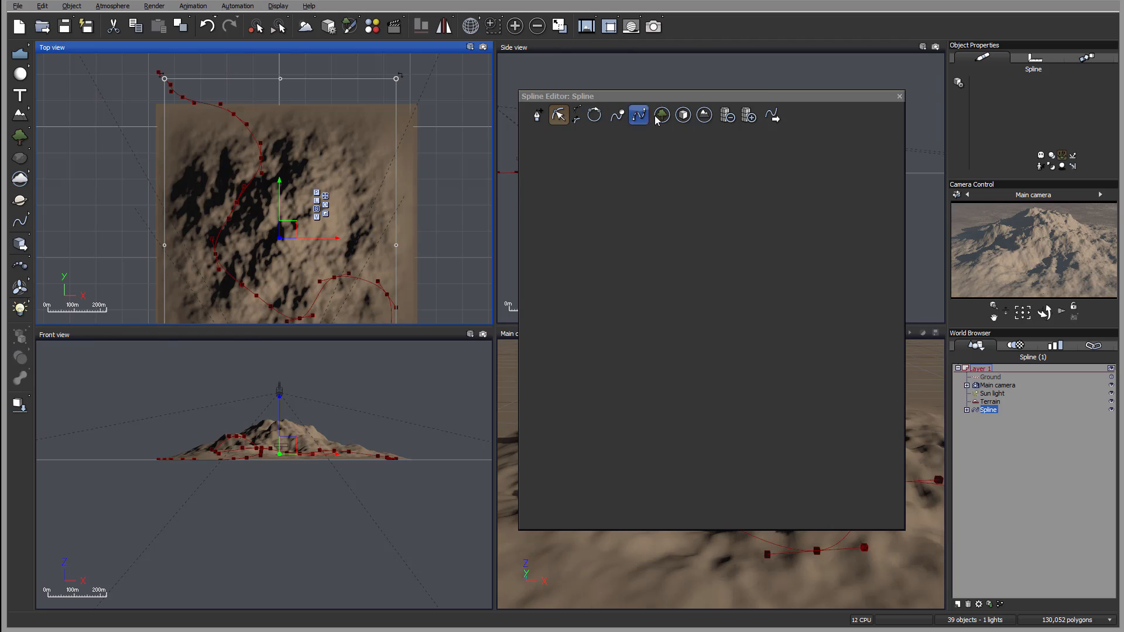
click(704, 114)
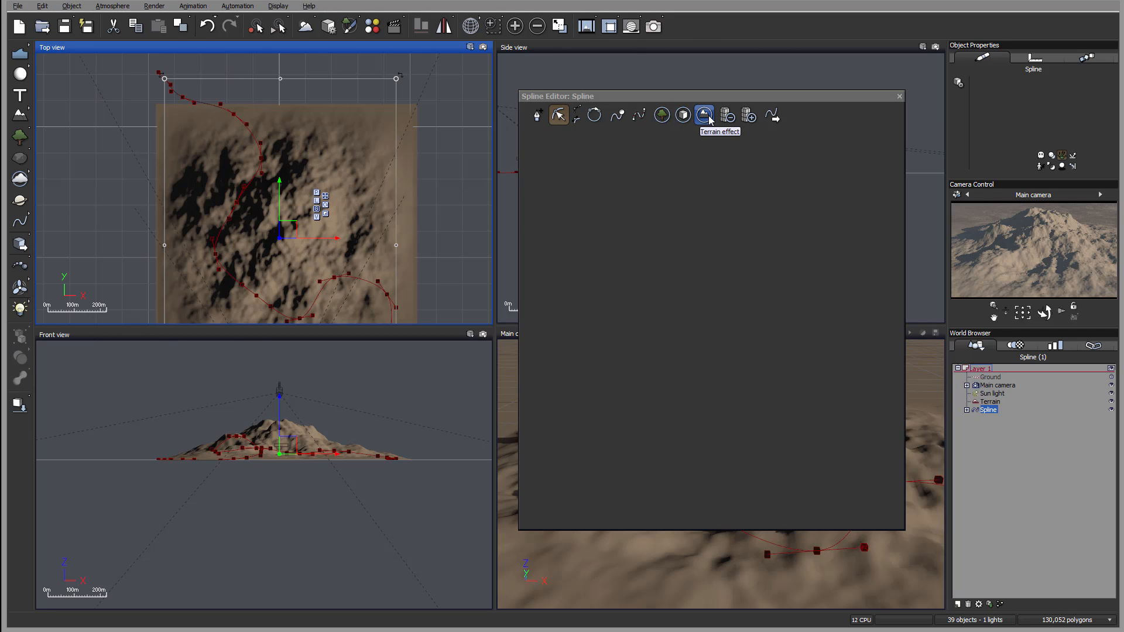
mouse_move(727, 115)
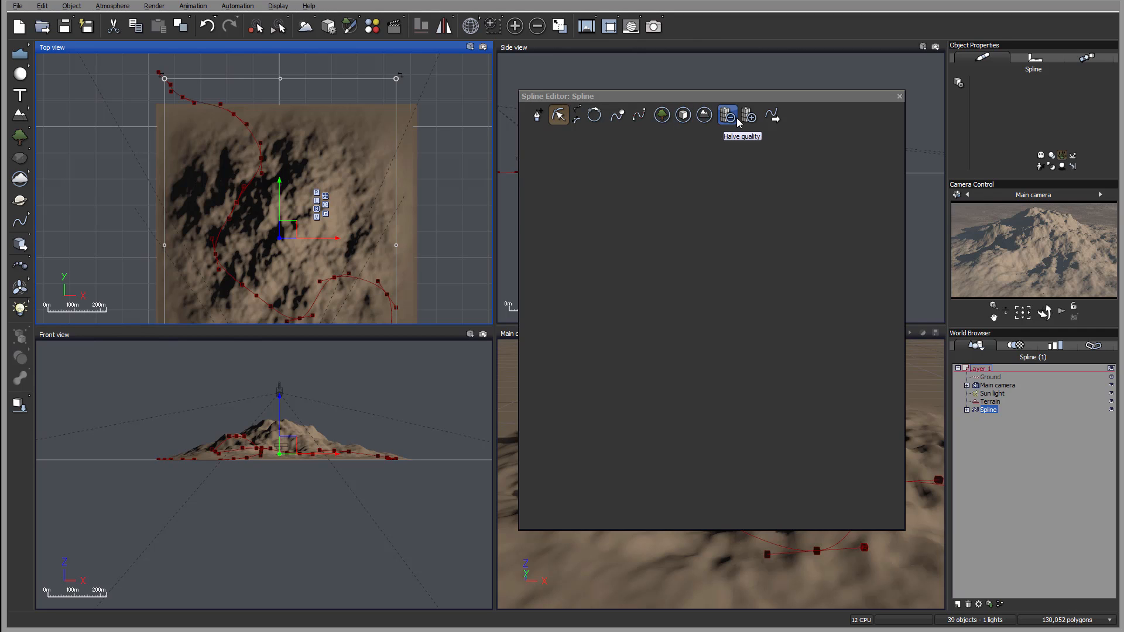
mouse_move(758, 120)
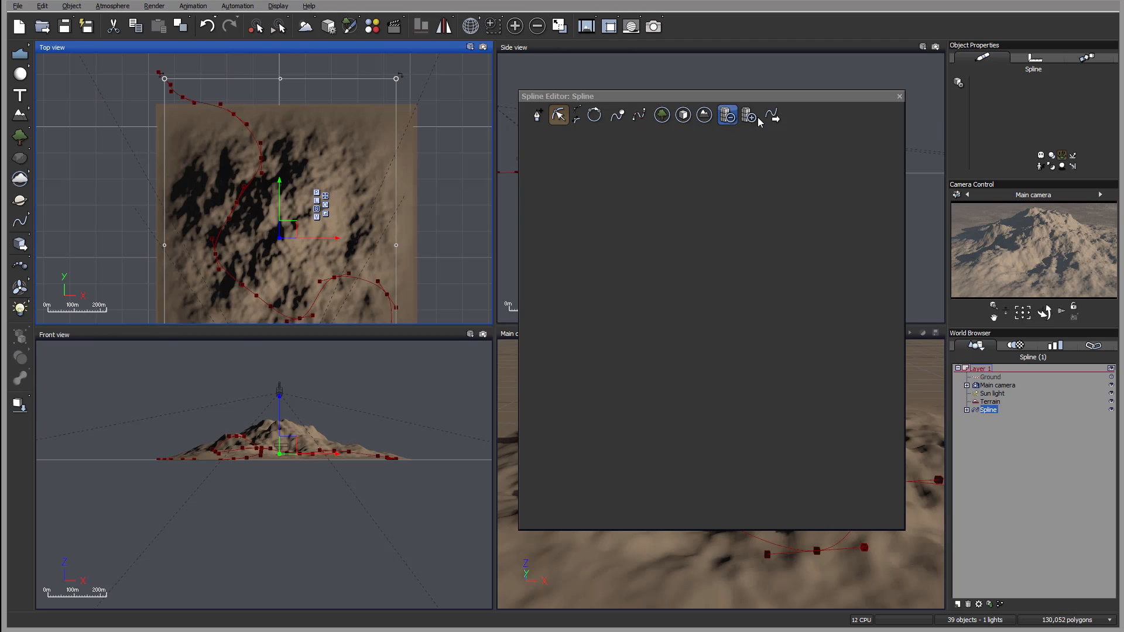
mouse_move(726, 114)
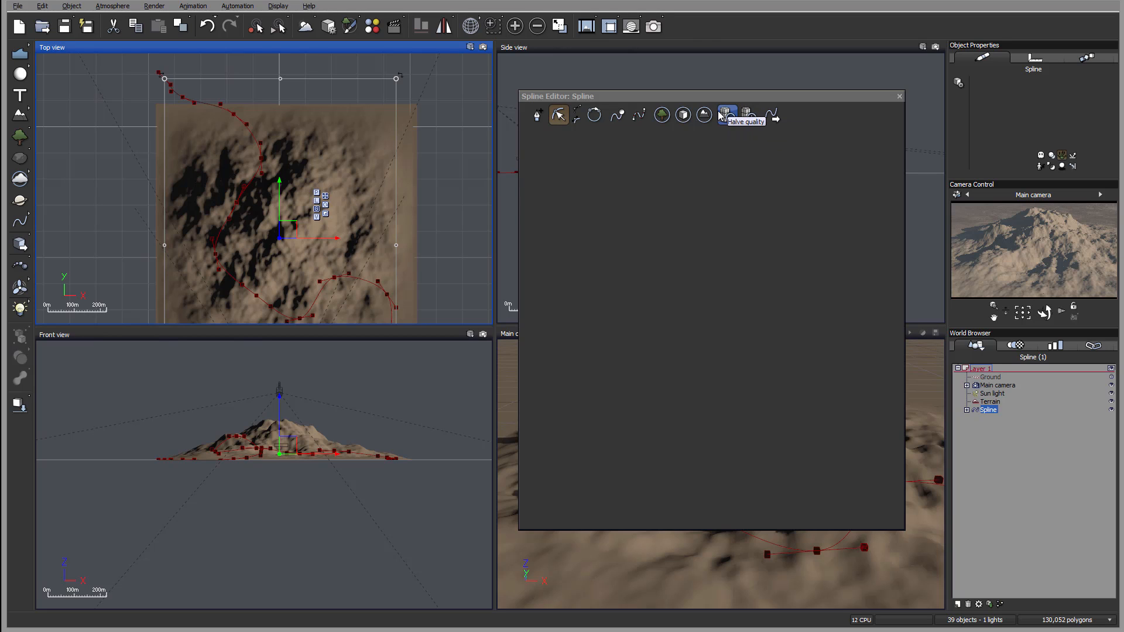
mouse_move(773, 115)
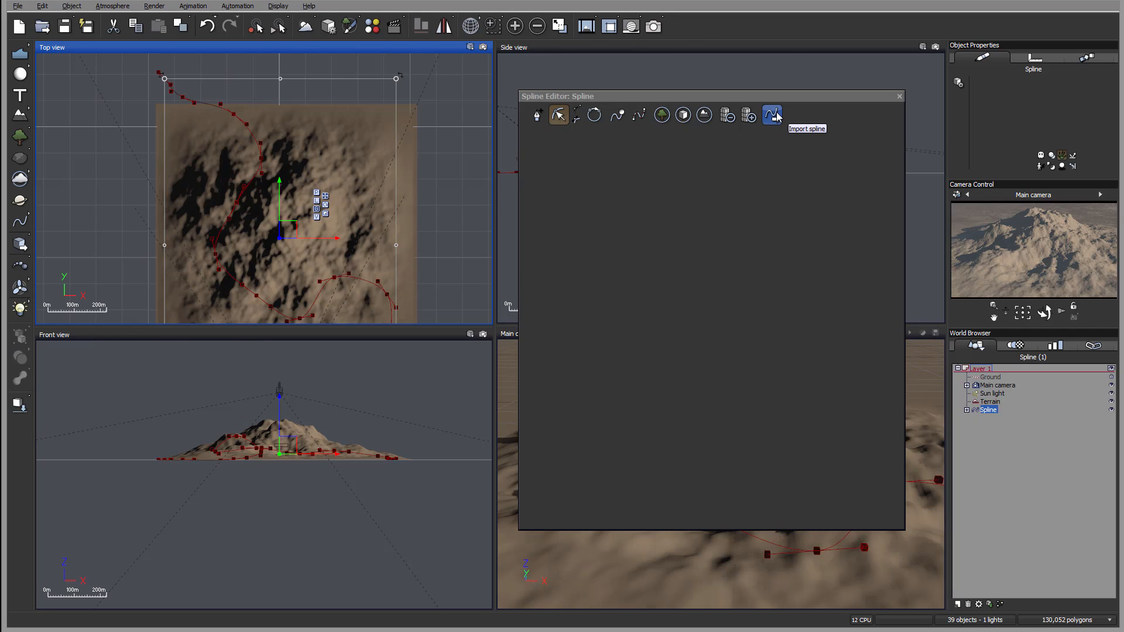
mouse_move(878, 141)
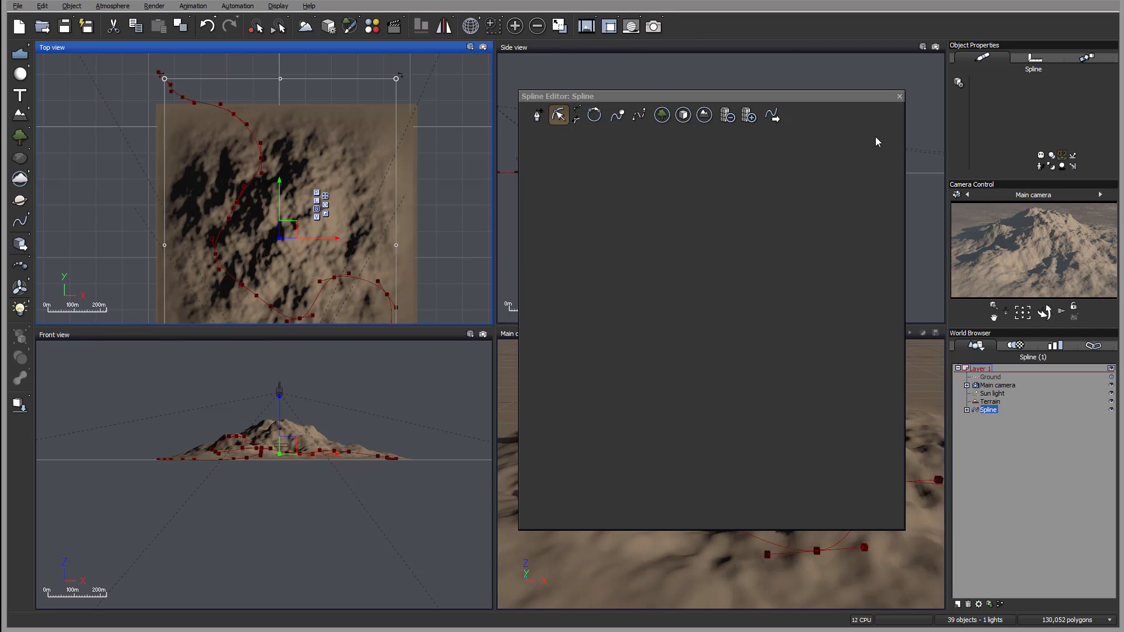
mouse_move(809, 166)
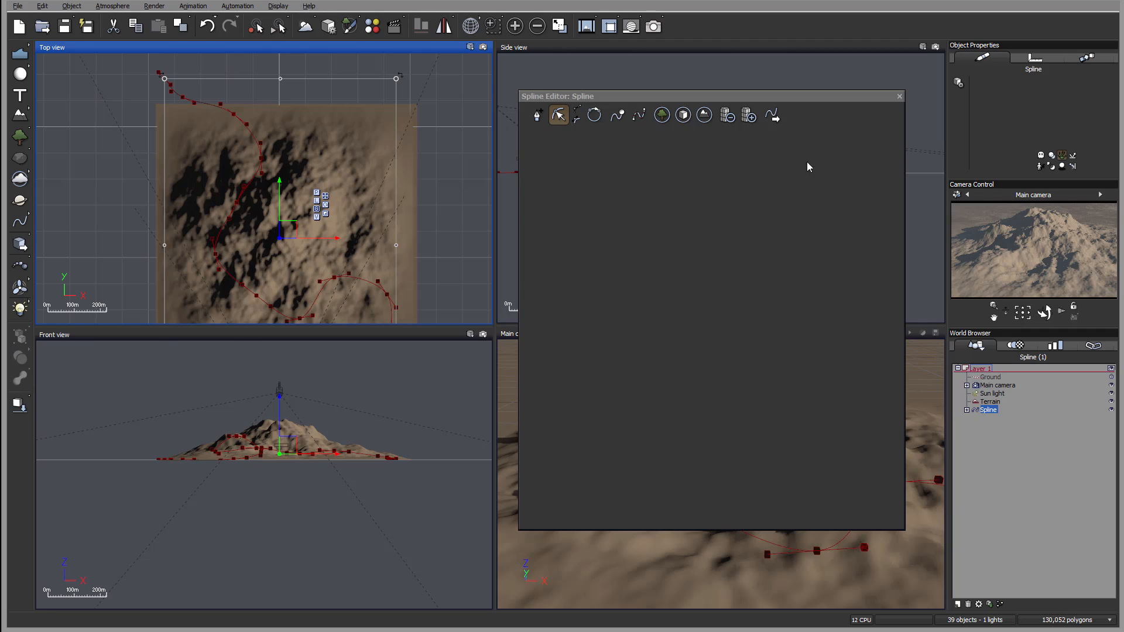
click(773, 114)
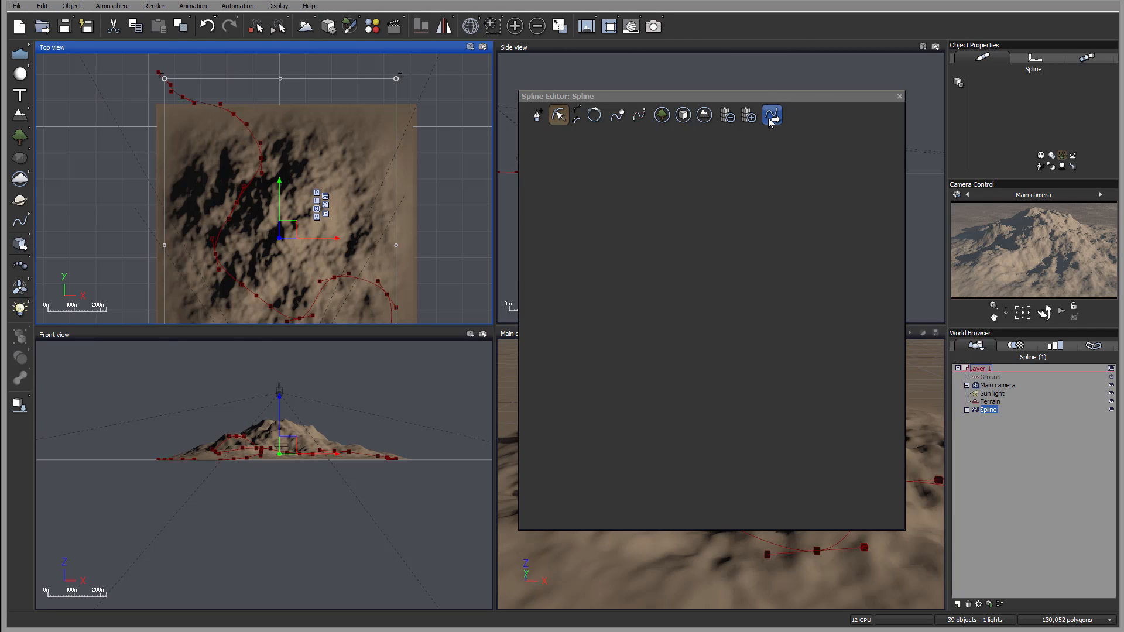
mouse_move(433, 137)
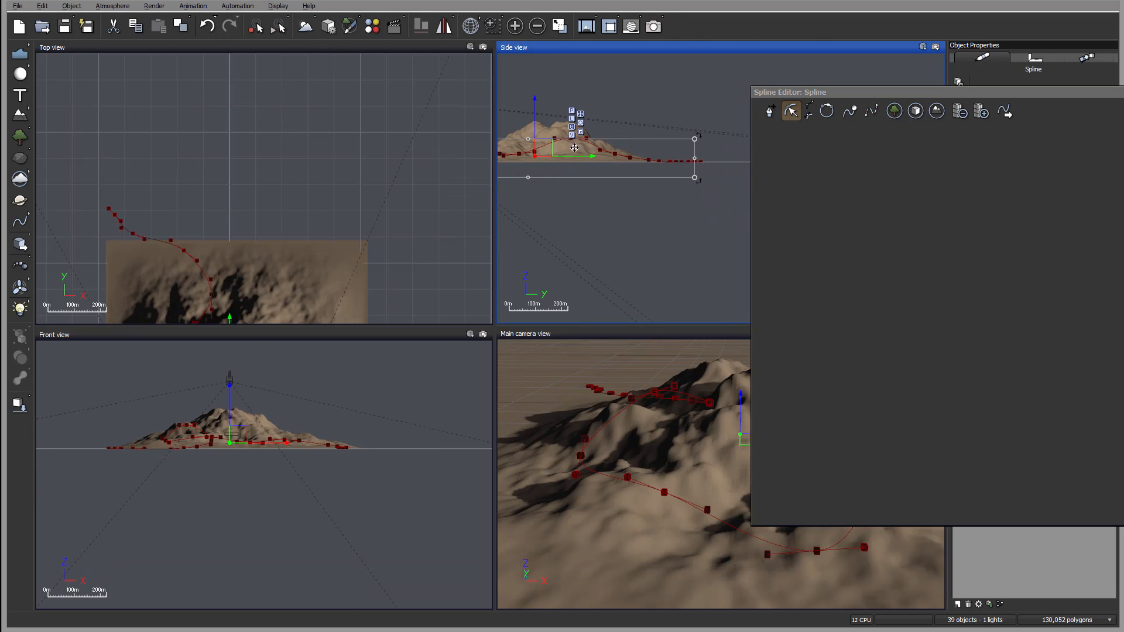
drag(574, 148, 623, 179)
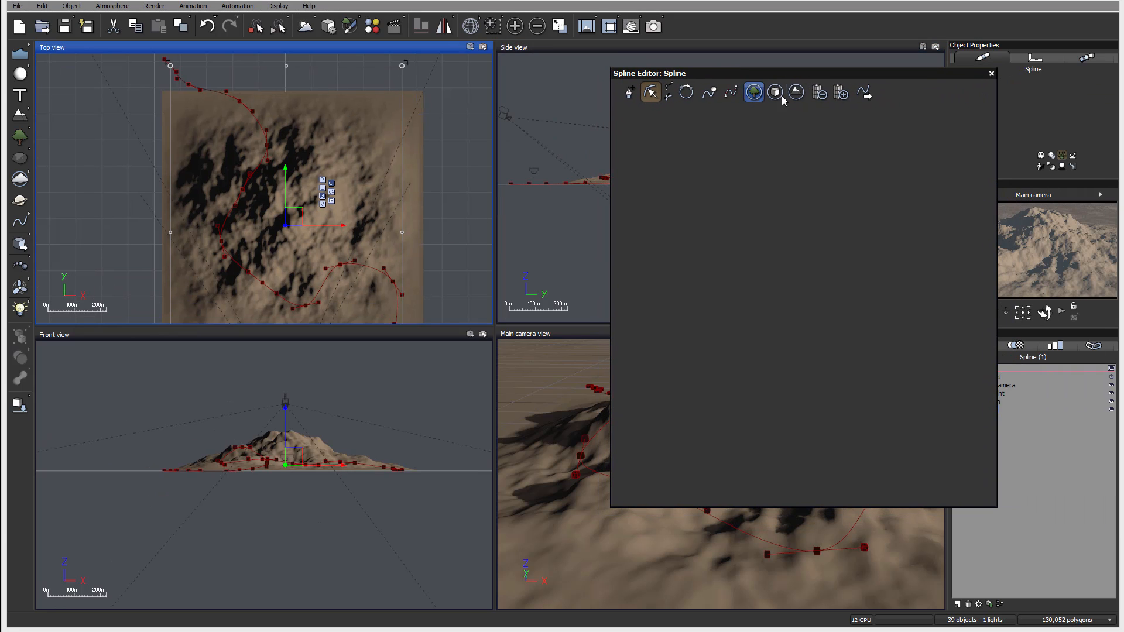
- Show the Spline Editor's Terrain effect panel with width, amplitude and influence list
click(796, 91)
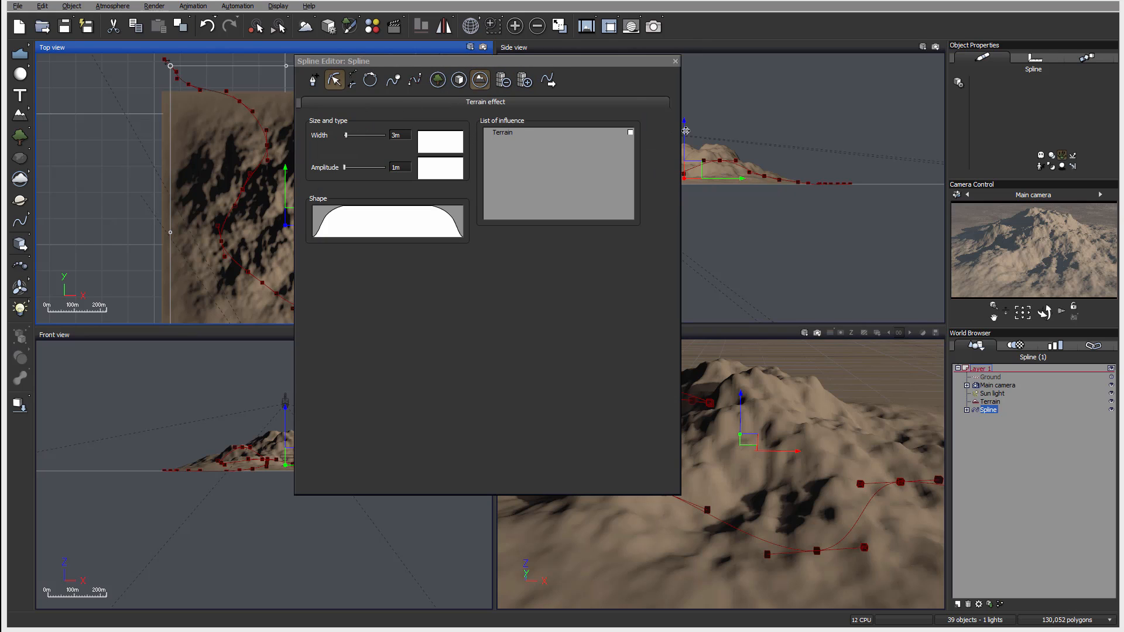
mouse_move(783, 166)
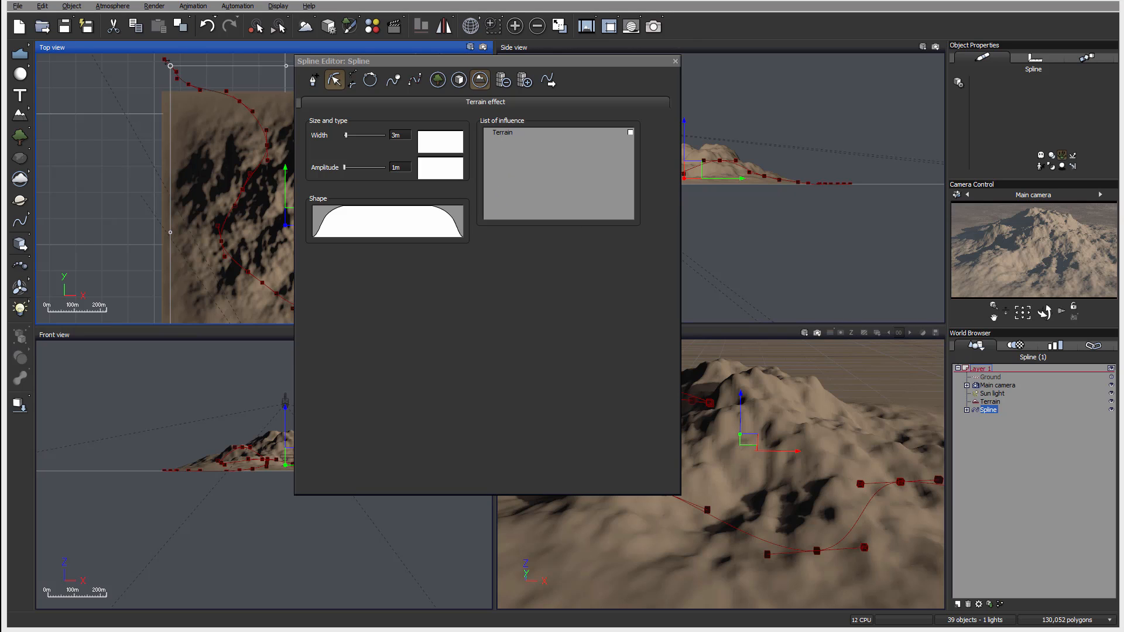
mouse_move(586, 134)
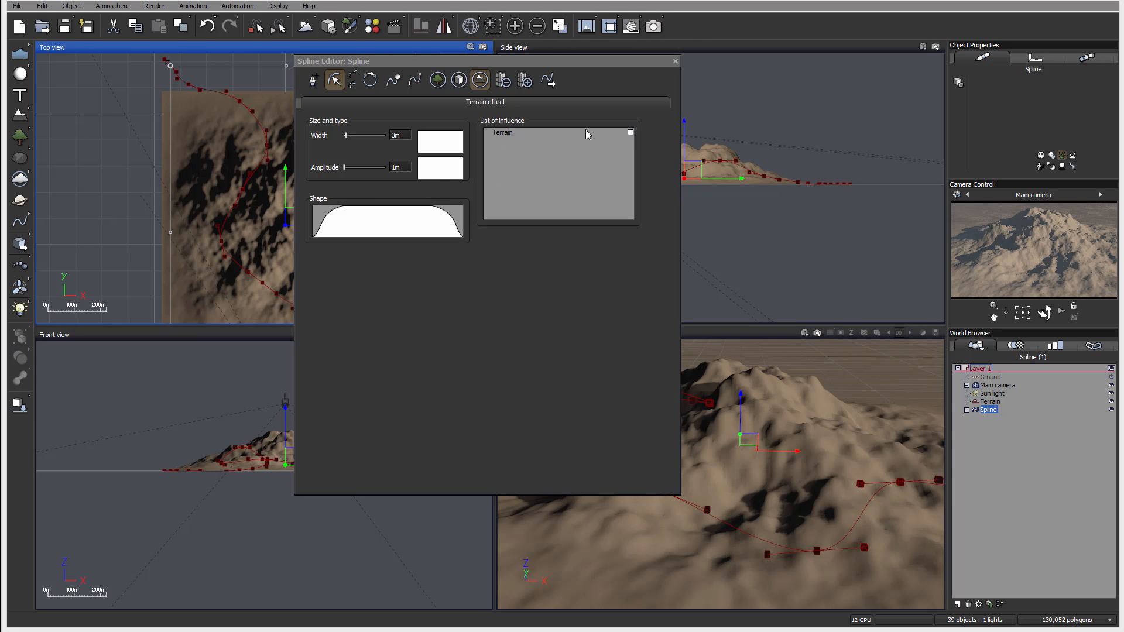
mouse_move(1038, 416)
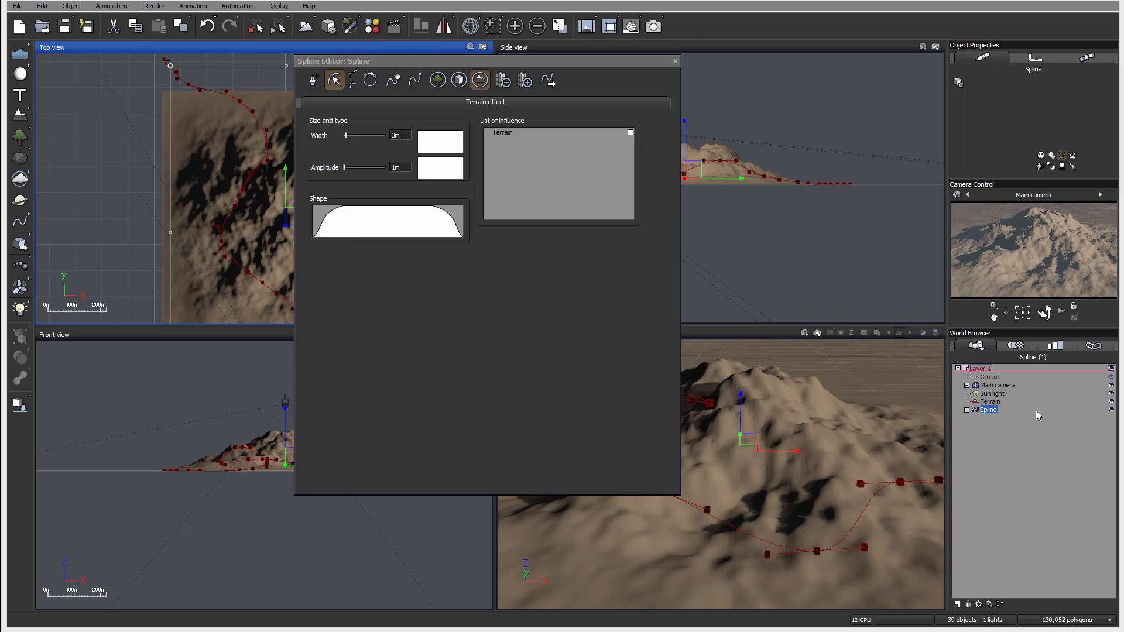
- Enable Terrain in the influence list and move the editor aside to see the groove
click(630, 131)
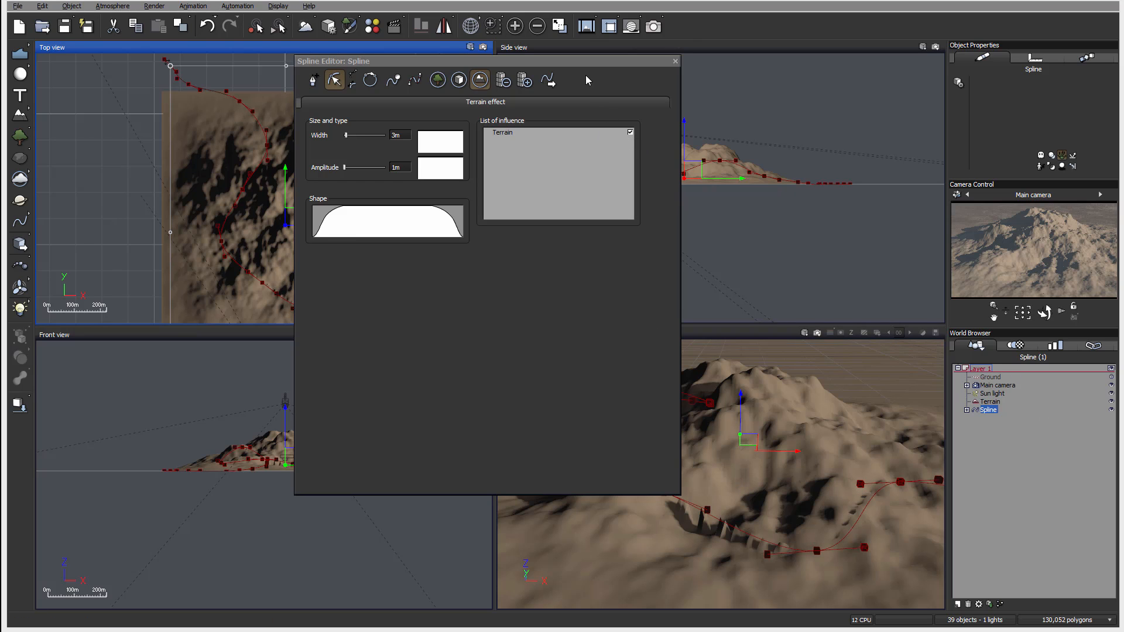
drag(488, 61, 319, 58)
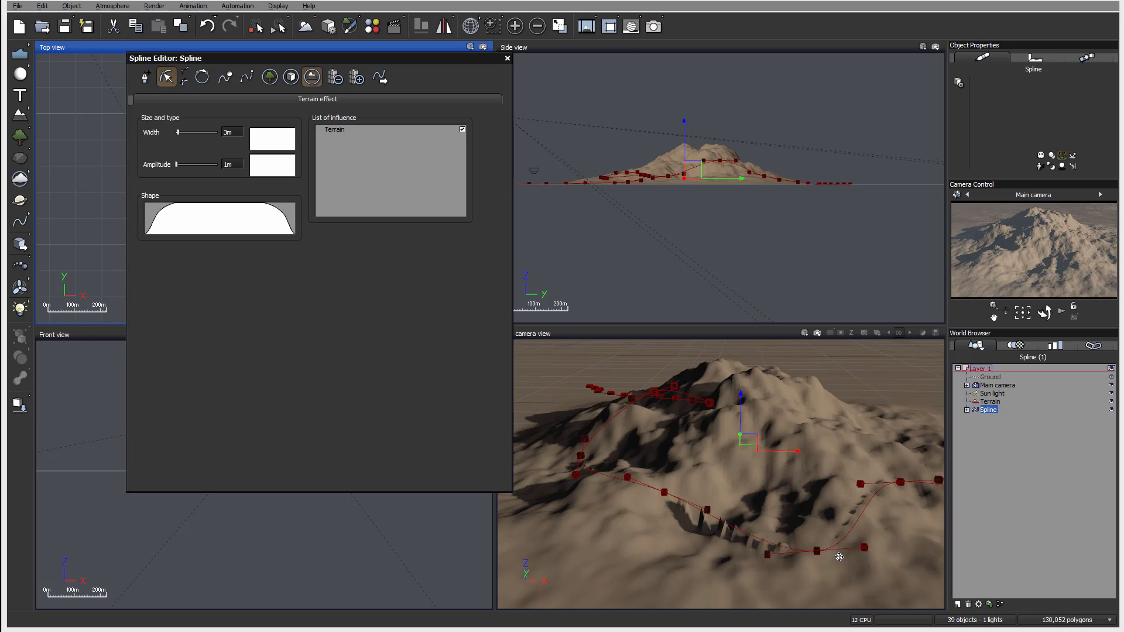
mouse_move(634, 490)
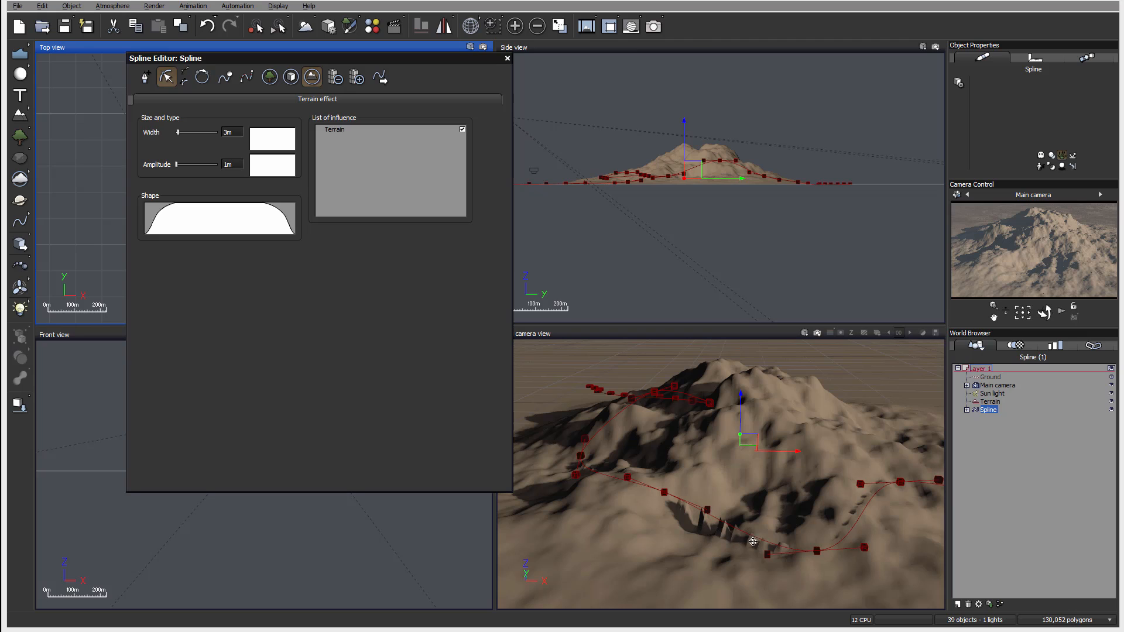
click(232, 131)
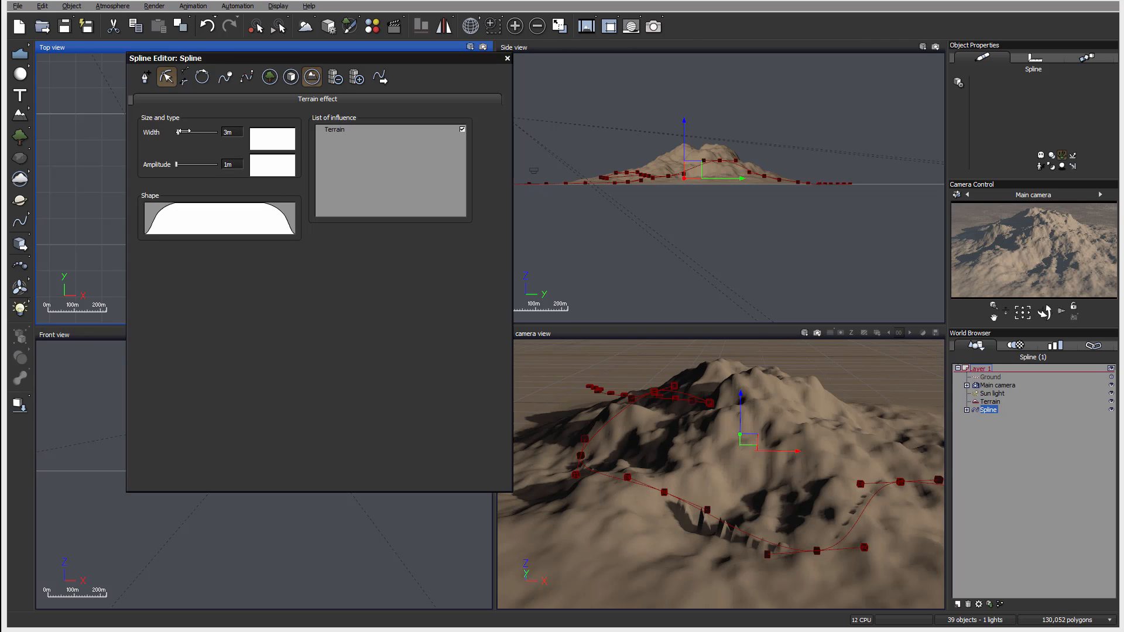
mouse_move(697, 141)
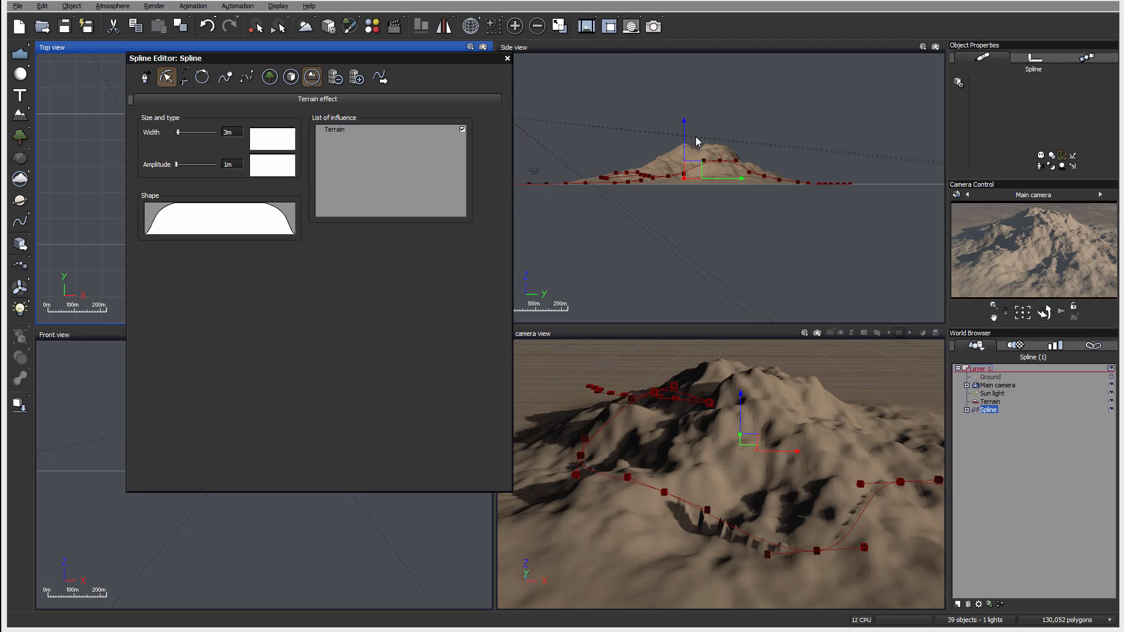
mouse_move(625, 418)
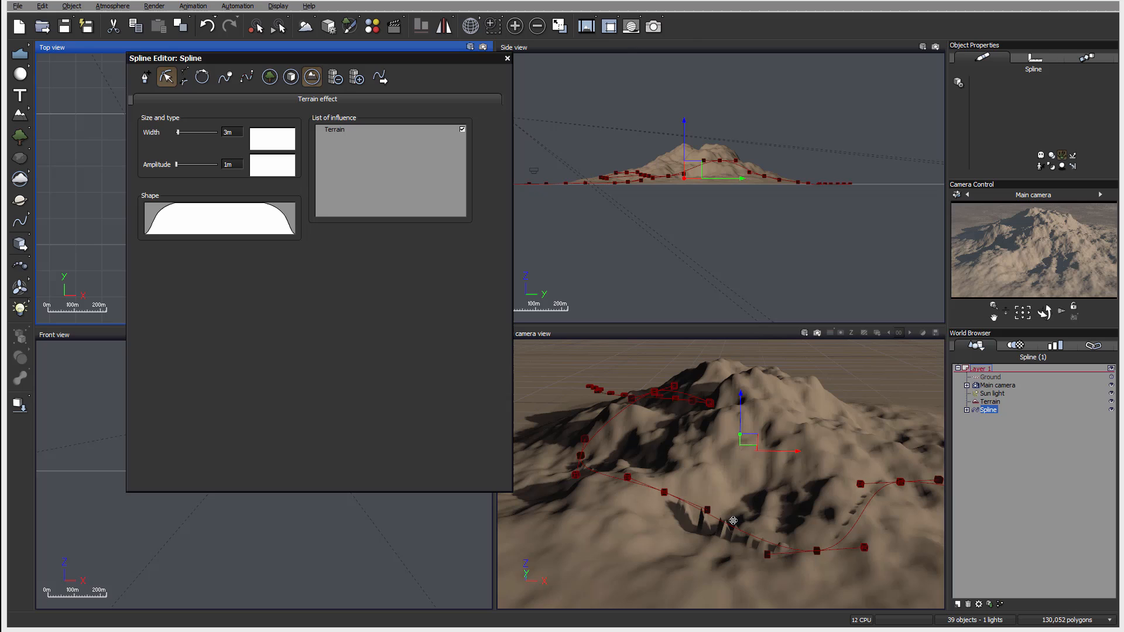
- Set the terrain effect amplitude to 50 cm and width to about 21 m
drag(185, 164, 207, 164)
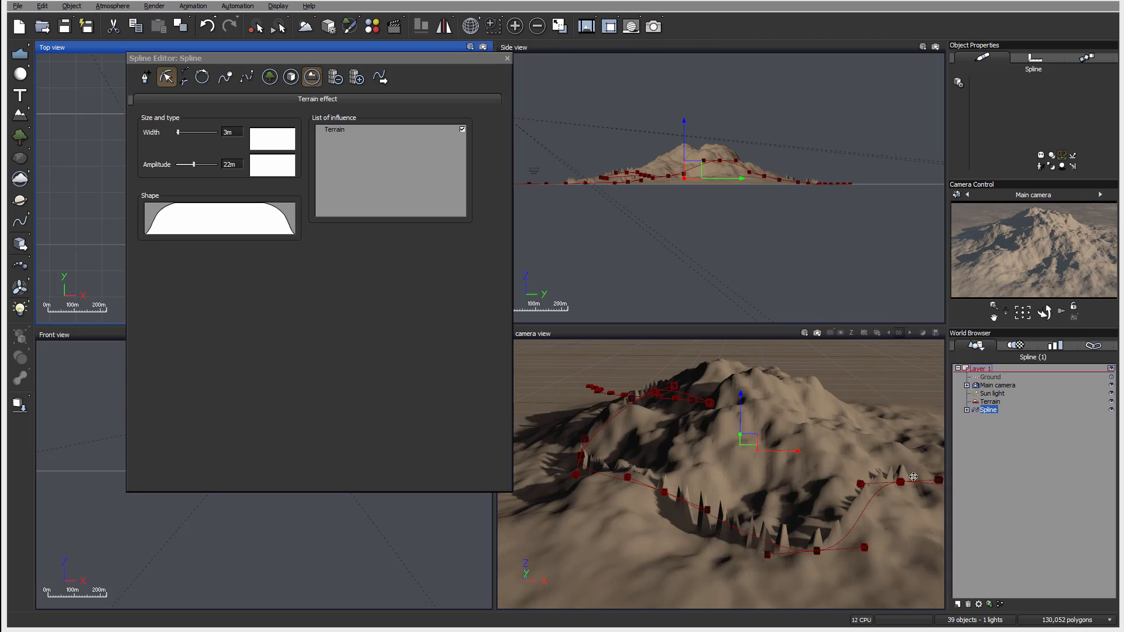
drag(192, 164, 182, 164)
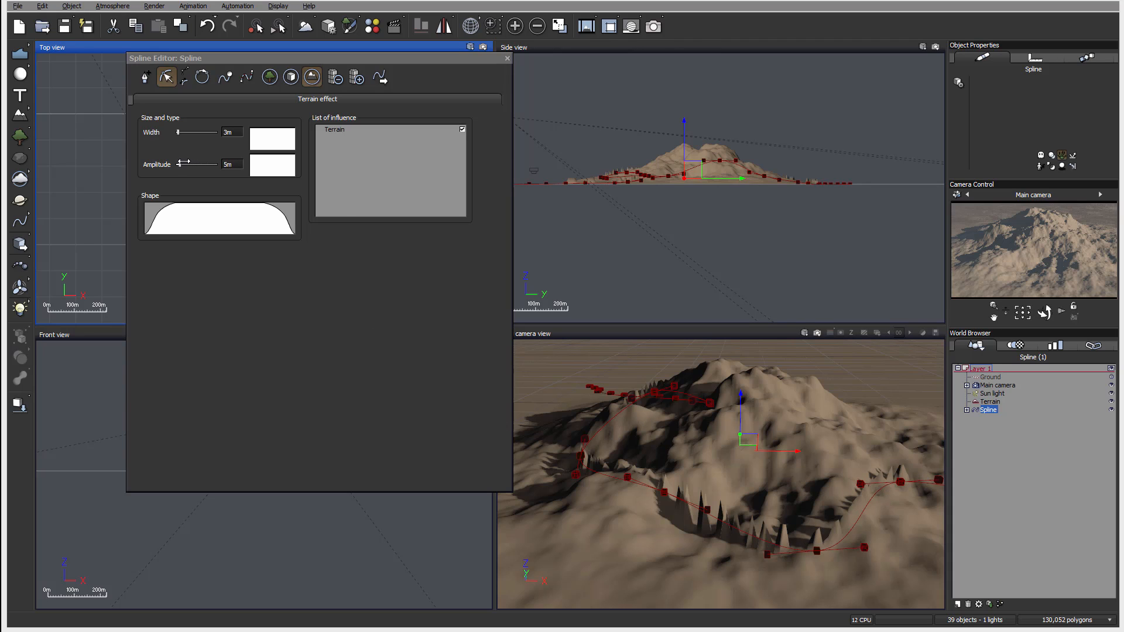
drag(197, 163, 163, 164)
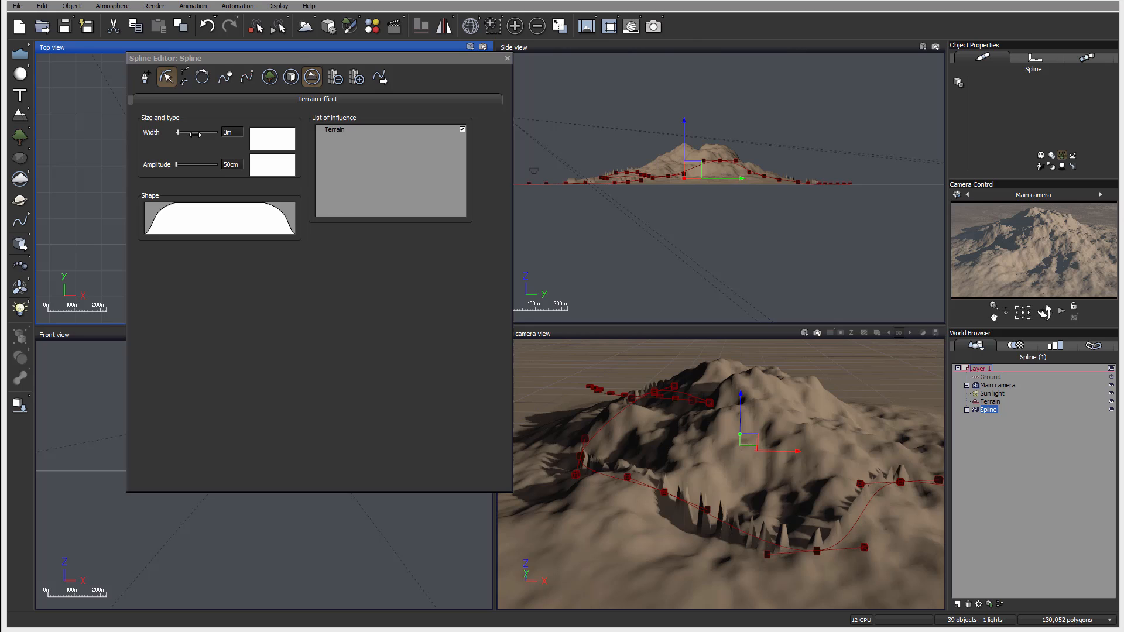
drag(178, 133, 202, 134)
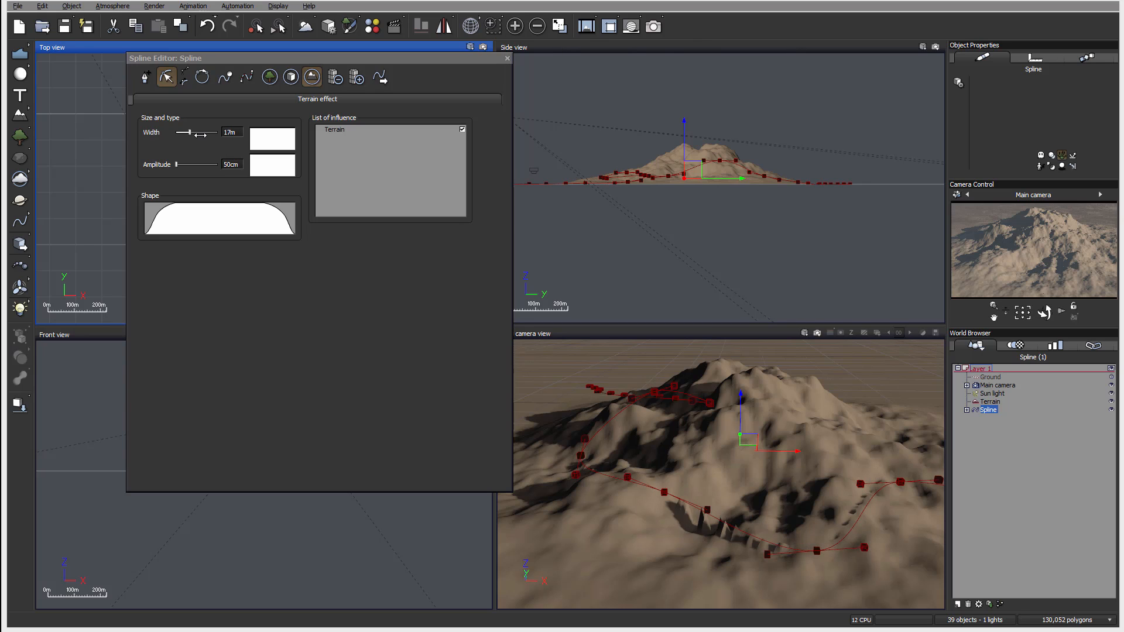
drag(203, 134, 192, 133)
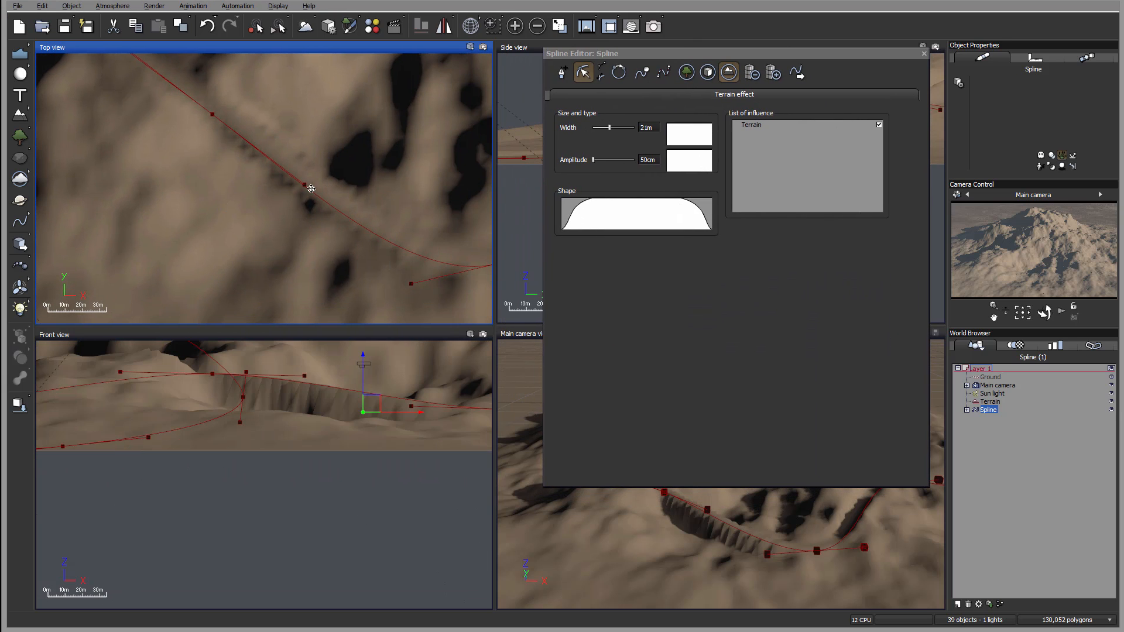
- Switch to point editing and select control point 6 on the spline
click(563, 71)
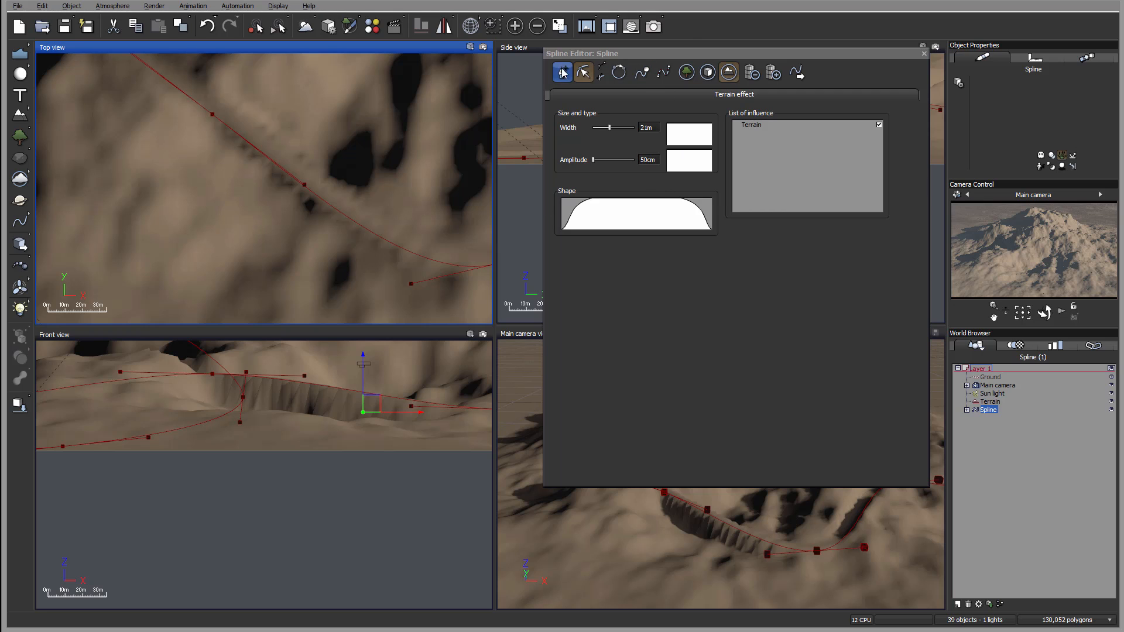
click(583, 71)
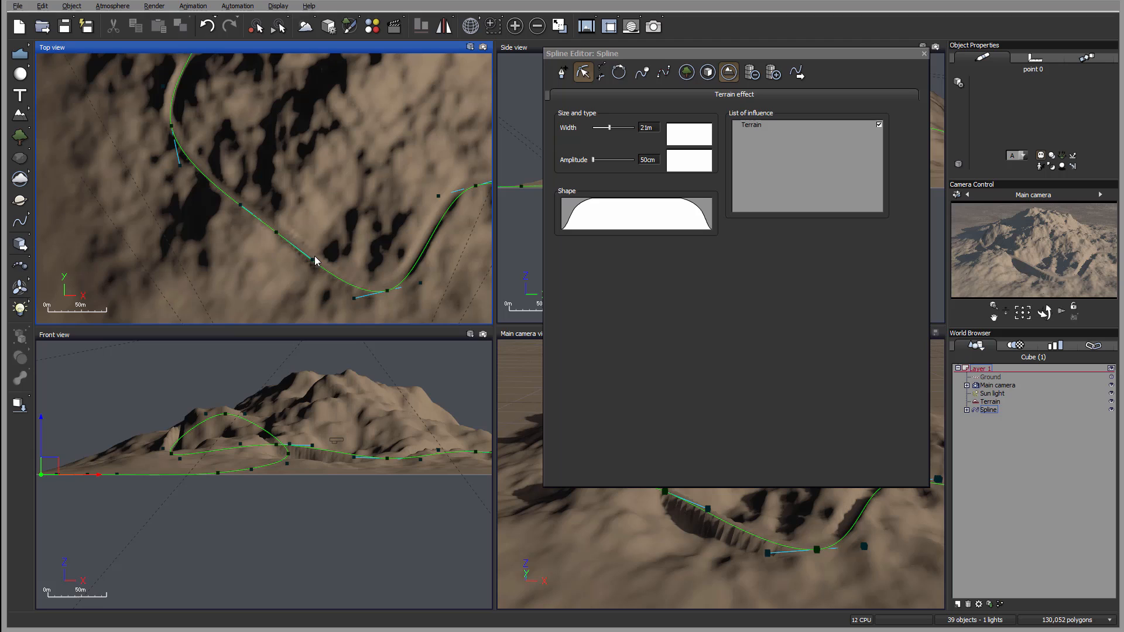
click(312, 260)
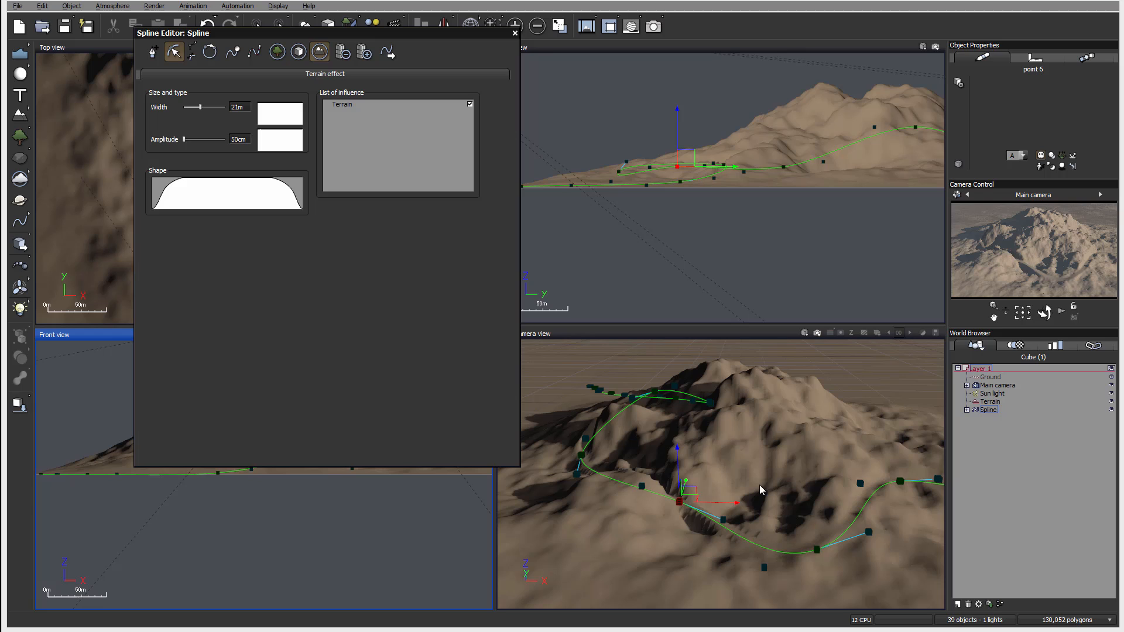
mouse_move(651, 497)
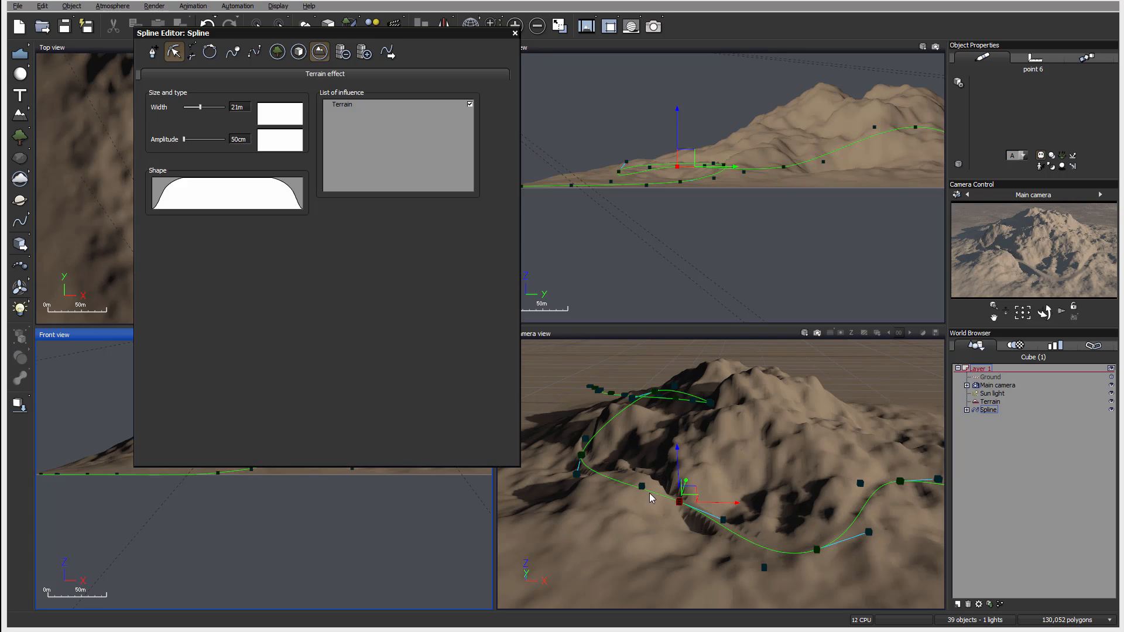
mouse_move(508, 194)
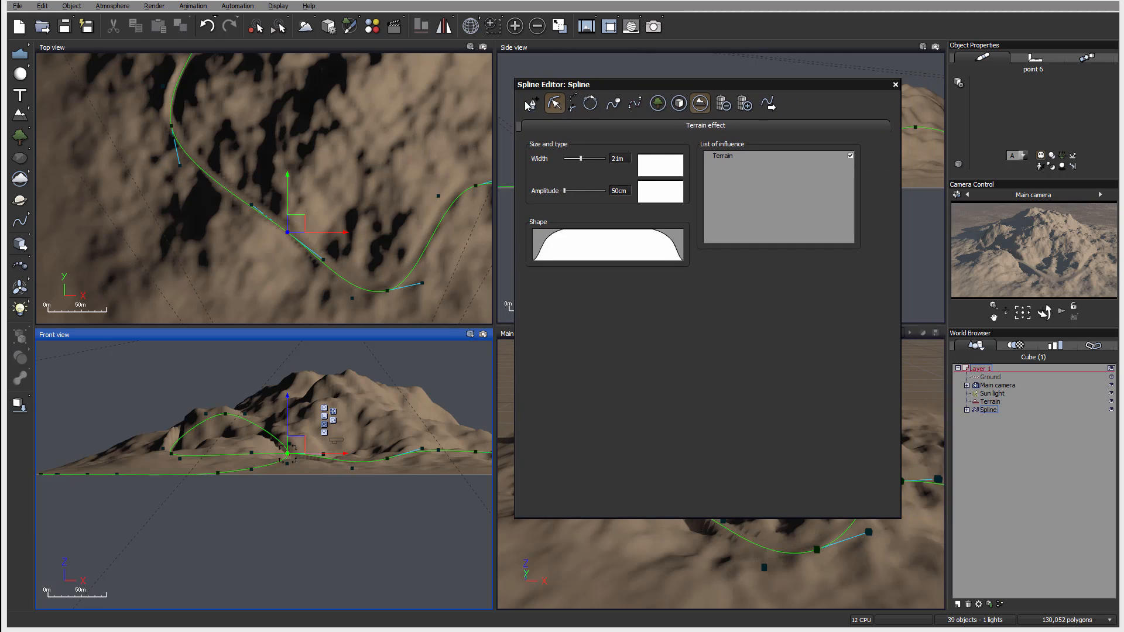
click(533, 104)
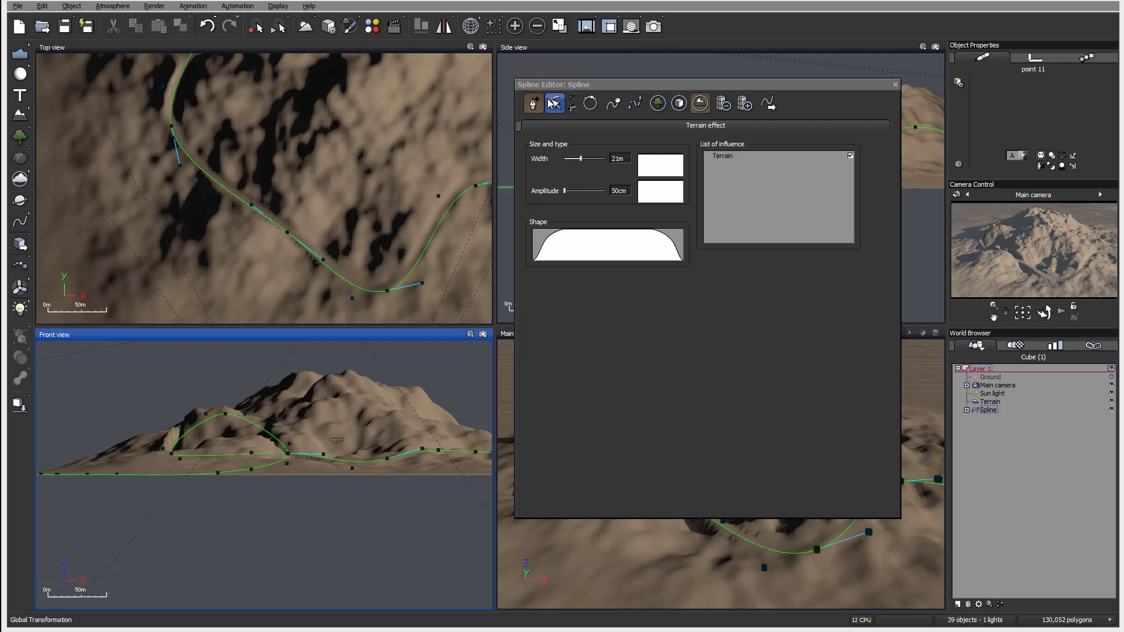
click(532, 103)
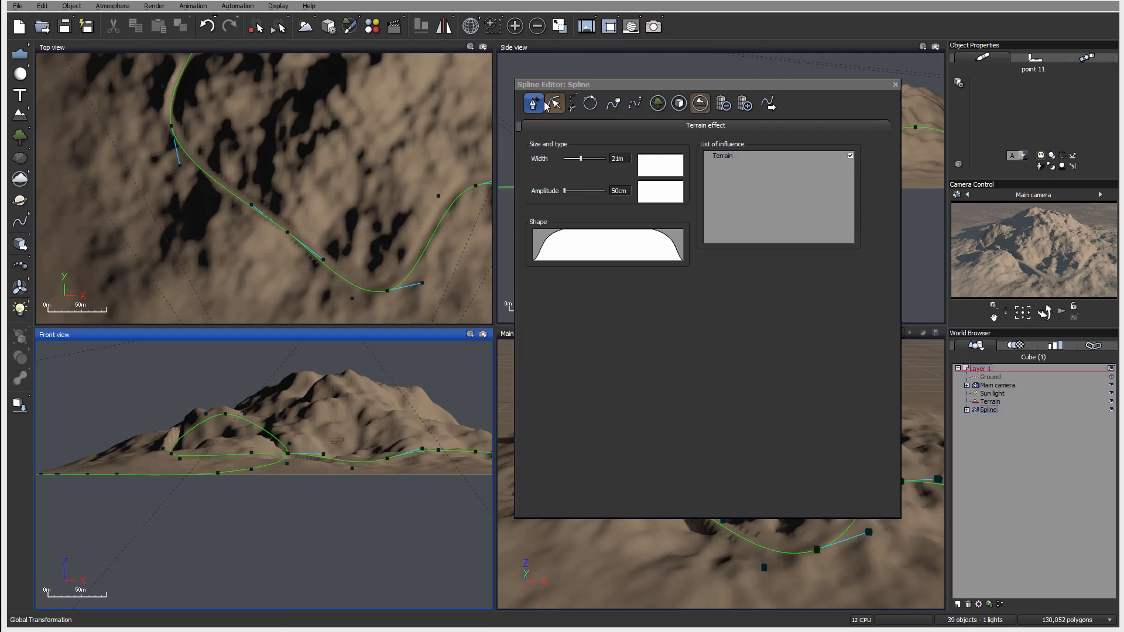
click(554, 103)
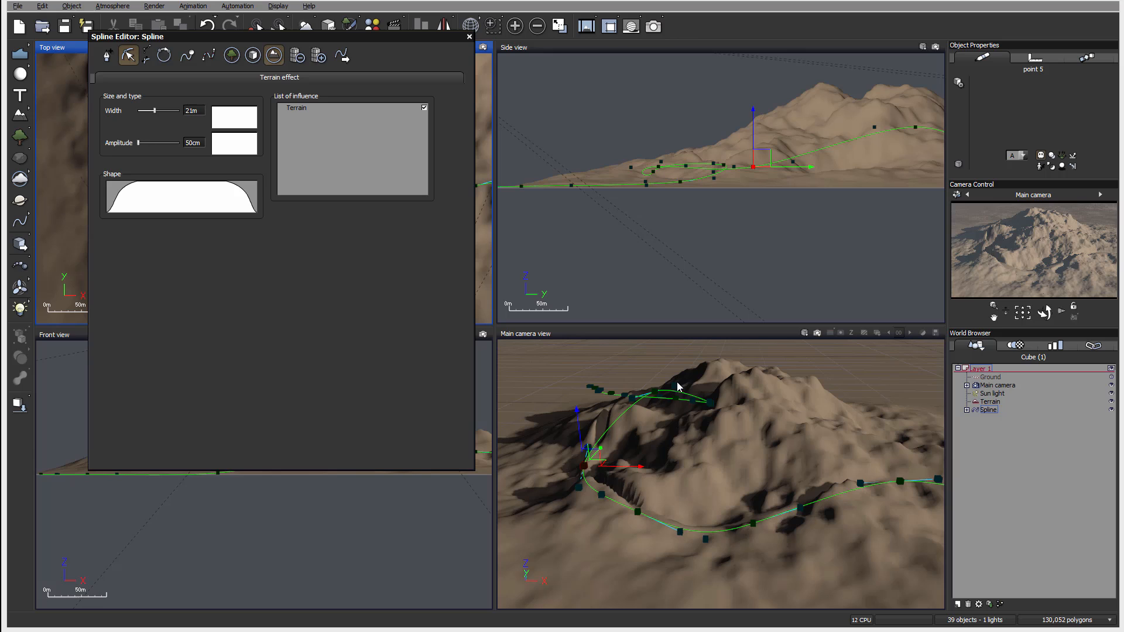
mouse_move(613, 489)
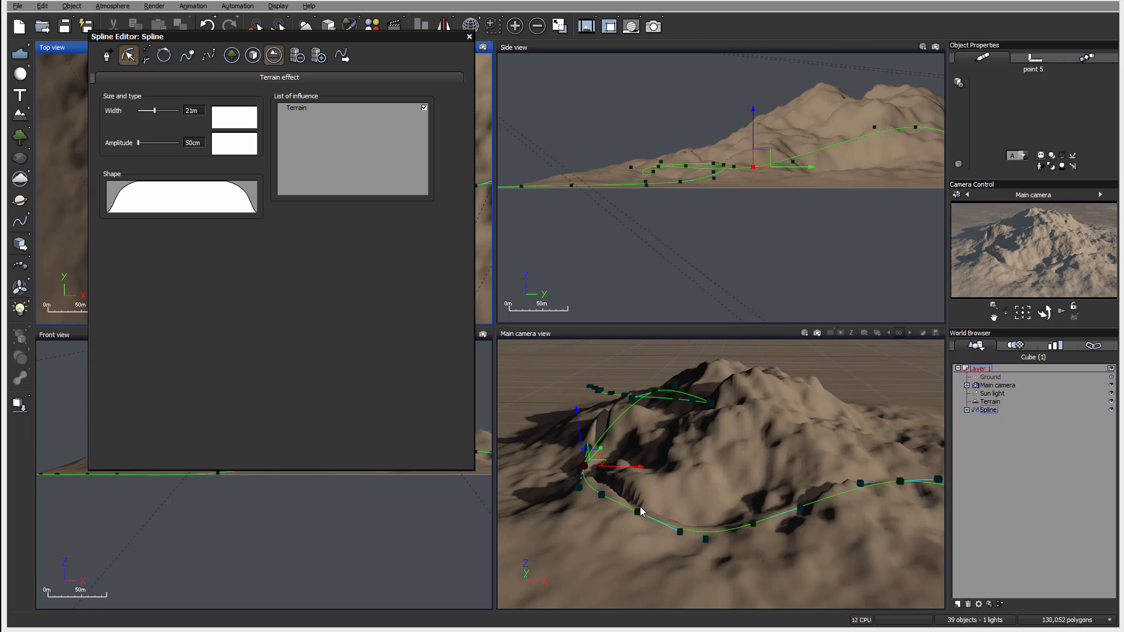
mouse_move(618, 508)
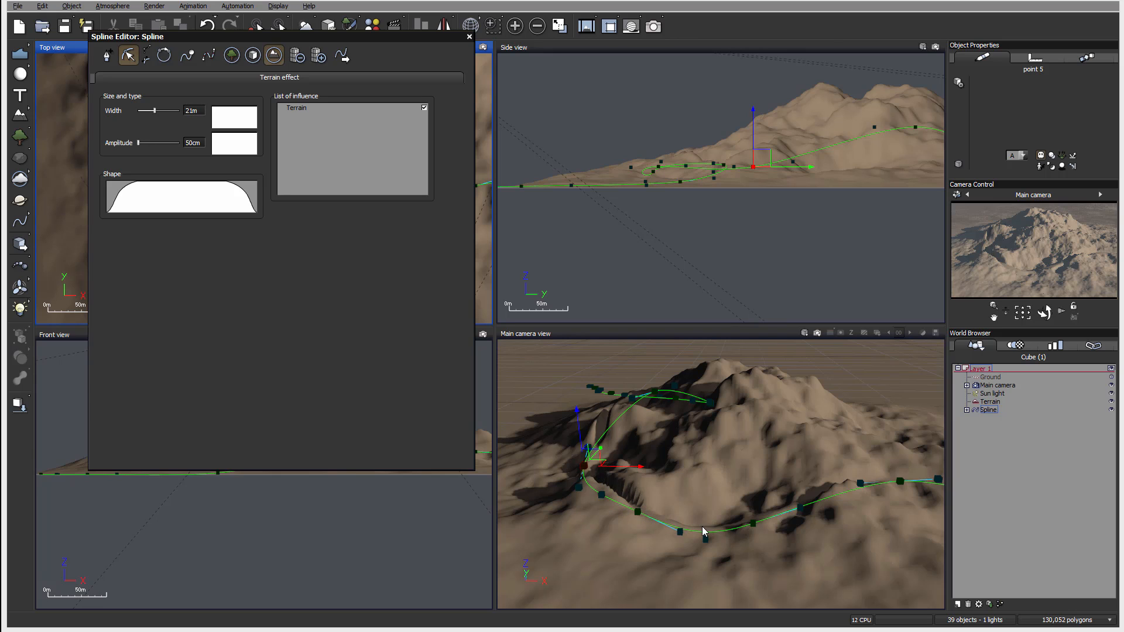
mouse_move(671, 533)
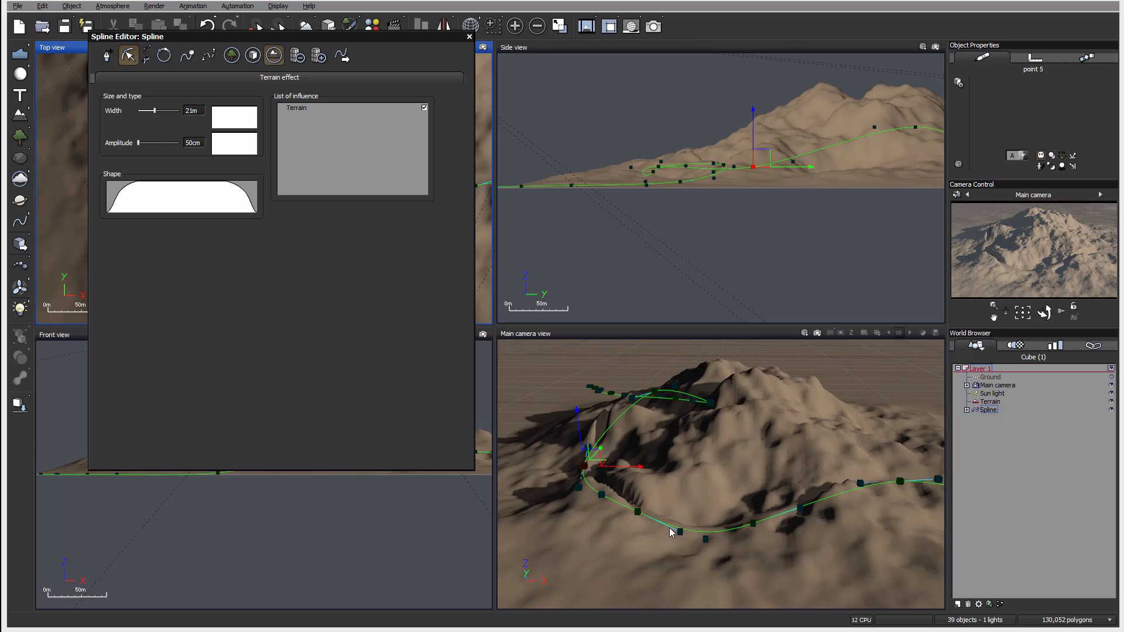
mouse_move(739, 528)
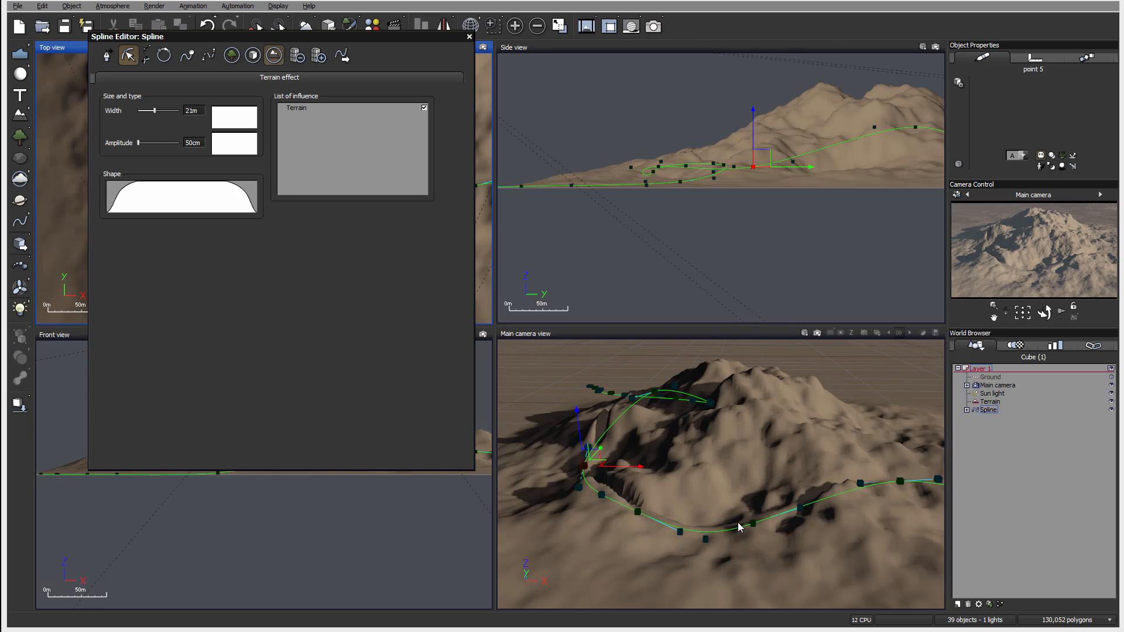
mouse_move(757, 493)
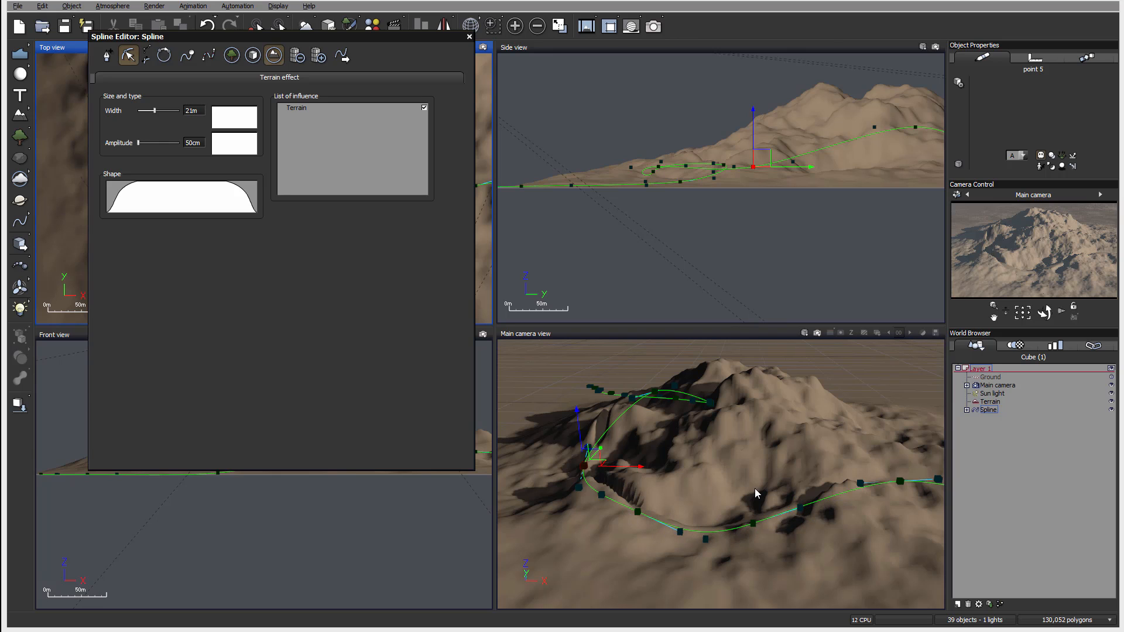
mouse_move(730, 150)
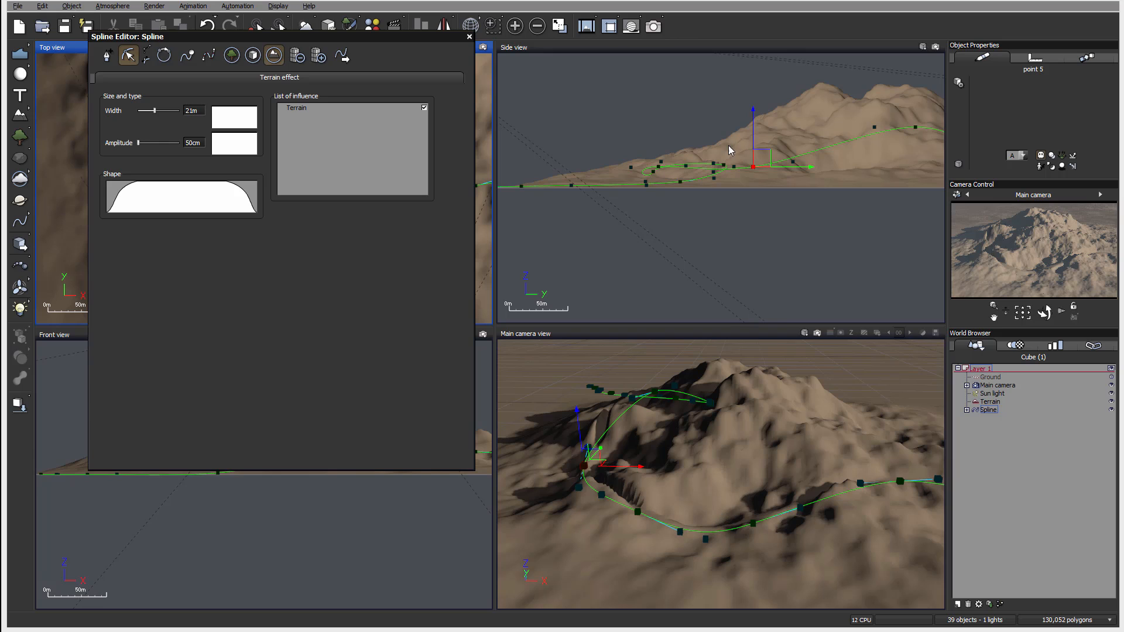
mouse_move(620, 504)
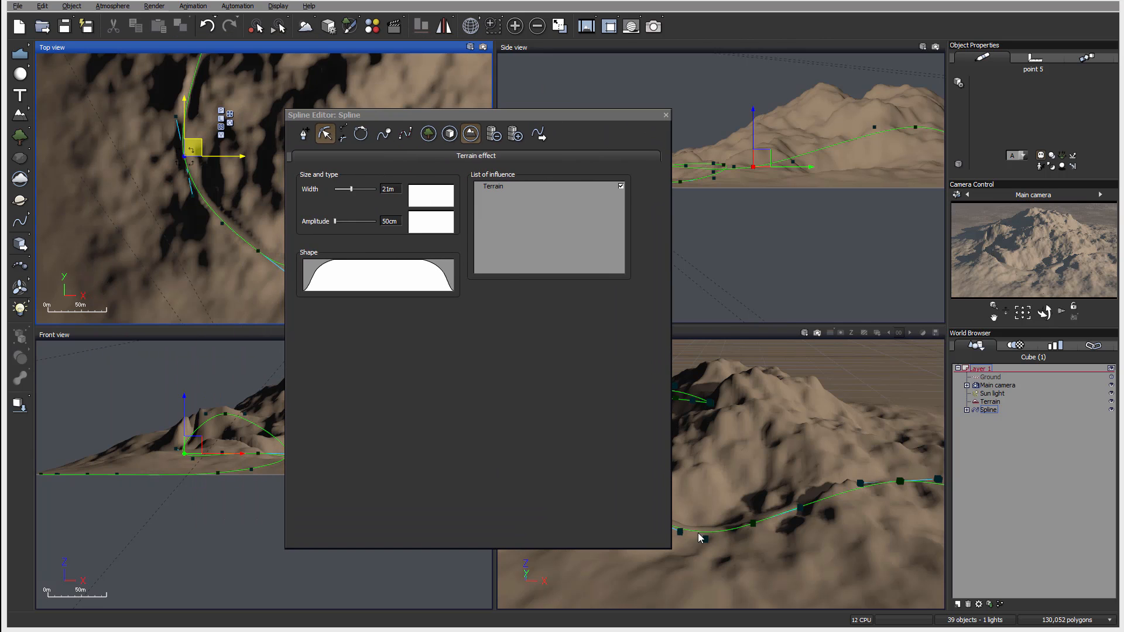
mouse_move(806, 502)
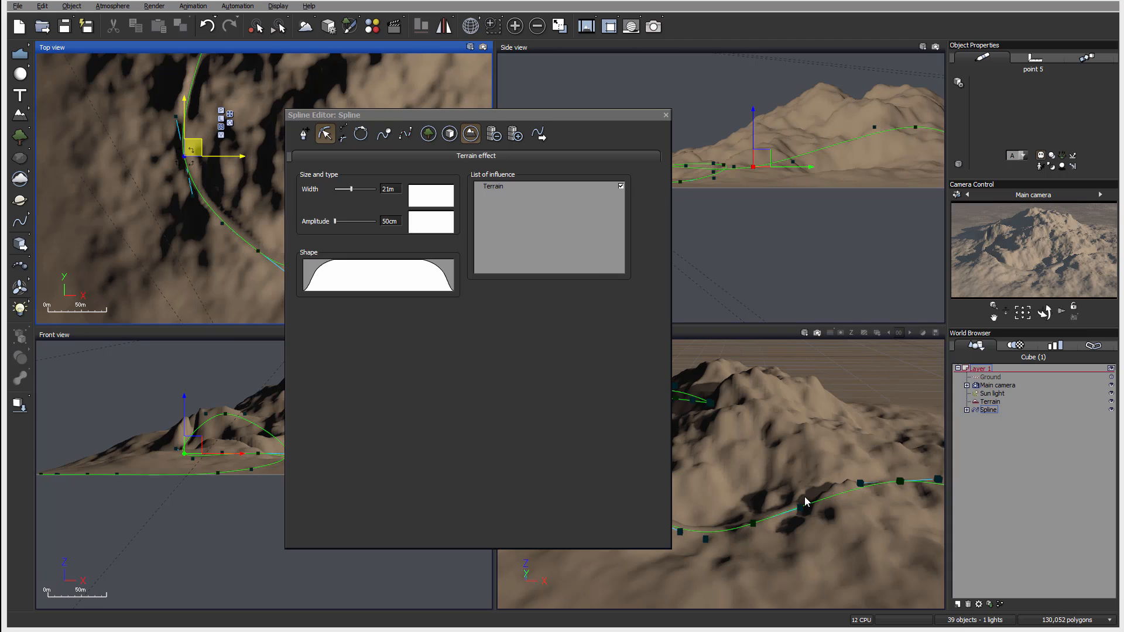
mouse_move(901, 493)
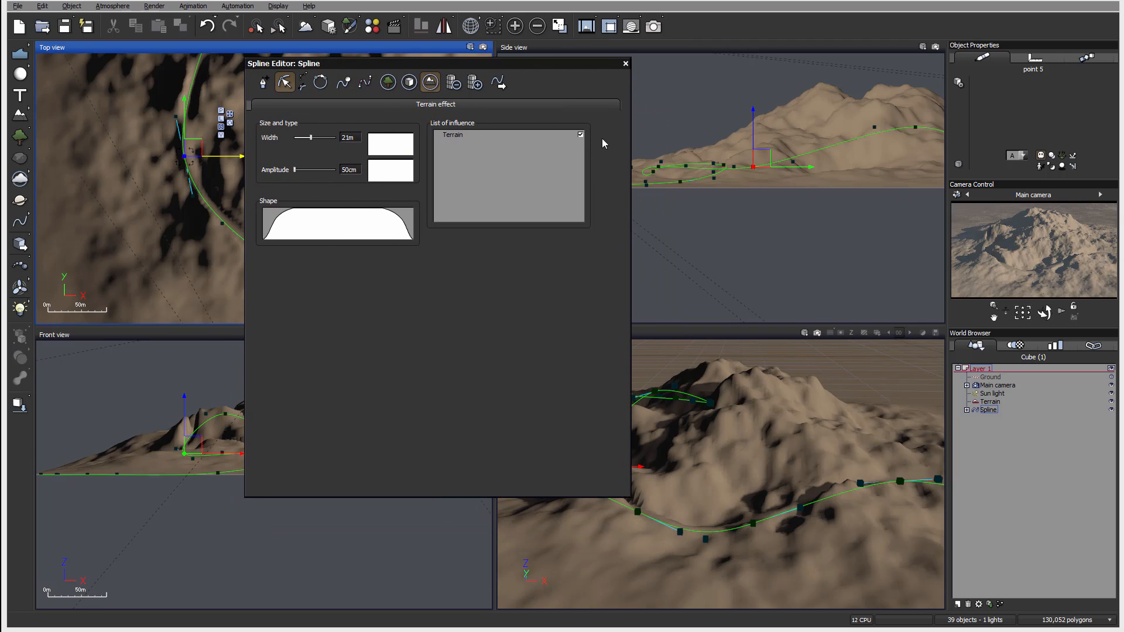
mouse_move(636, 176)
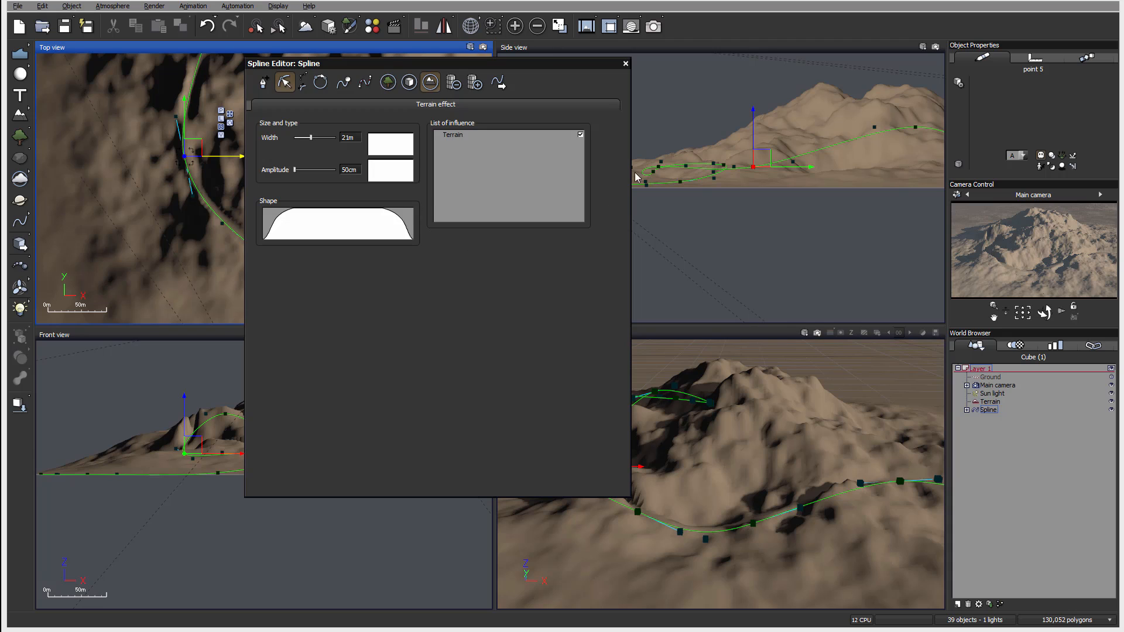
mouse_move(948, 546)
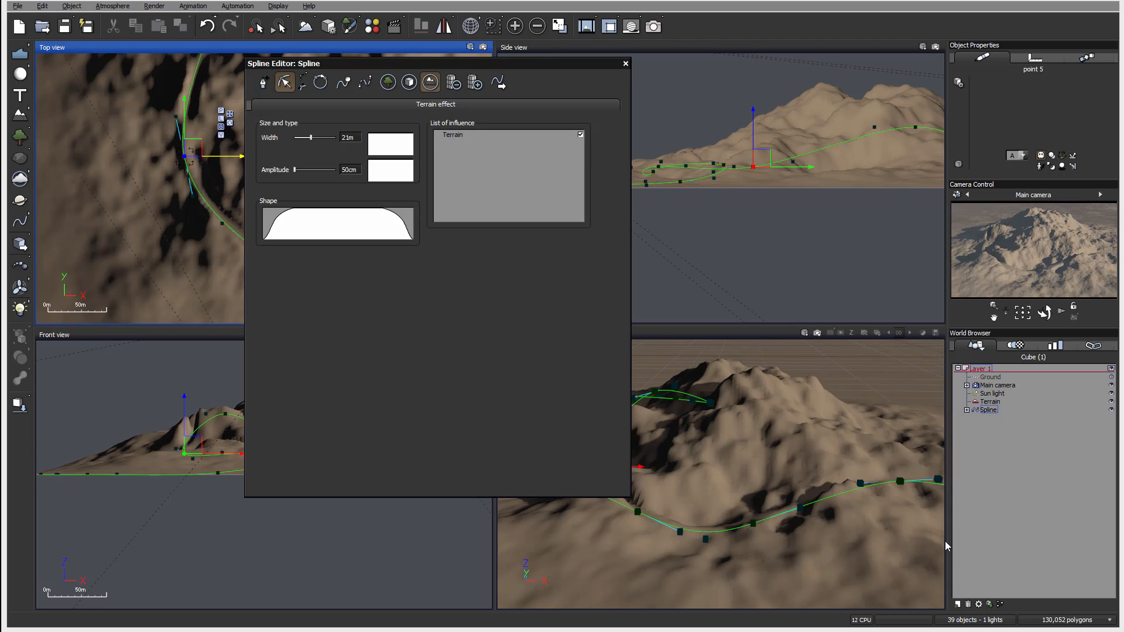
mouse_move(764, 400)
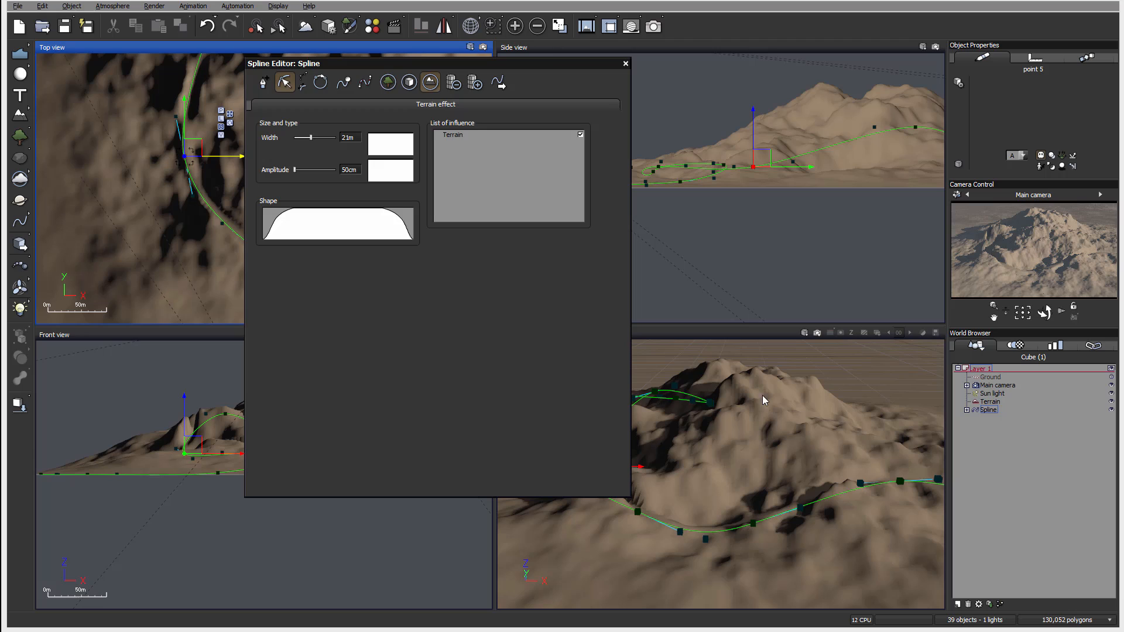
mouse_move(513, 202)
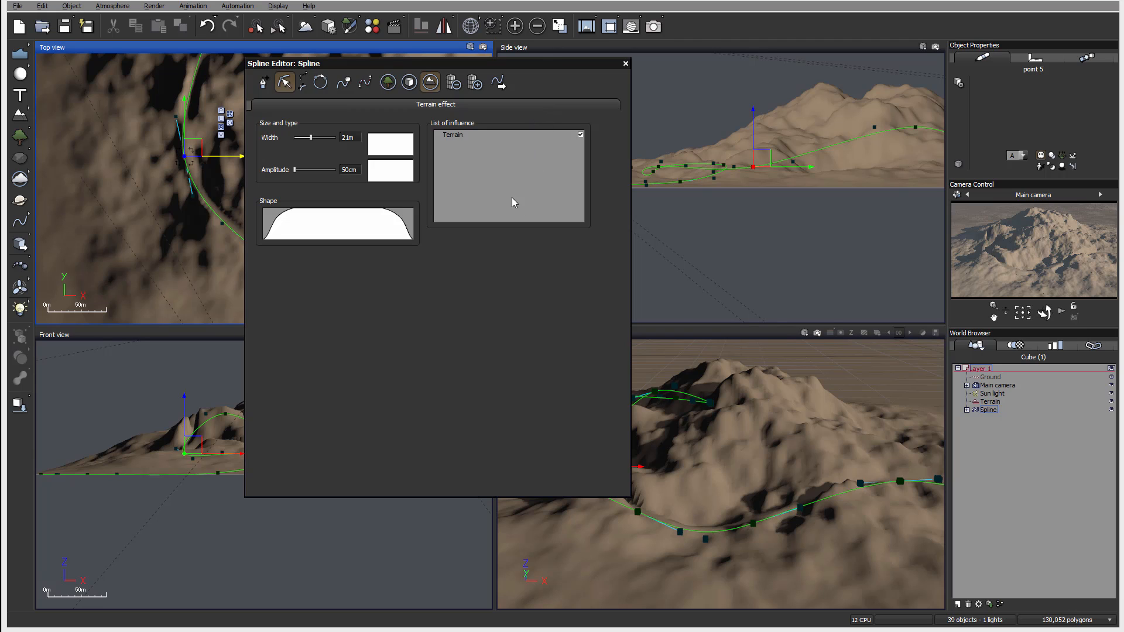
mouse_move(408, 137)
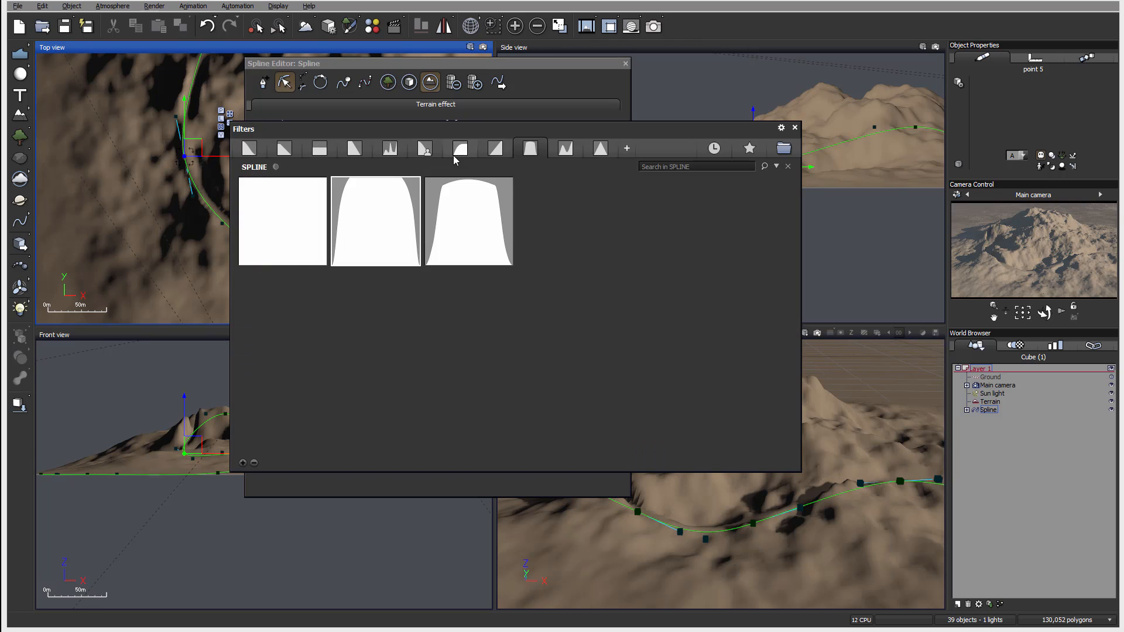
- Load a stepped preset into the Width filter and uncover the camera view
click(389, 148)
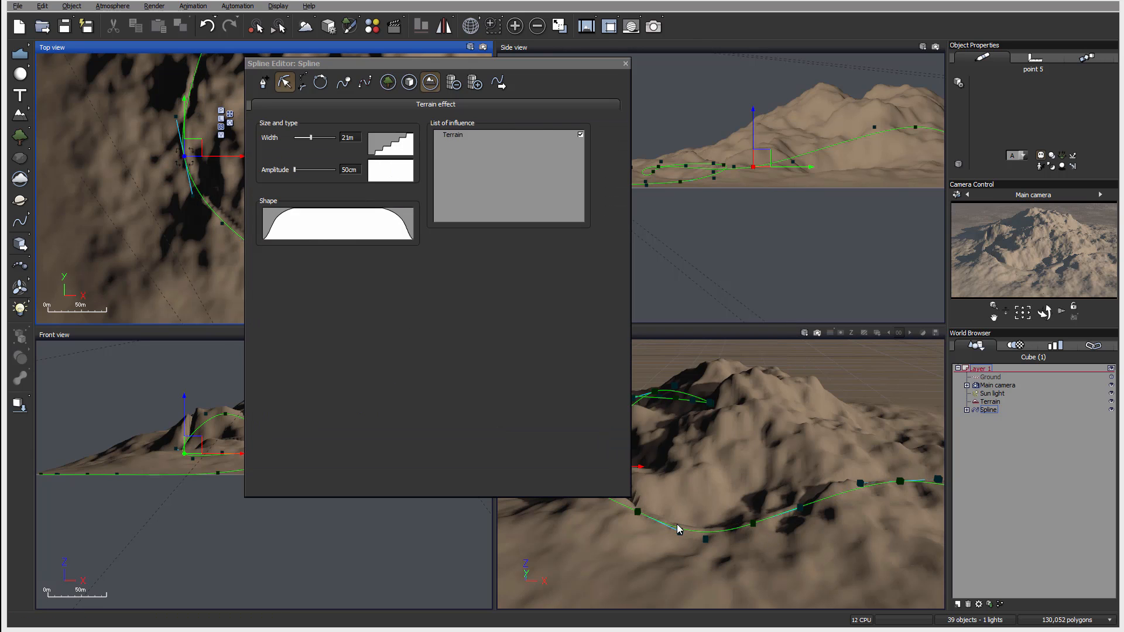
drag(308, 64, 132, 96)
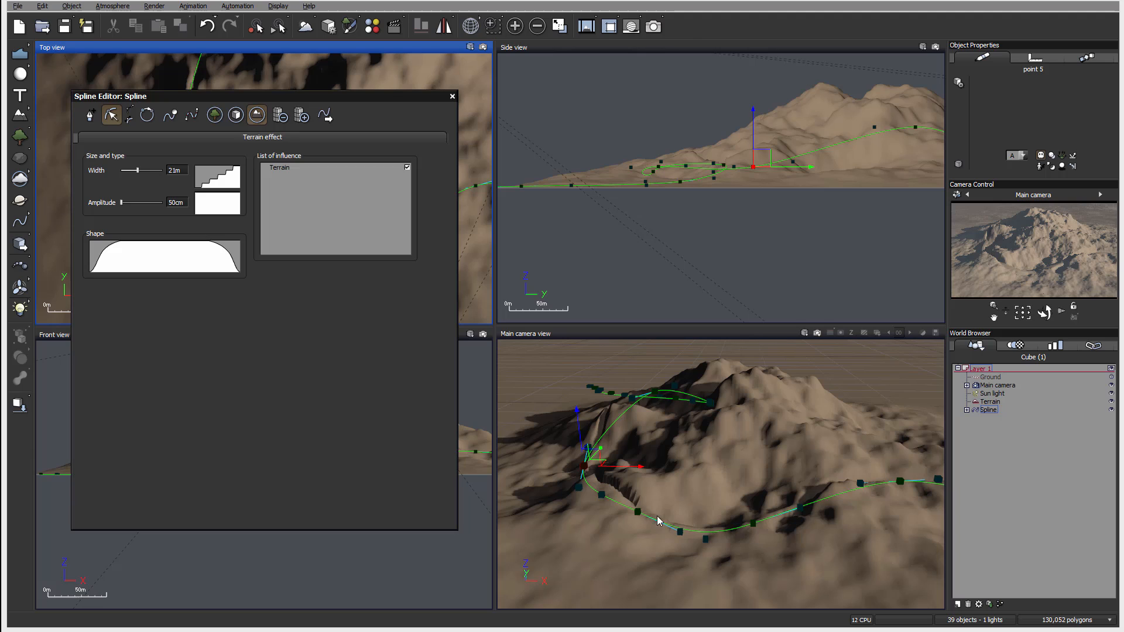
mouse_move(380, 130)
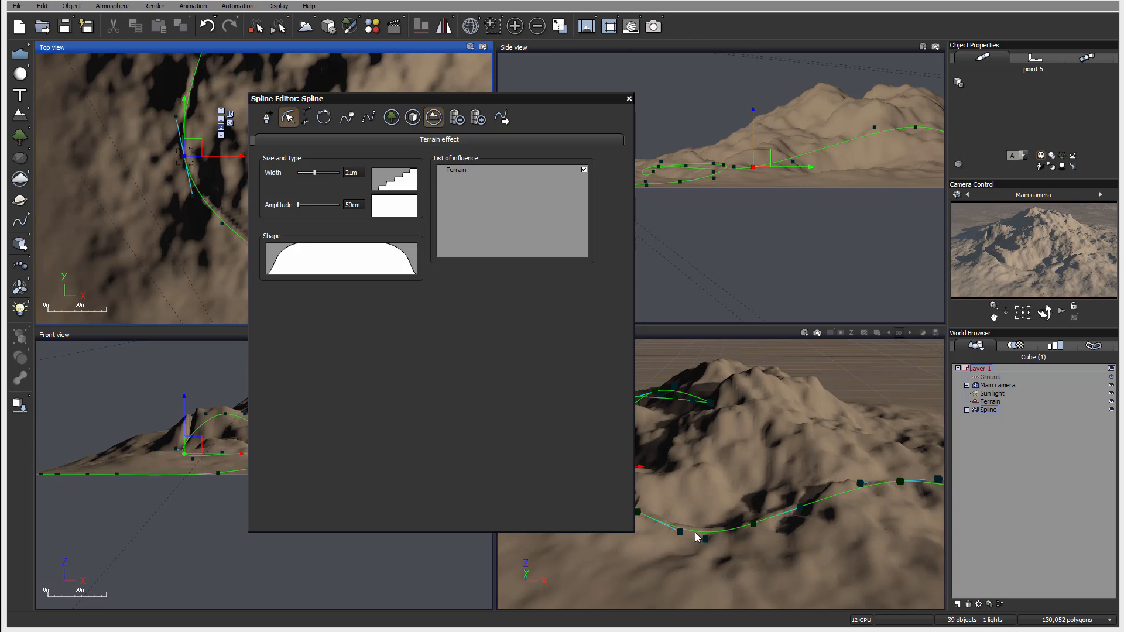
mouse_move(386, 207)
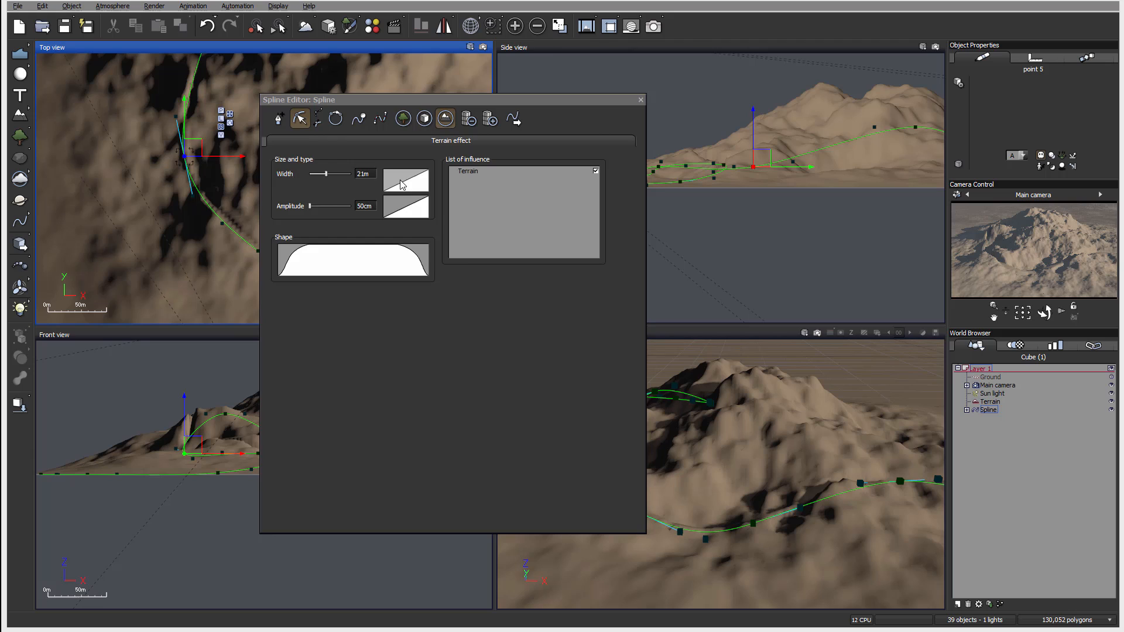
- Flatten the Width profile curve to a constant width and confirm it
click(406, 180)
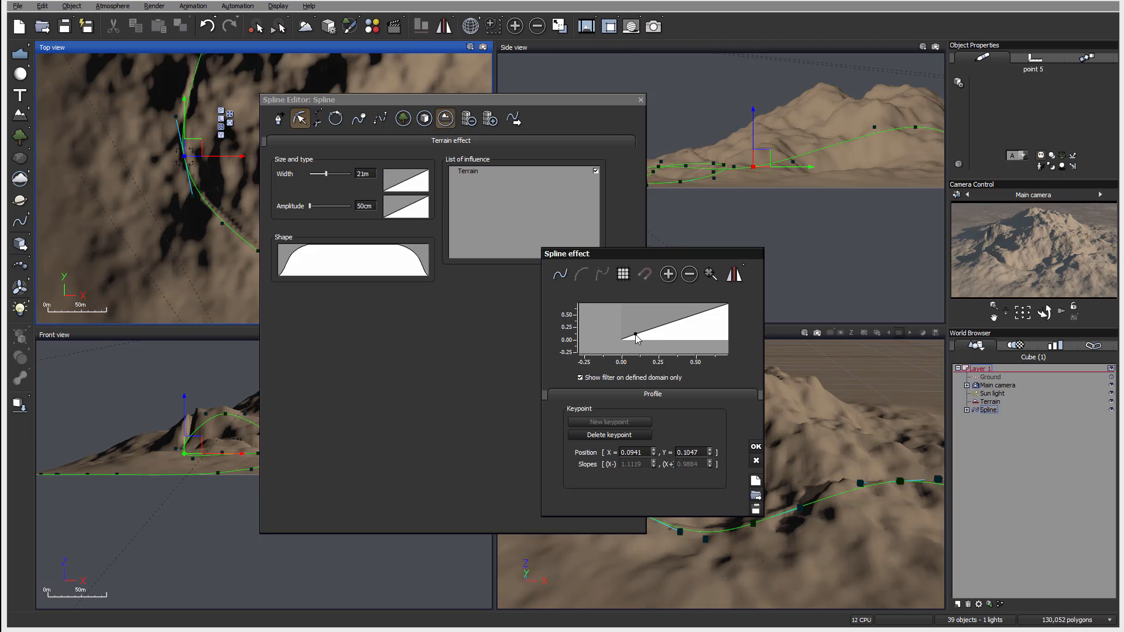
drag(636, 339, 686, 329)
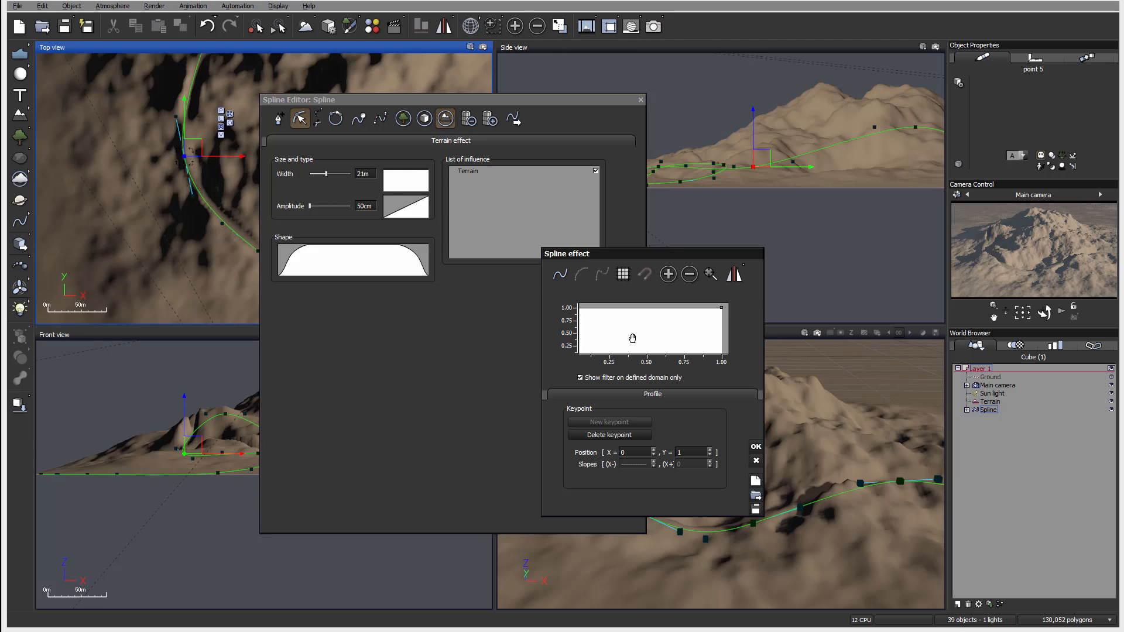
click(754, 446)
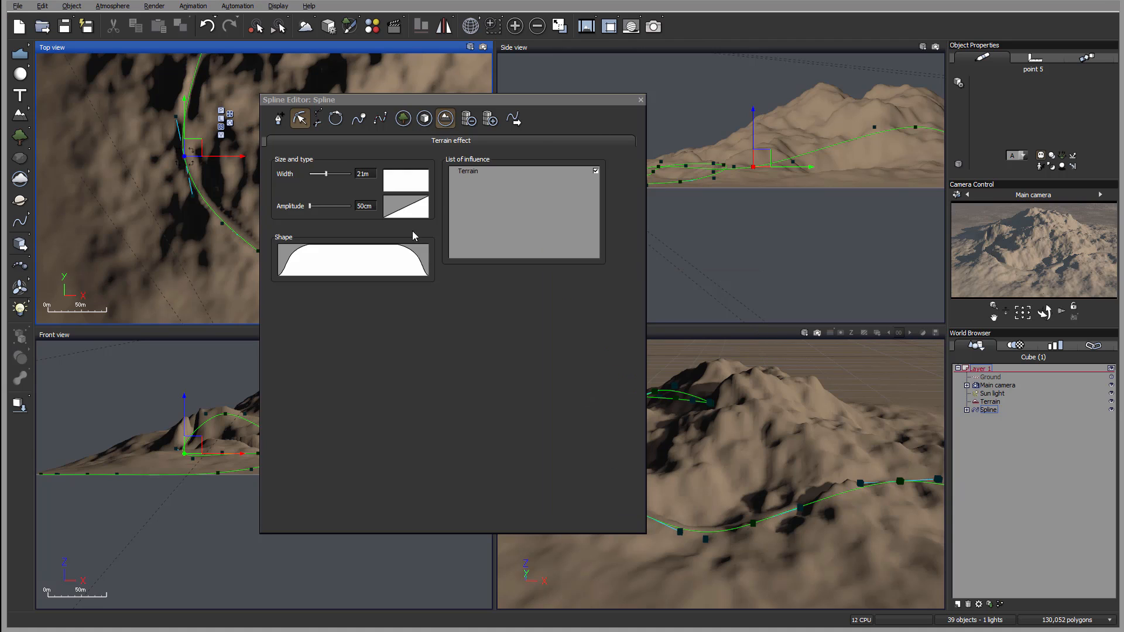
mouse_move(422, 194)
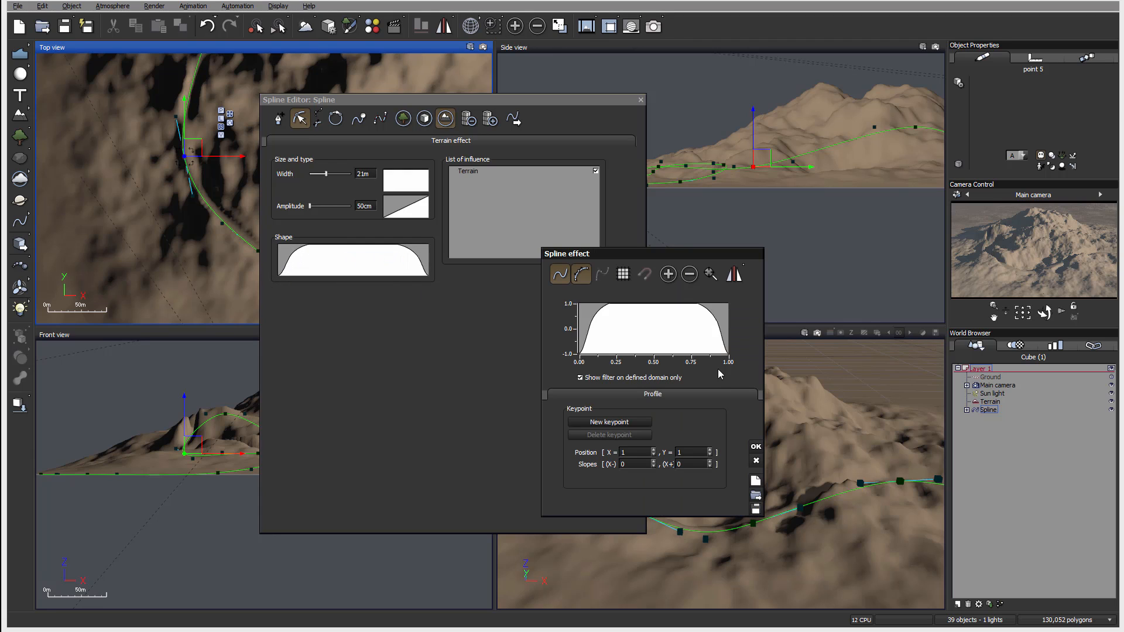
- Add keypoints to the shape profile, dipping and levelling a channel floor and raising both banks
click(625, 318)
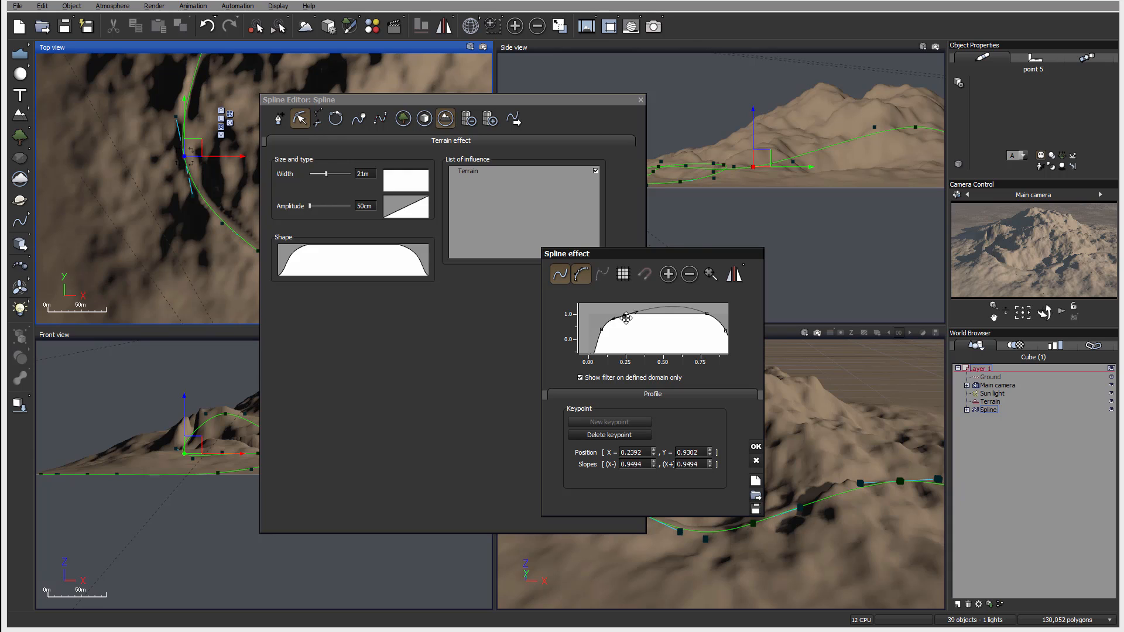
drag(627, 317, 708, 316)
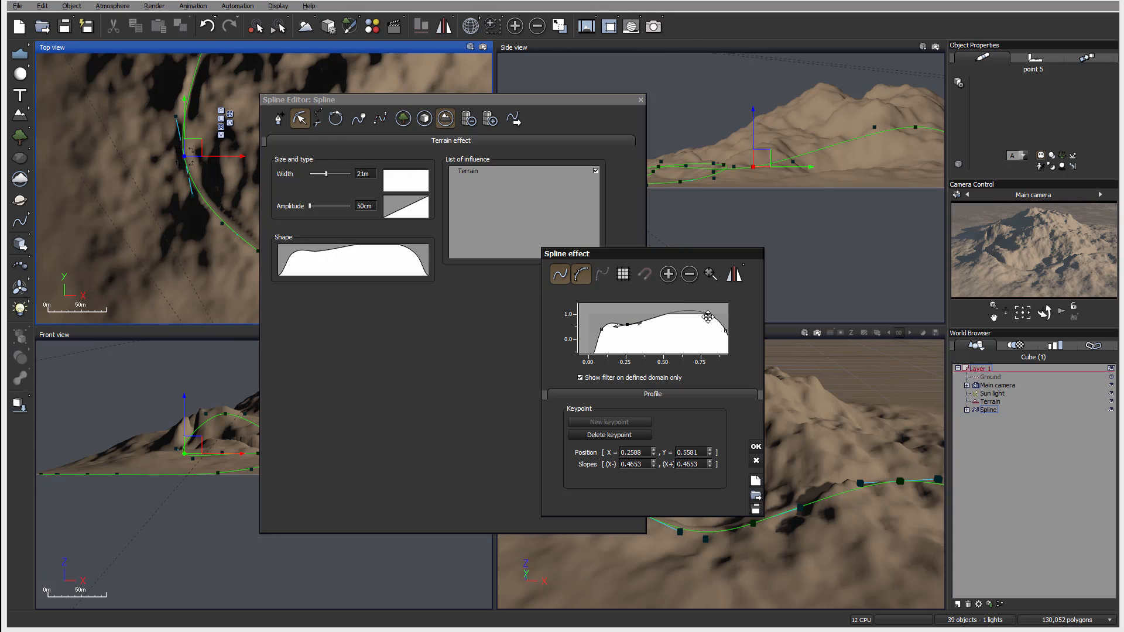
drag(706, 316, 702, 335)
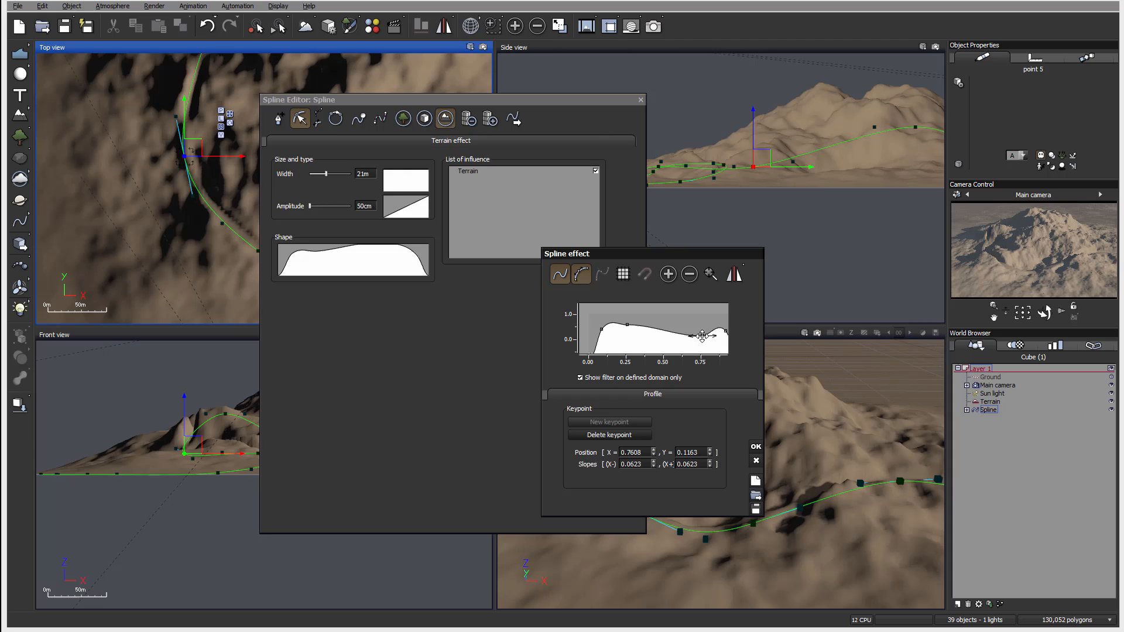
drag(702, 337, 627, 326)
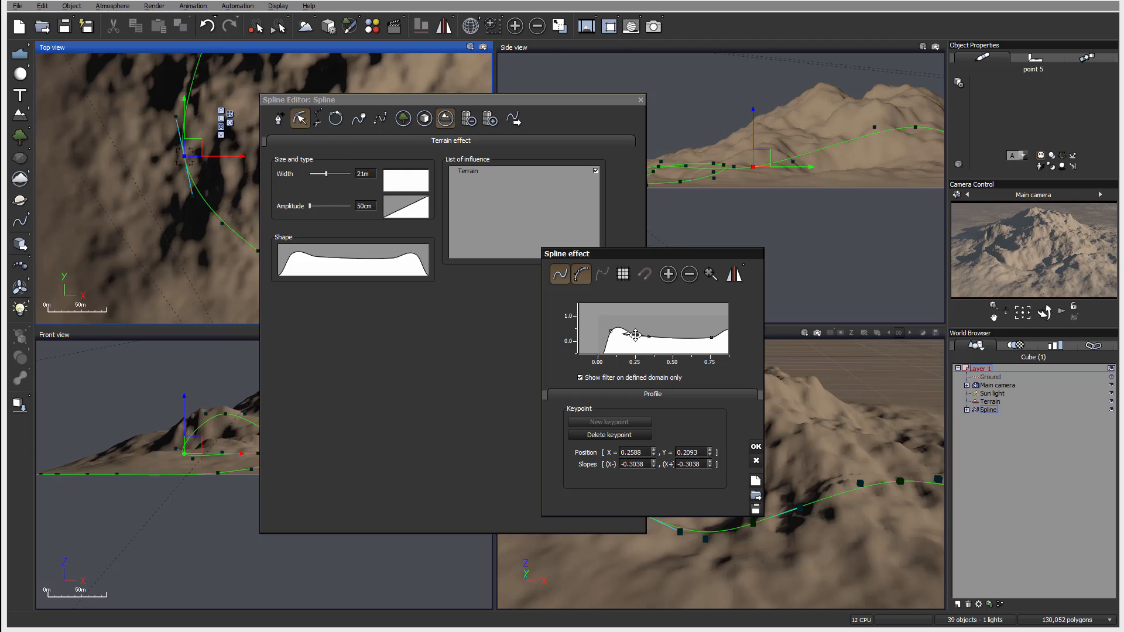
drag(634, 331, 563, 332)
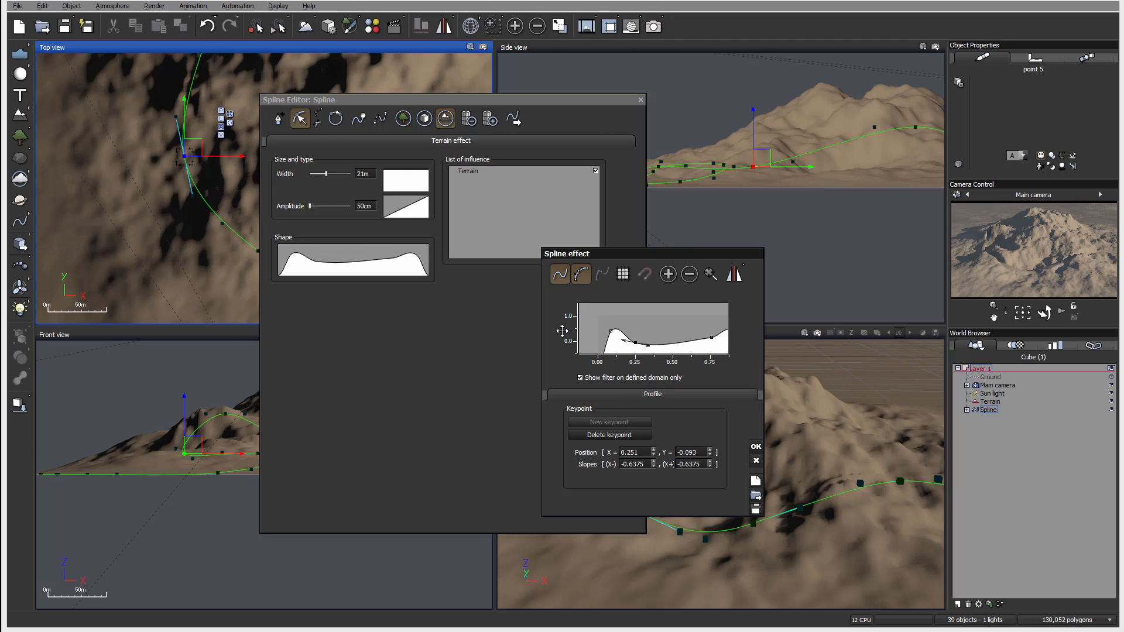
drag(618, 338, 637, 332)
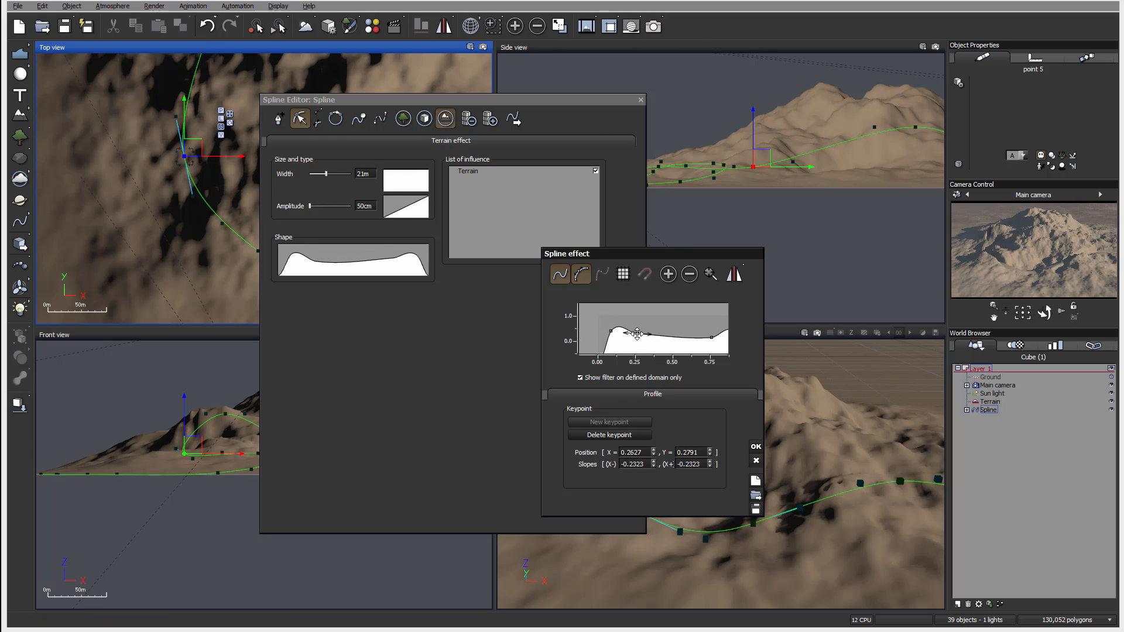
drag(636, 333, 709, 333)
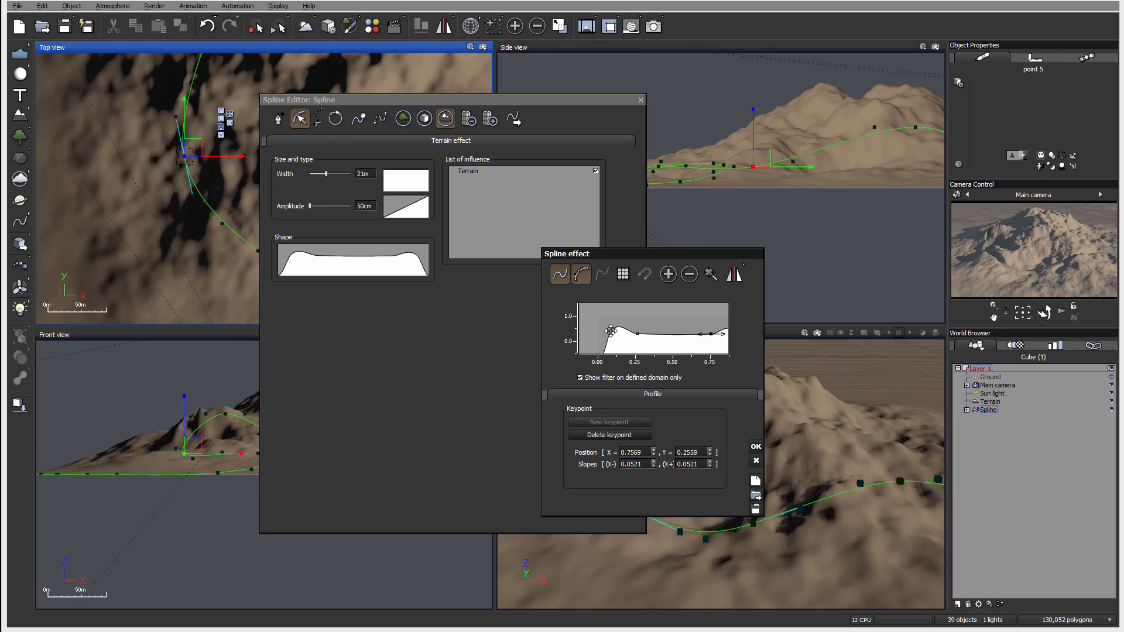
drag(618, 334, 615, 321)
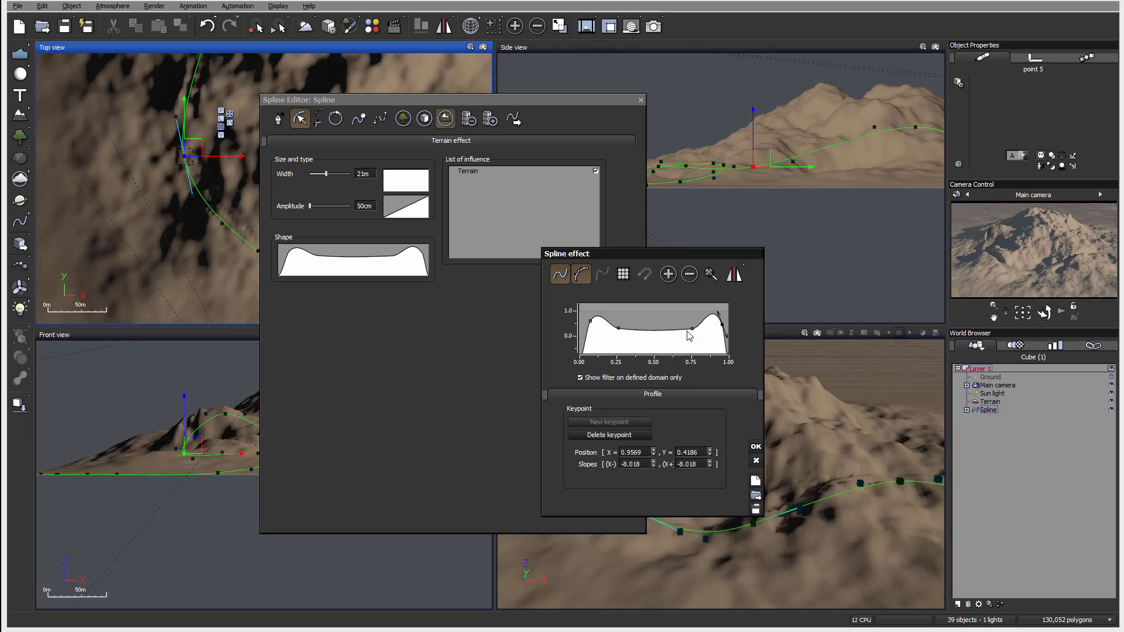
mouse_move(644, 328)
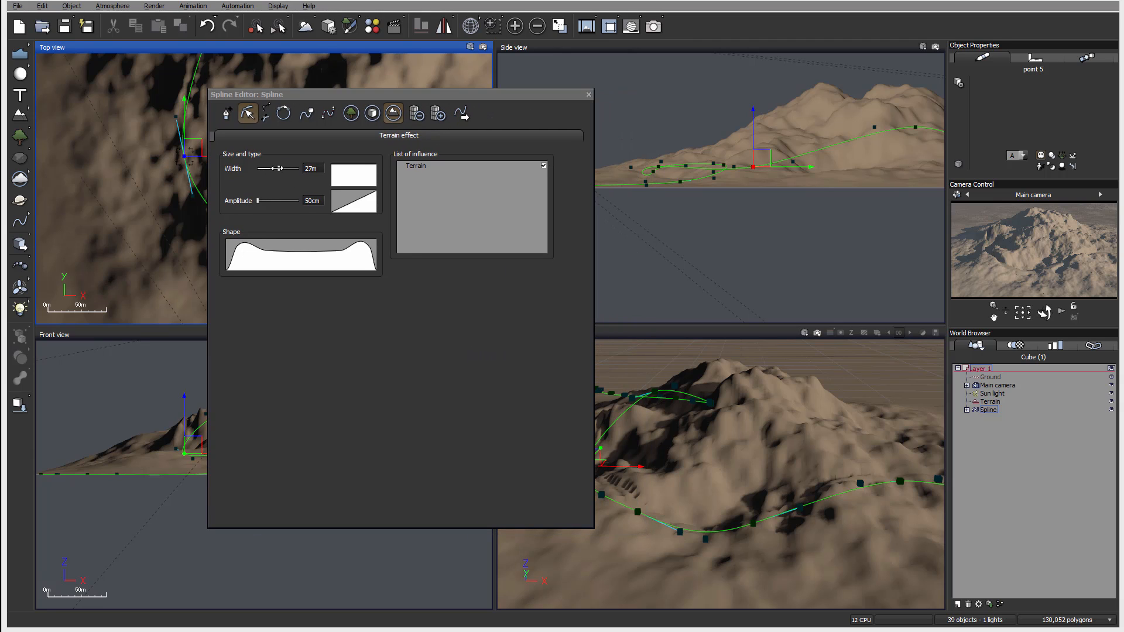
- Set the spline Width slider to 38 m and close the Spline Editor
drag(271, 168, 284, 168)
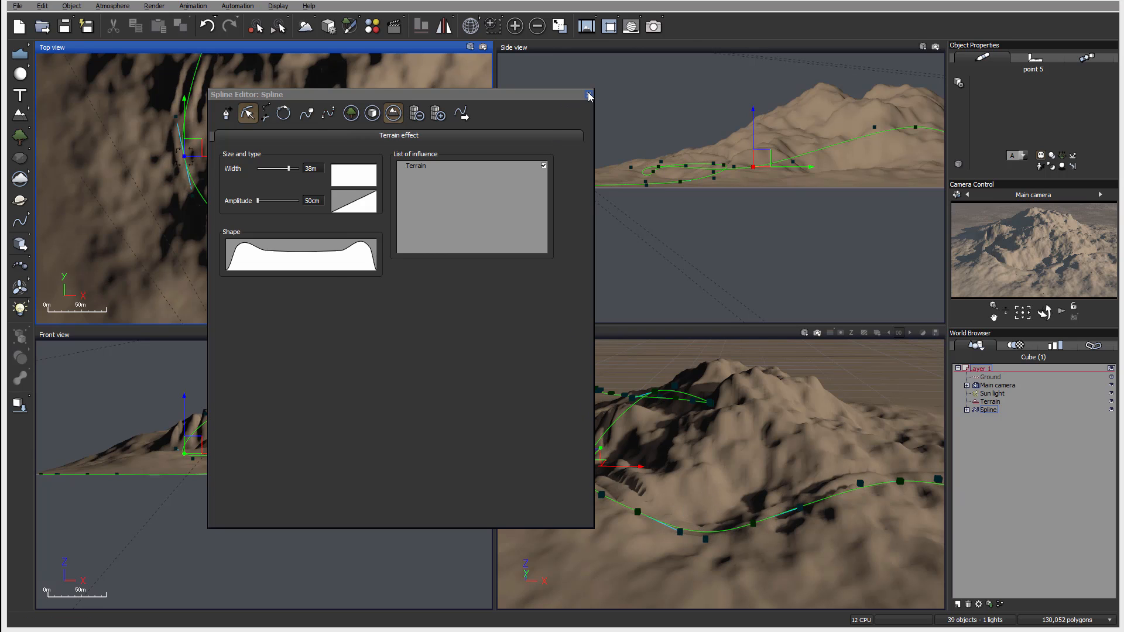
click(588, 95)
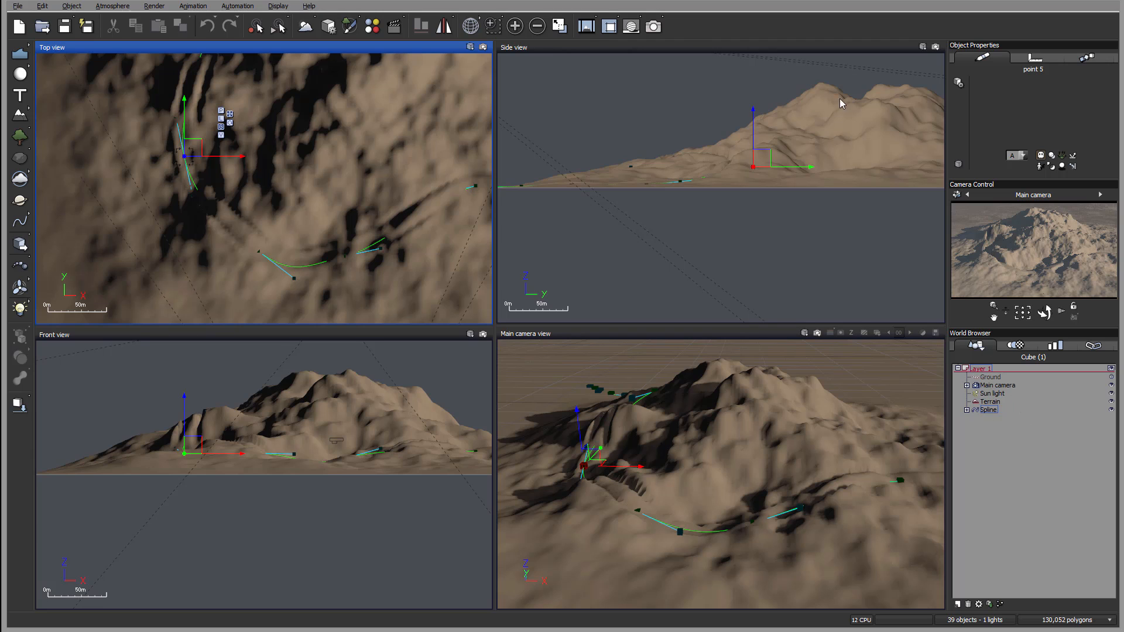
- Render the main camera view to screen and dismiss Post Render Options to see the image
click(652, 25)
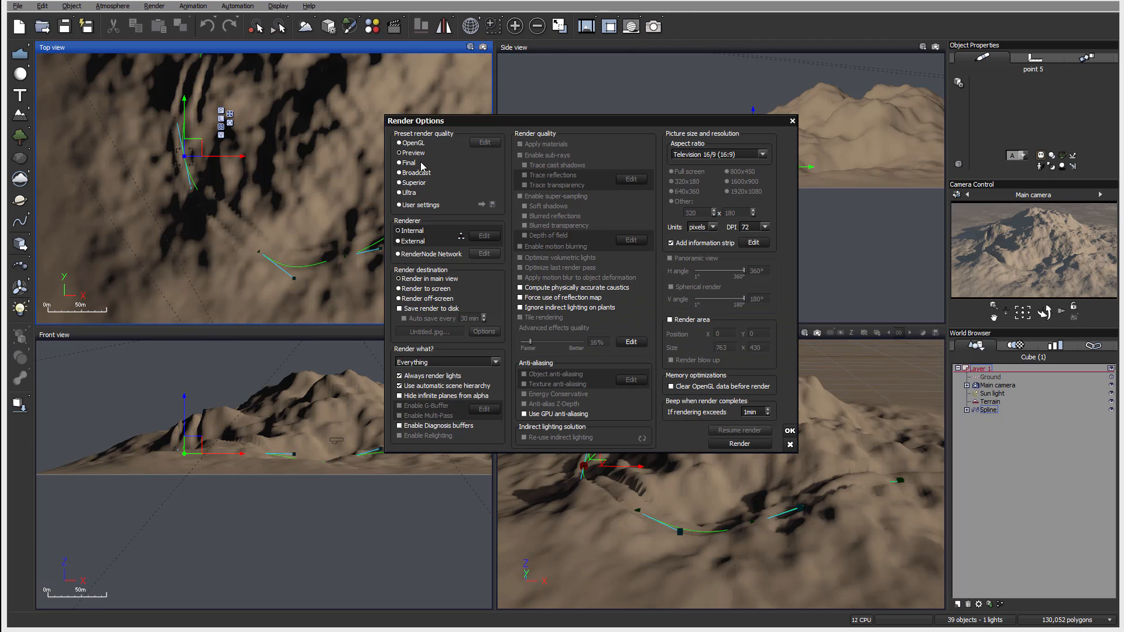
click(671, 171)
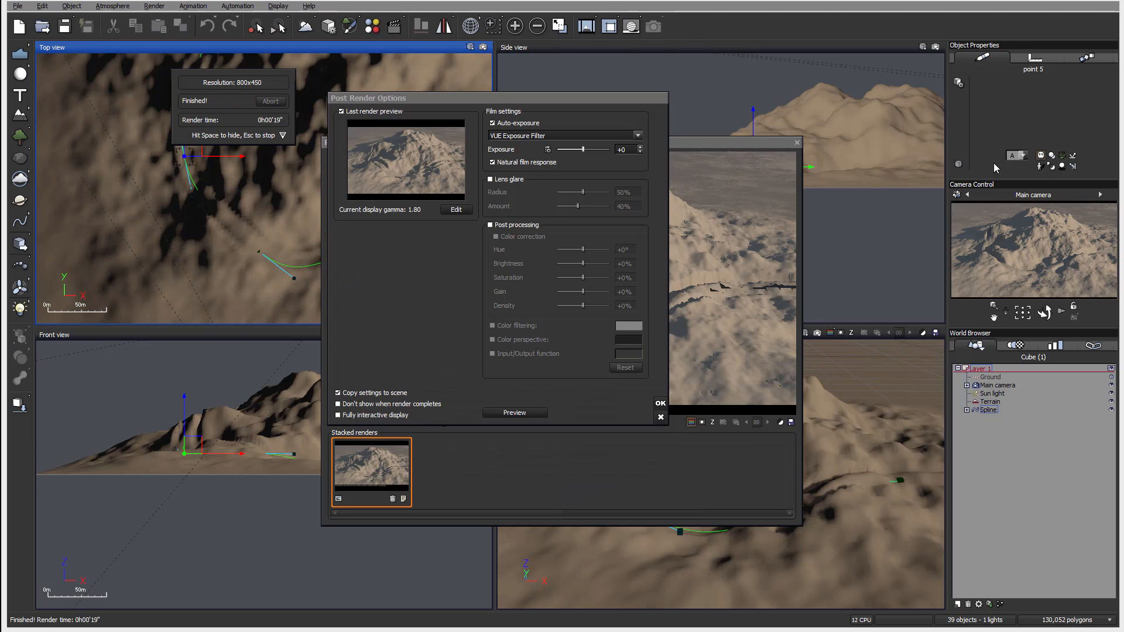
mouse_move(681, 401)
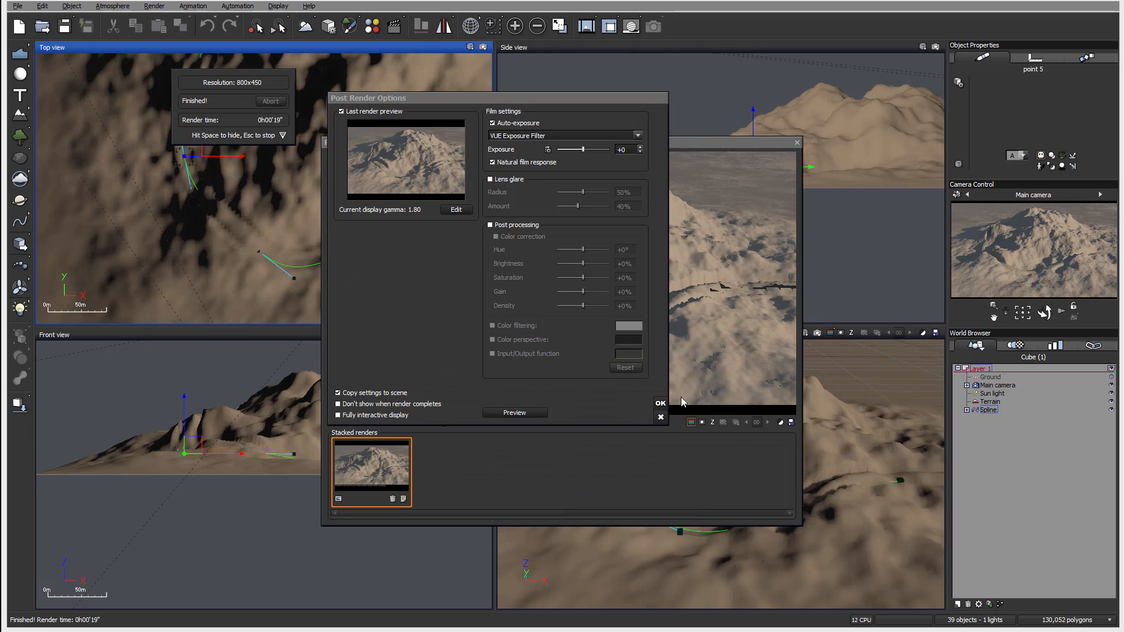
click(659, 402)
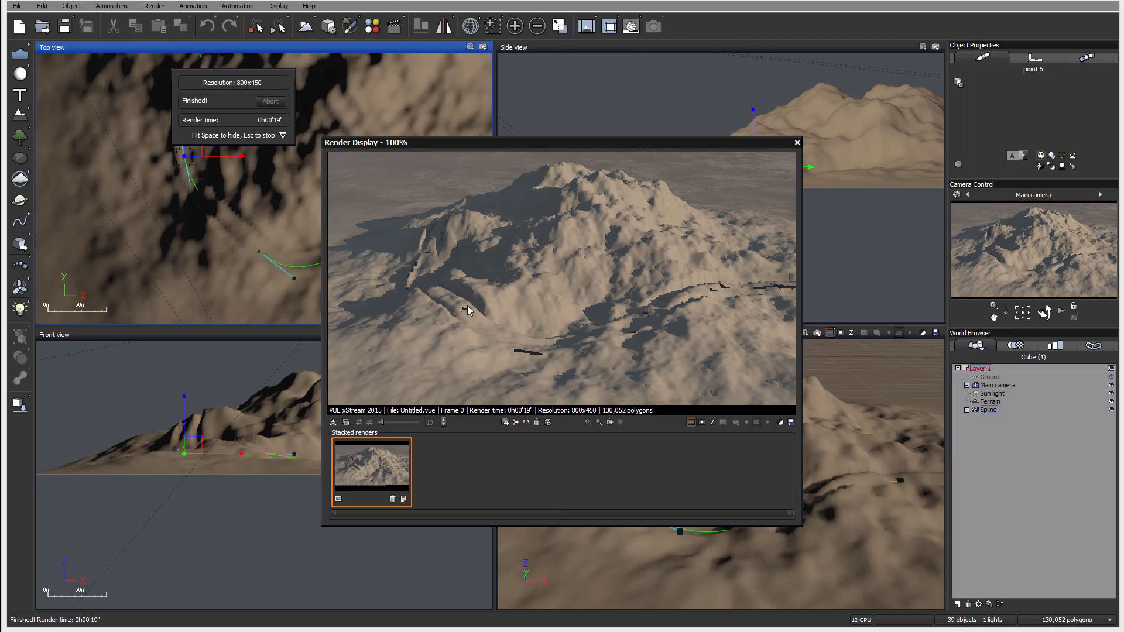
mouse_move(473, 302)
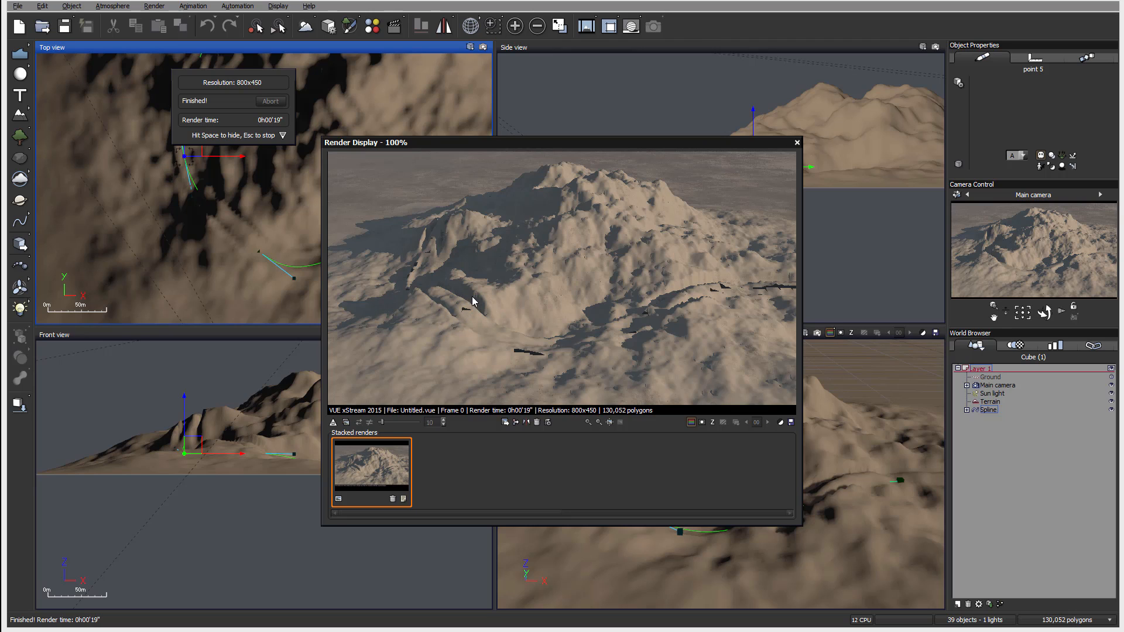
mouse_move(794, 145)
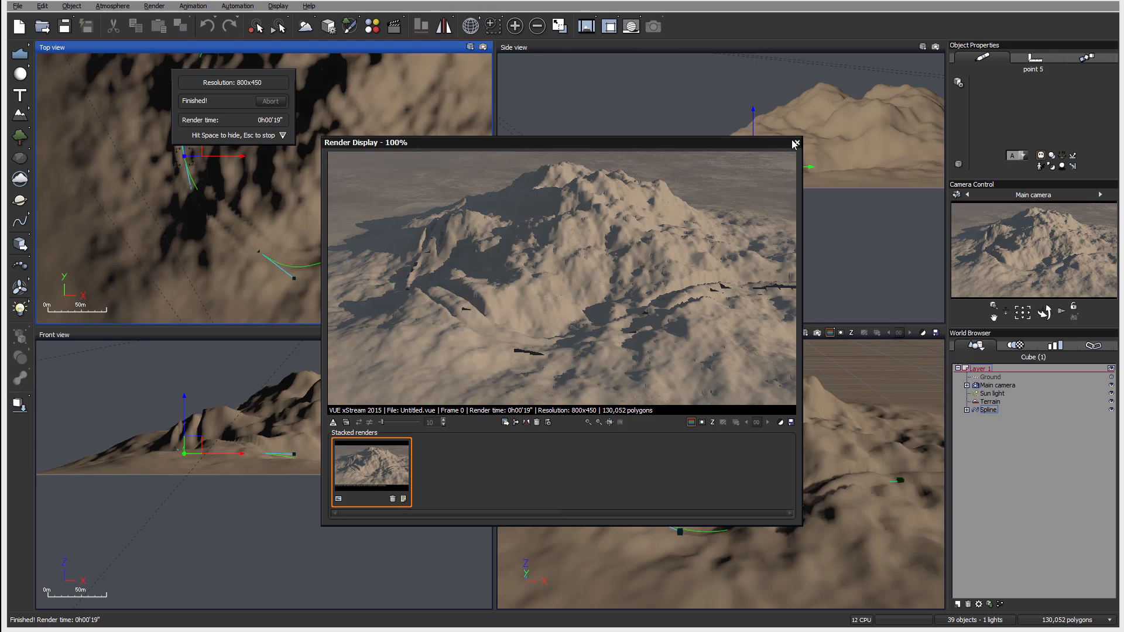
- Close the Render Display window and reopen the spline's Geometry effect settings
click(794, 143)
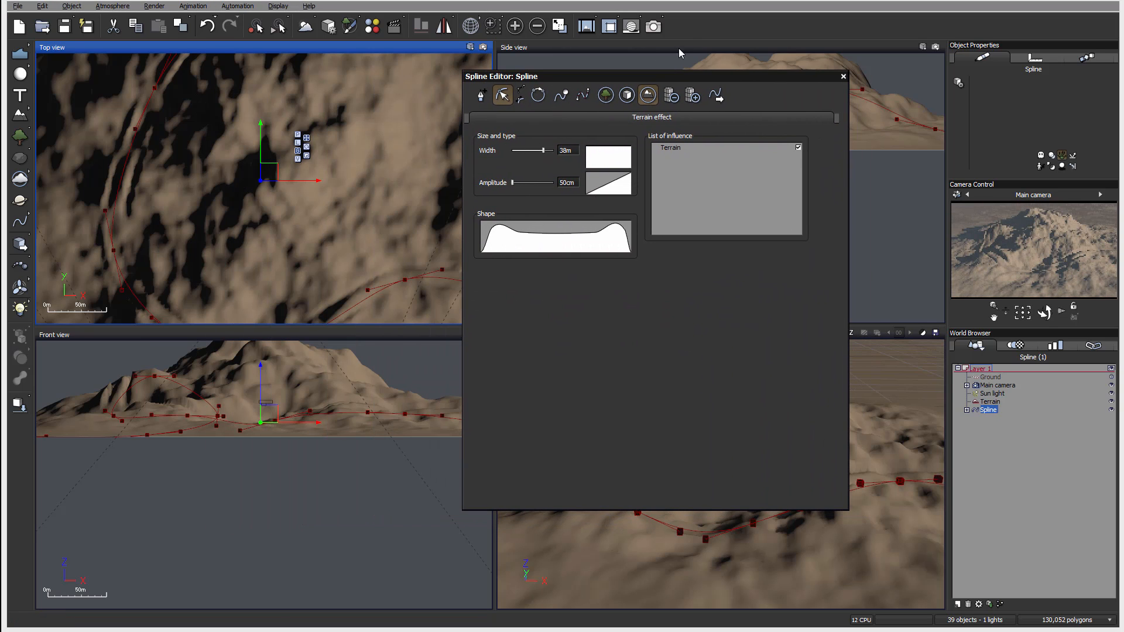
click(626, 95)
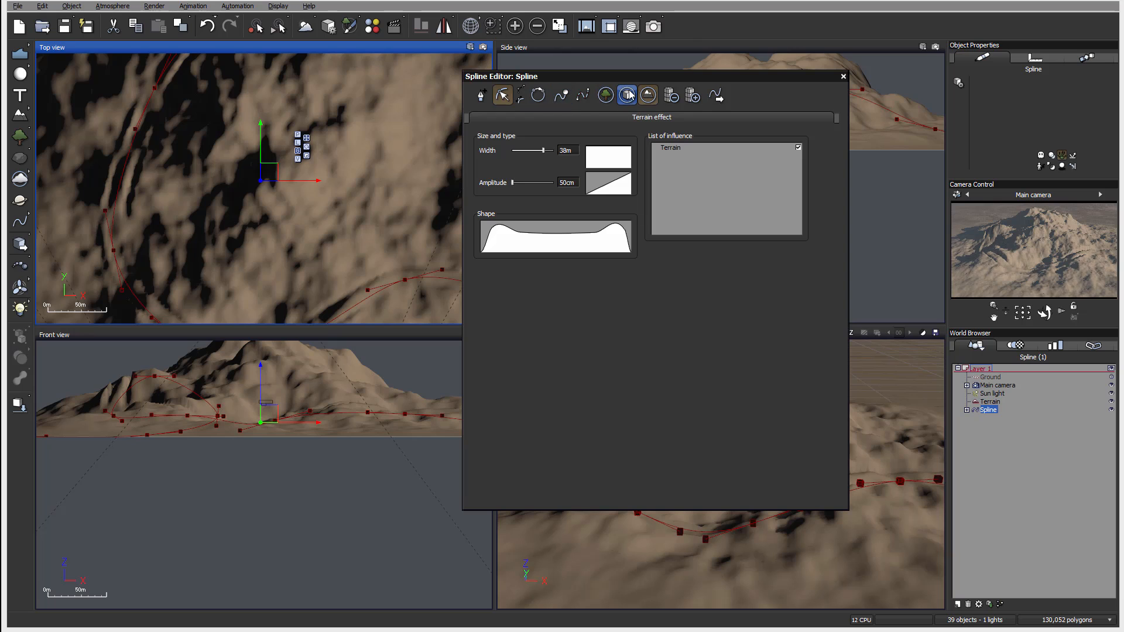
mouse_move(627, 94)
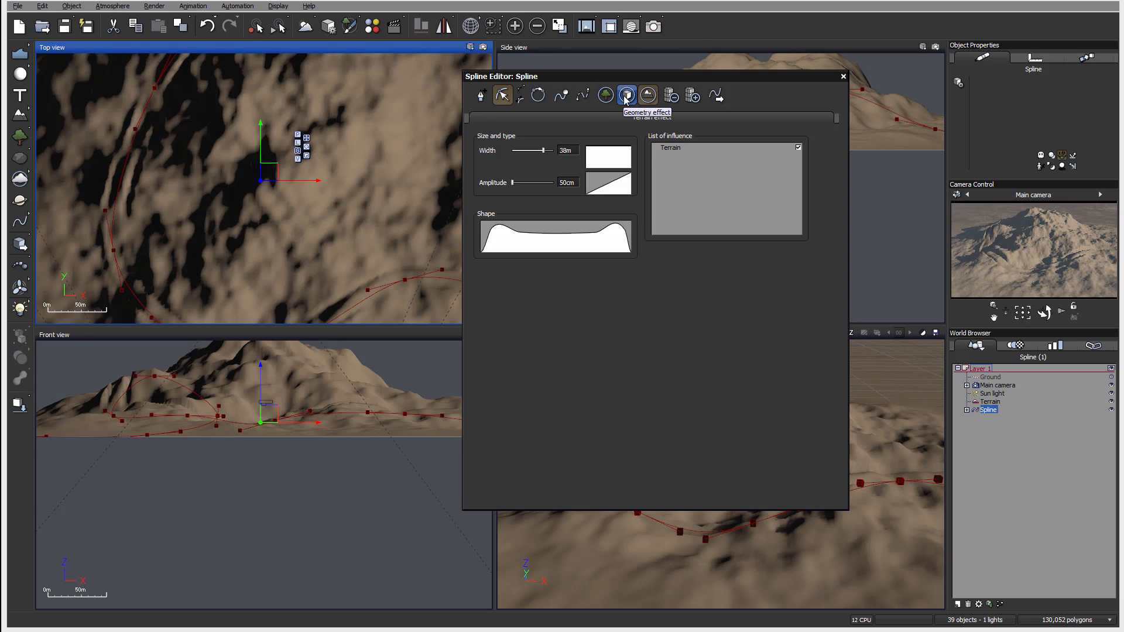
mouse_move(648, 95)
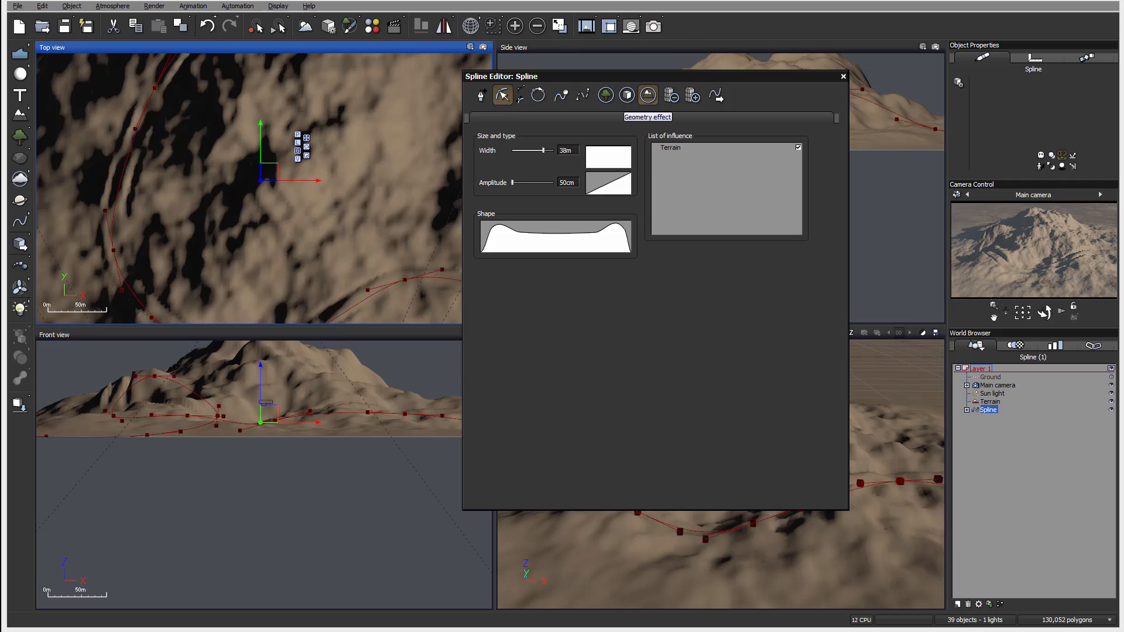